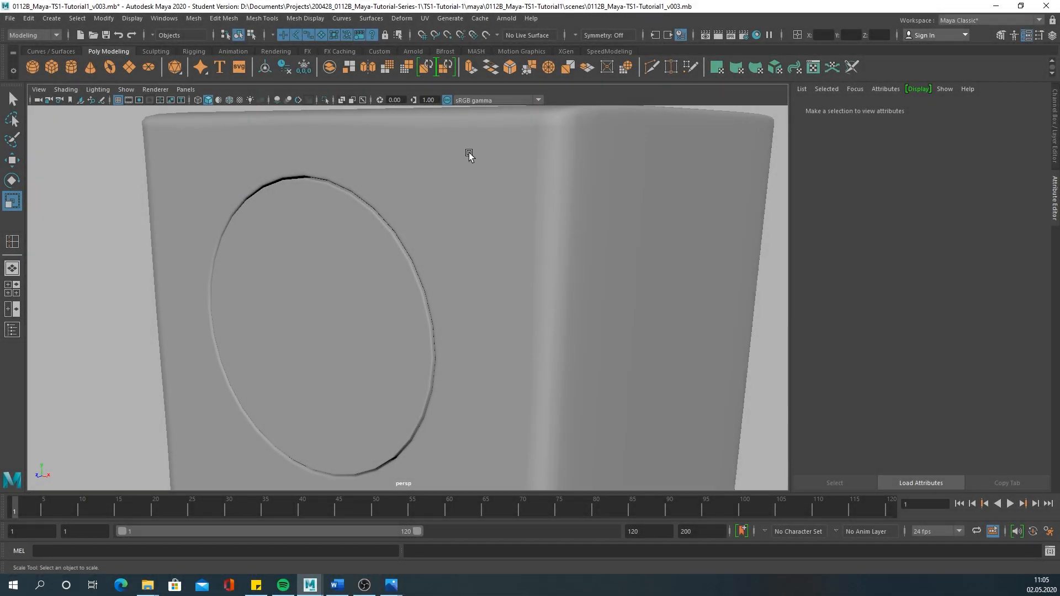
mouse_move(343, 331)
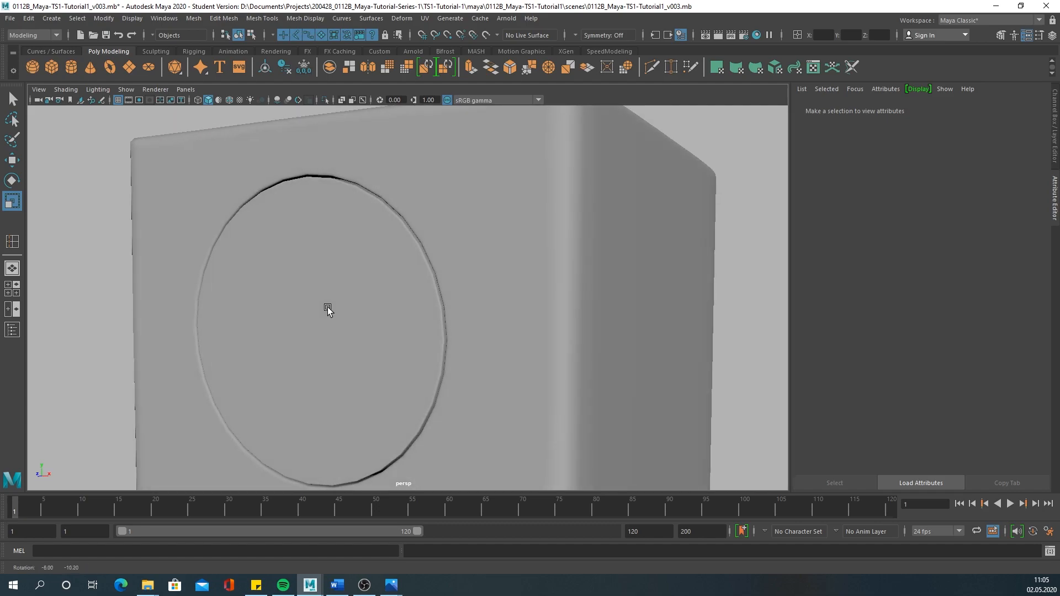
Extract the woofer disc's inset faces into their own octagonal mesh.
click(328, 308)
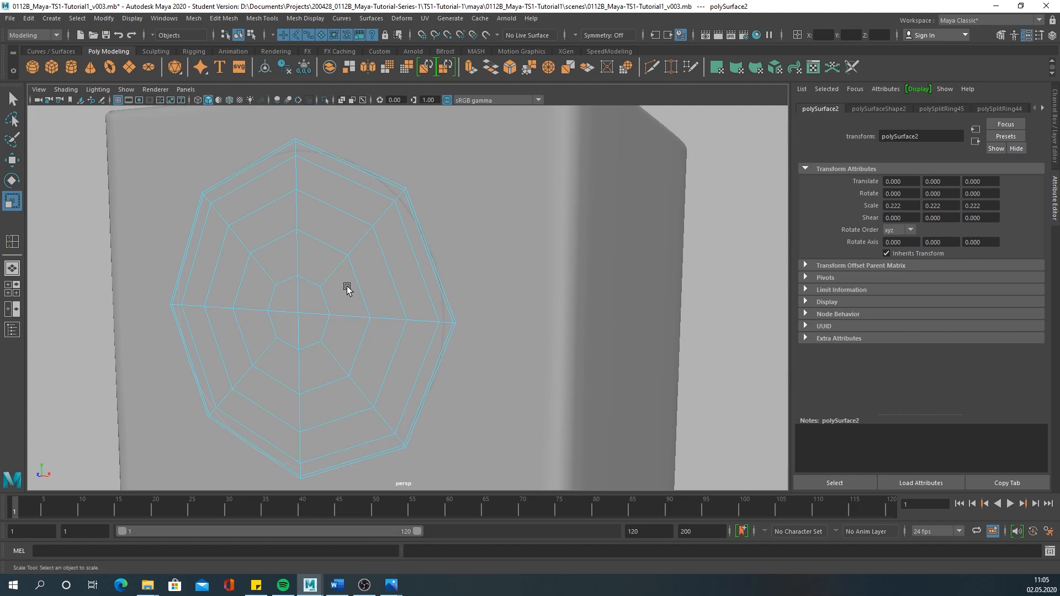
click(293, 297)
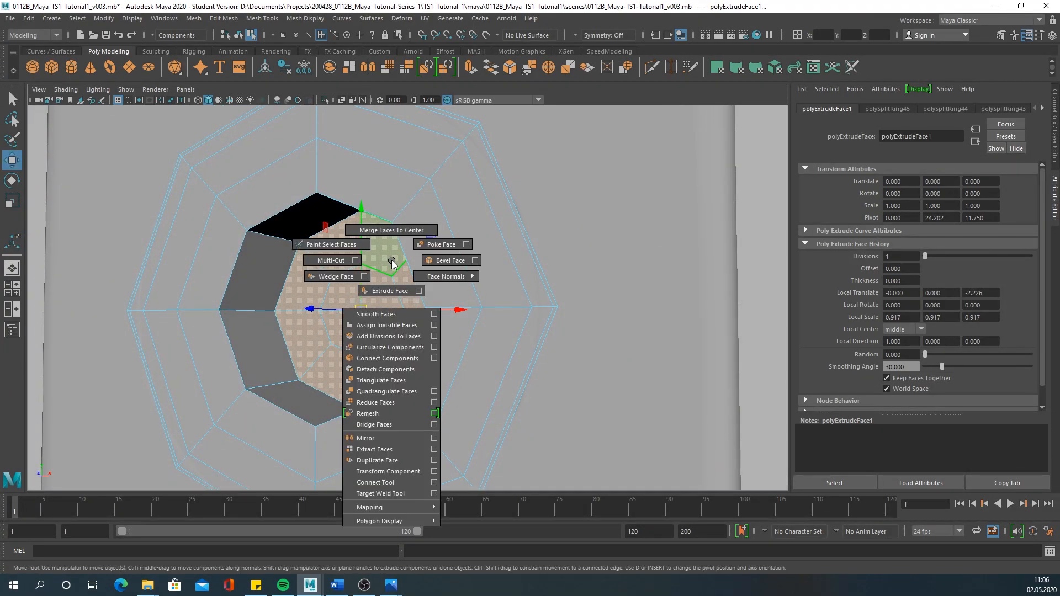
mouse_move(366, 438)
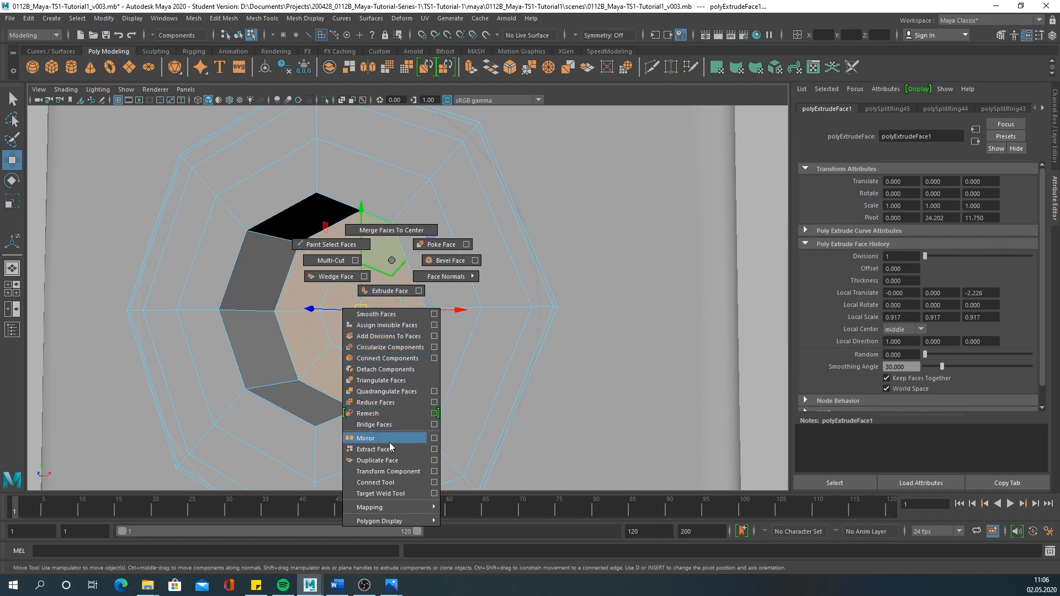
click(374, 448)
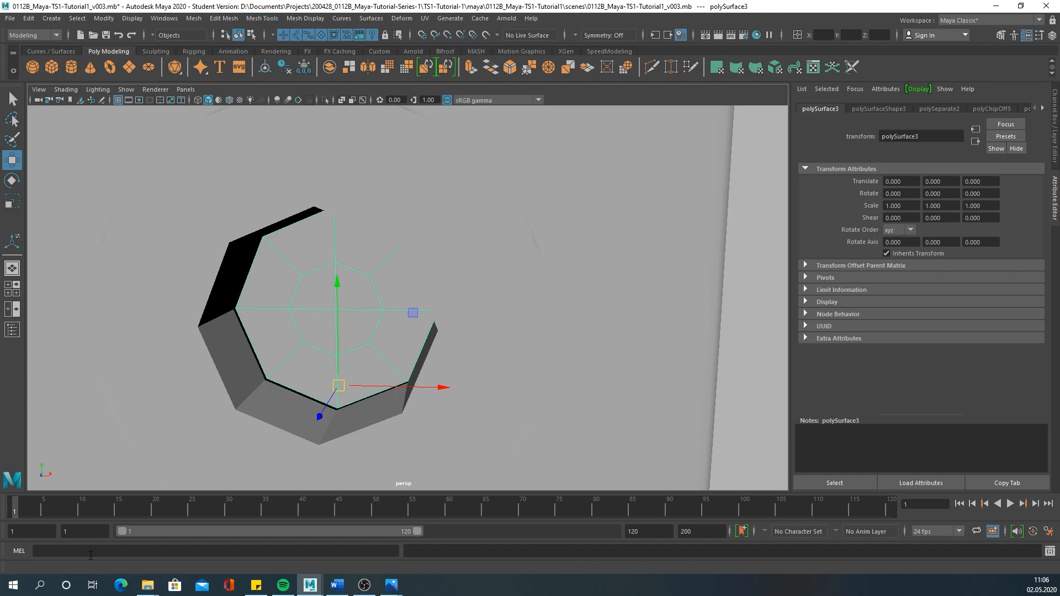
mouse_move(391, 585)
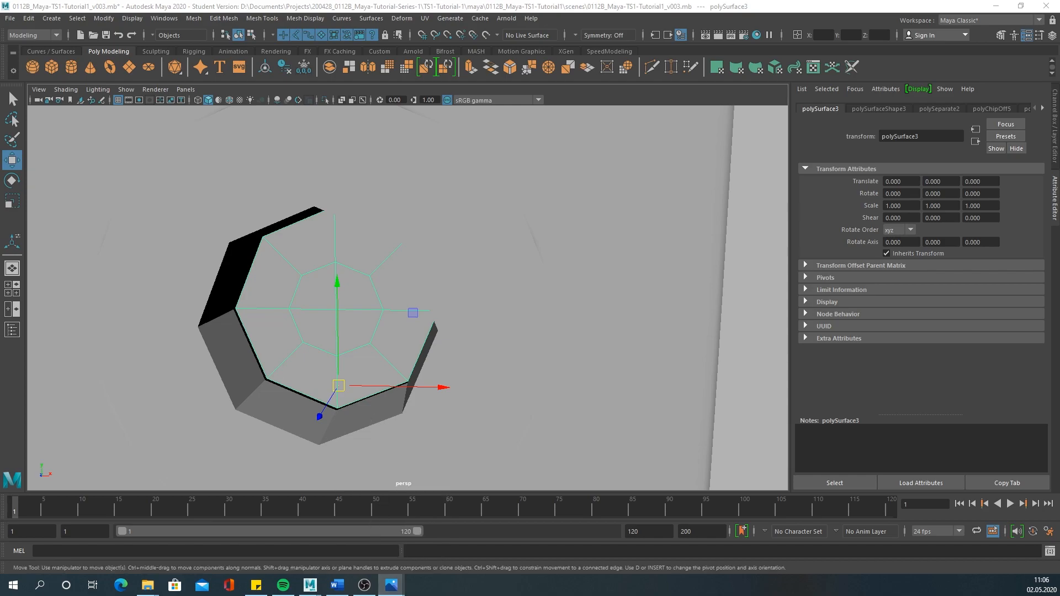
click(389, 585)
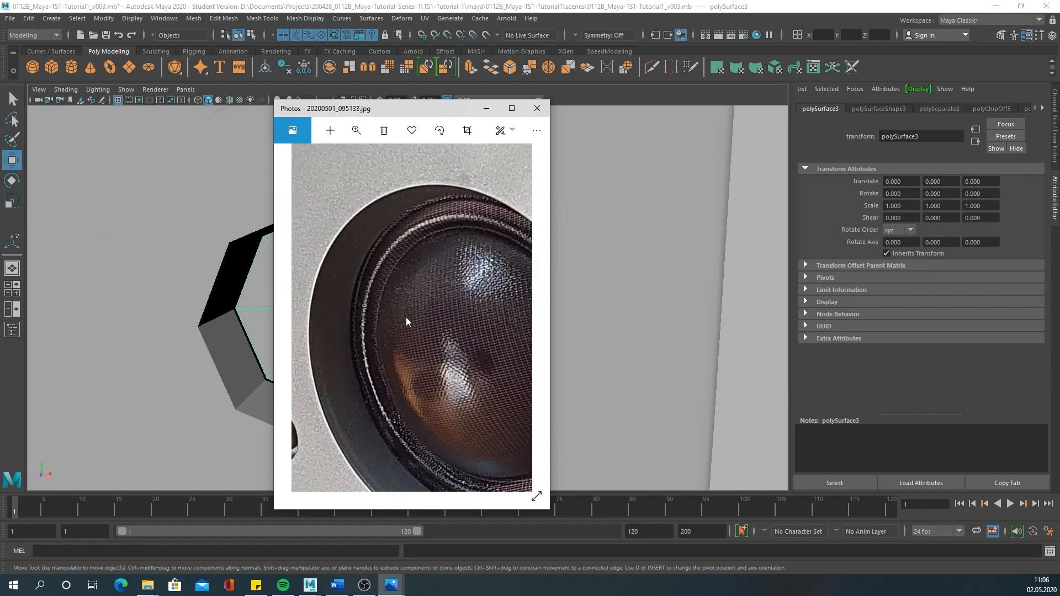
click(536, 108)
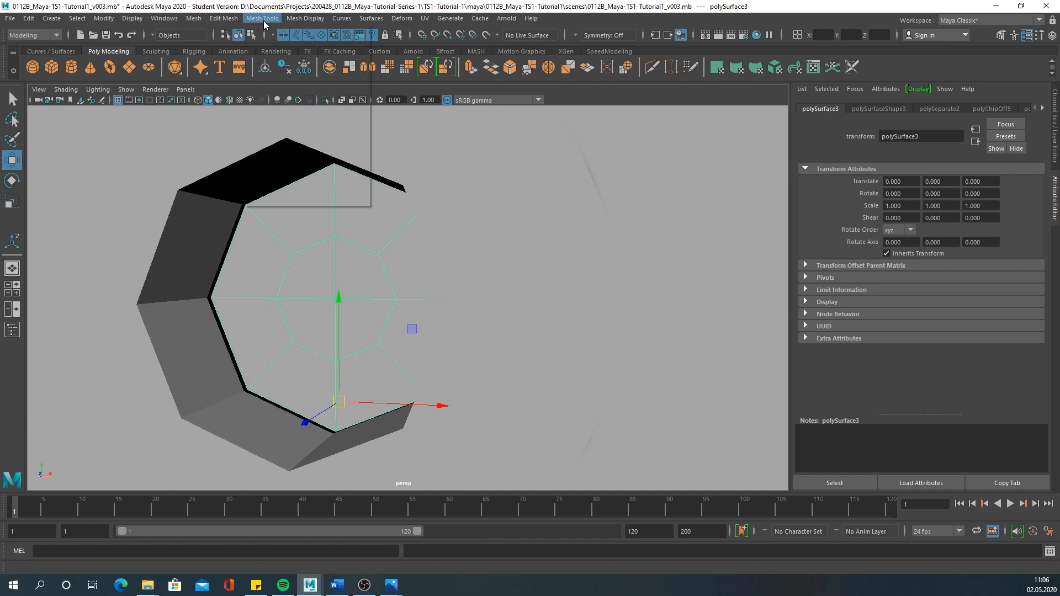
Insert multiple concentric edge loops on the woofer face and review the speaker reference photos.
click(262, 18)
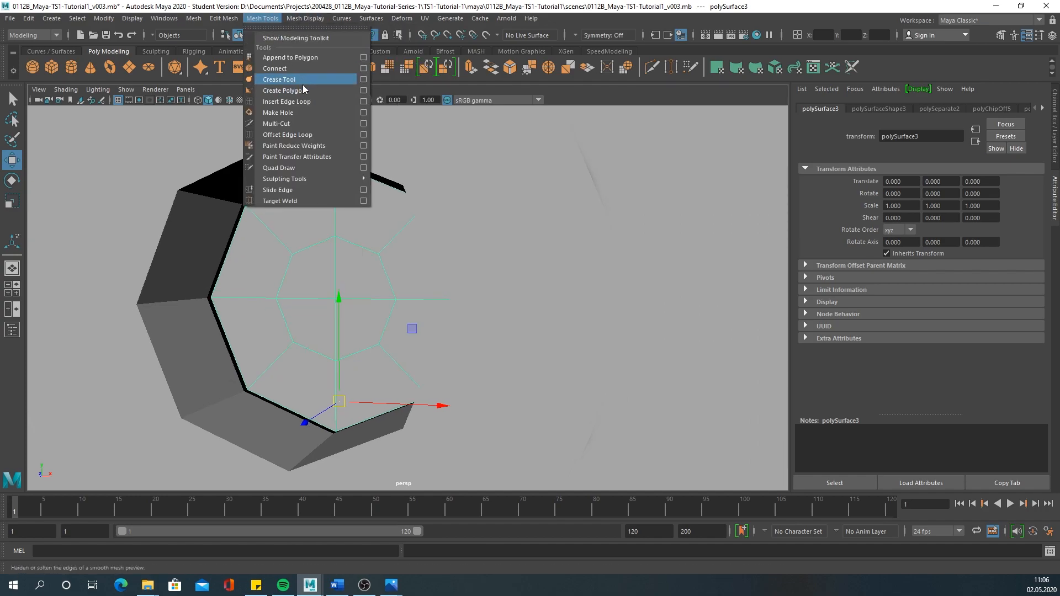
click(286, 102)
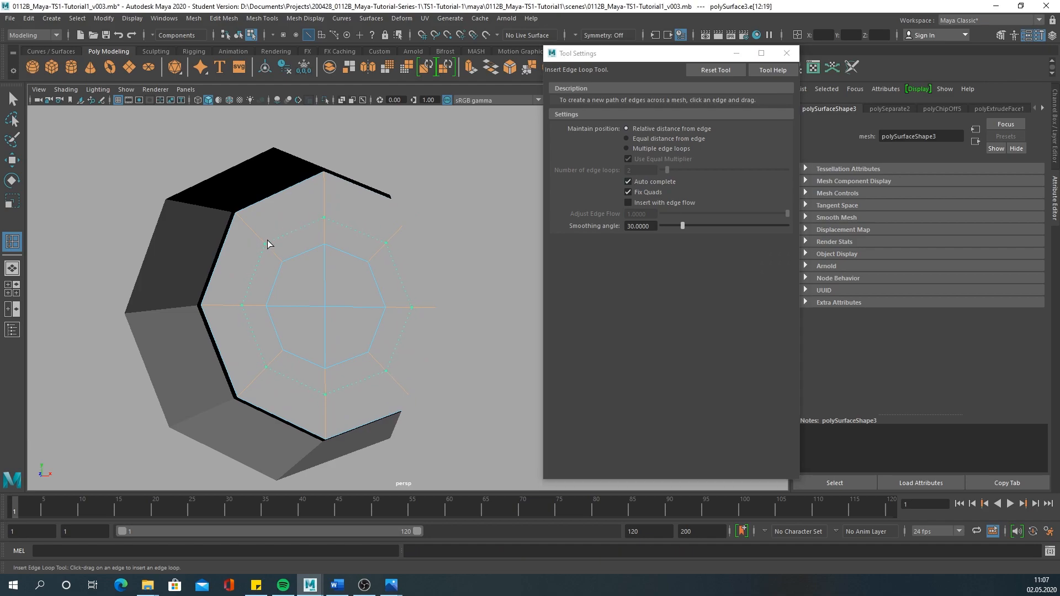
click(627, 148)
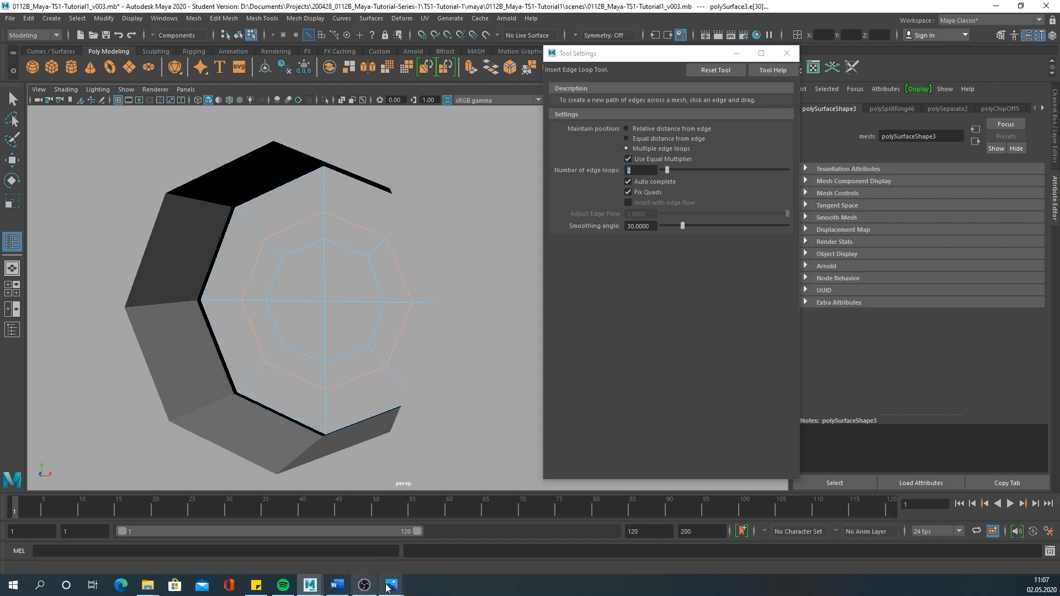
click(391, 584)
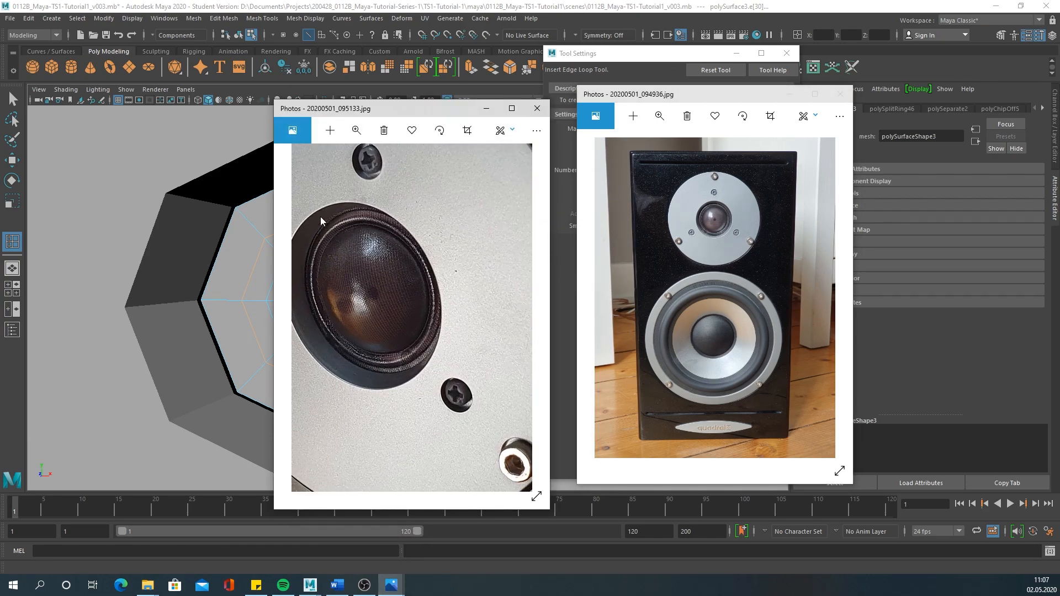
mouse_move(334, 231)
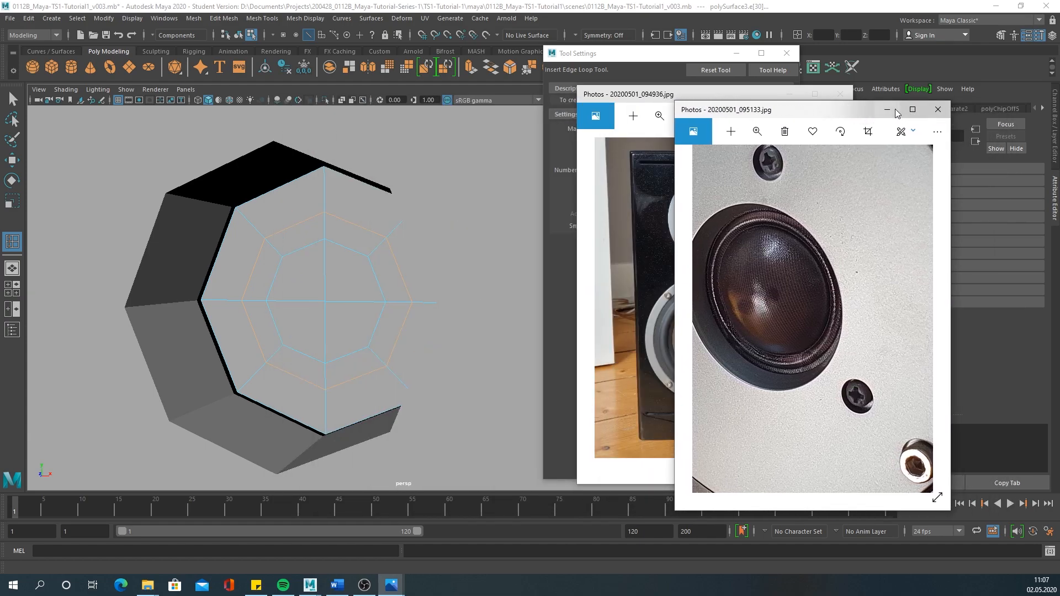
click(937, 109)
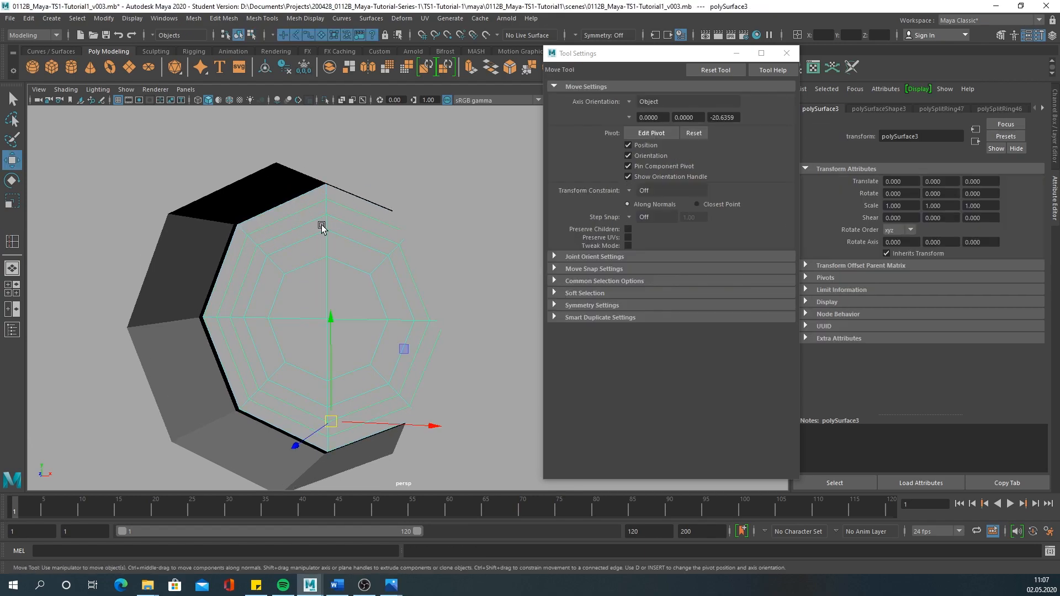
Scale and move the concentric rings back to form a stepped, recessed cone.
key(r)
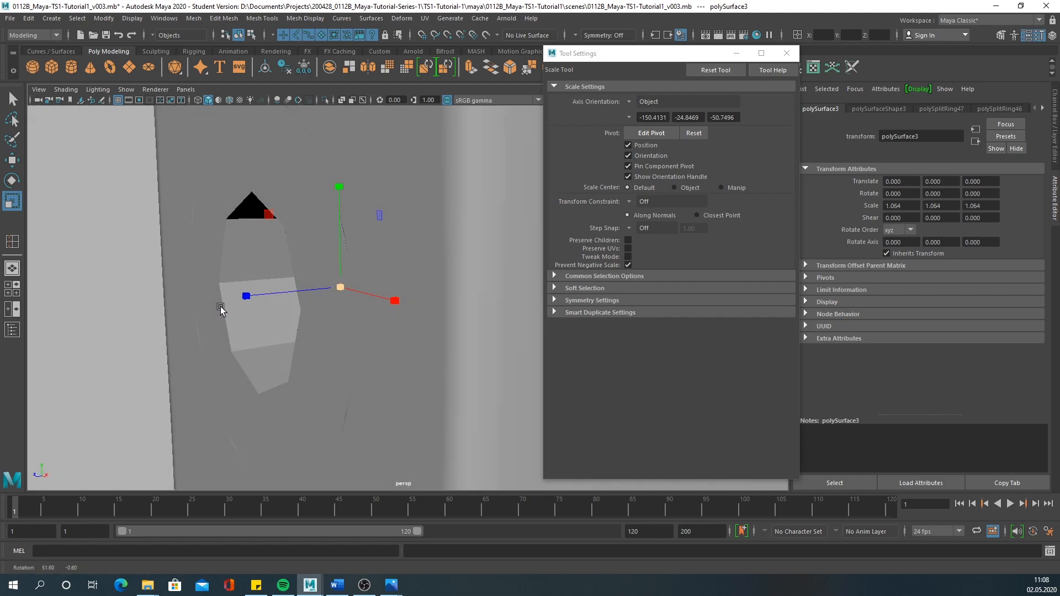
key(4)
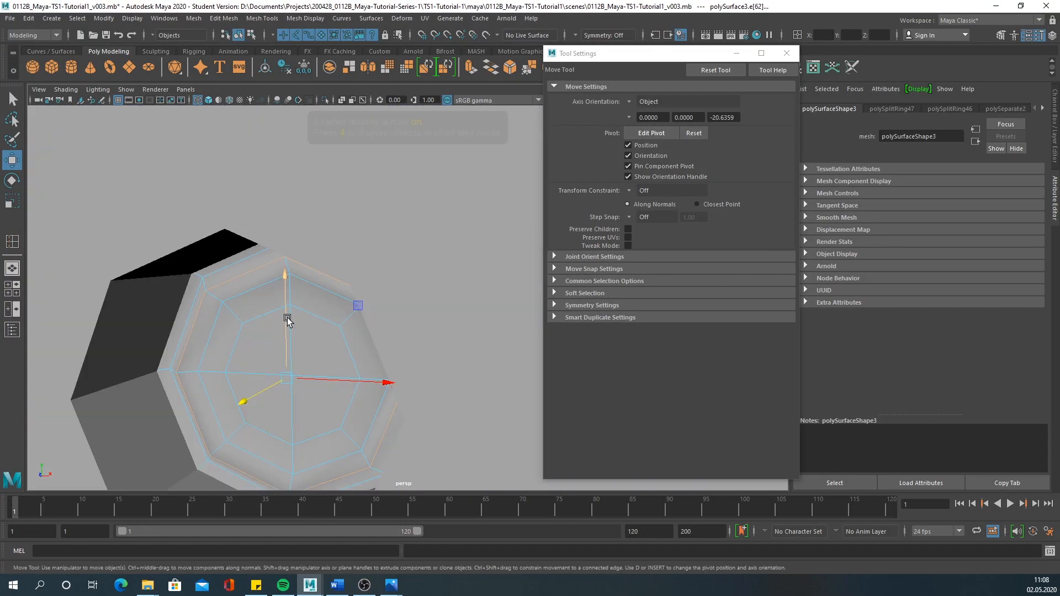
key(5)
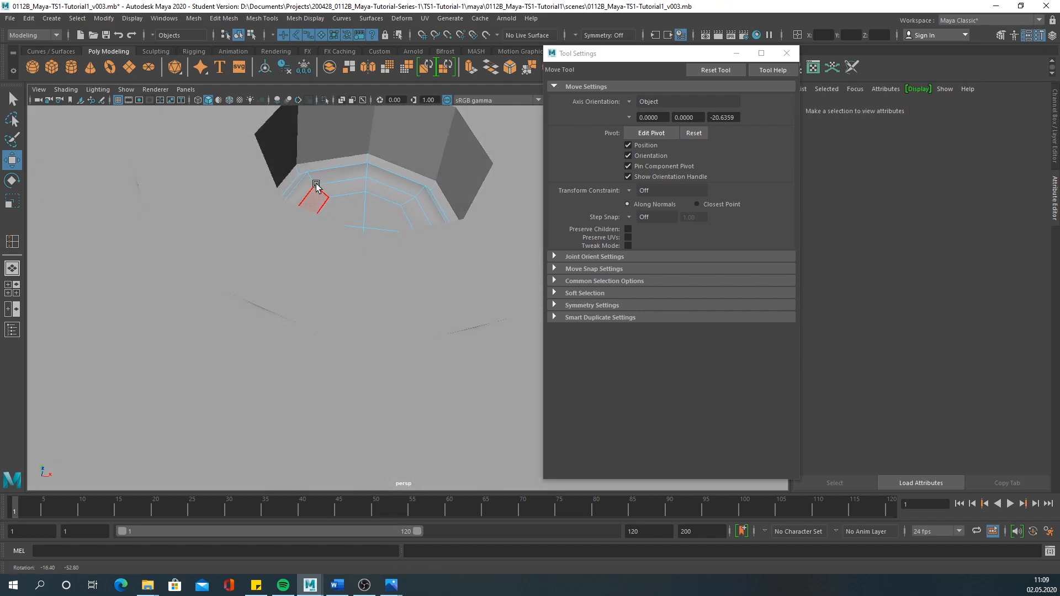
click(314, 199)
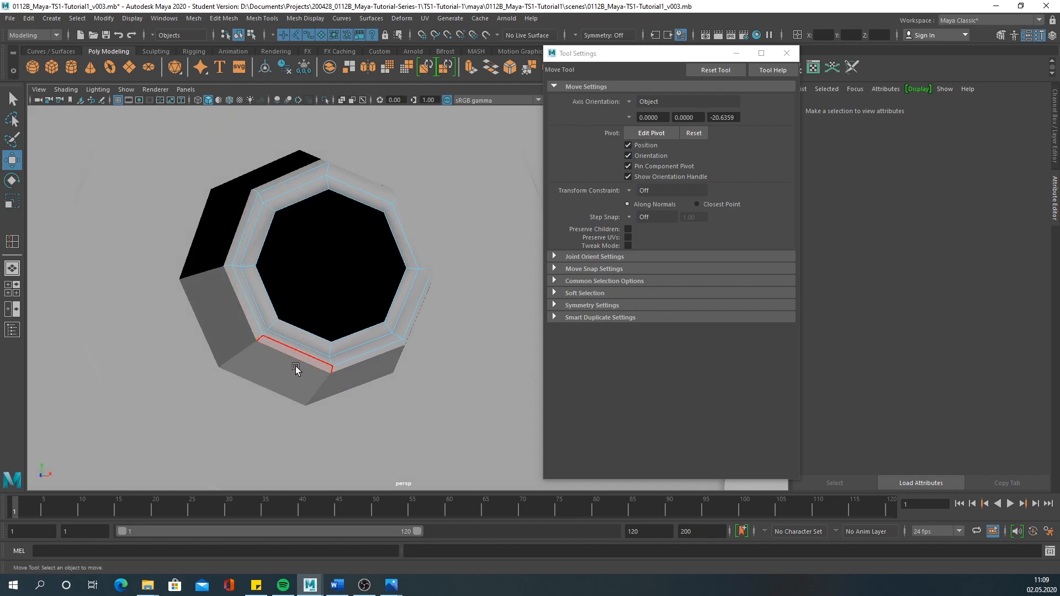
click(389, 223)
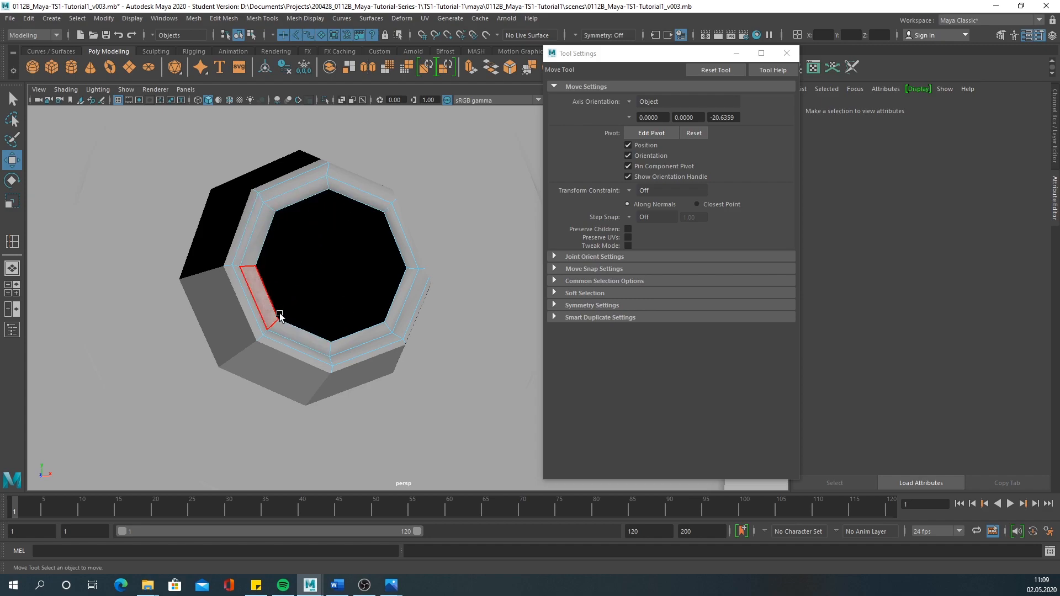
click(355, 266)
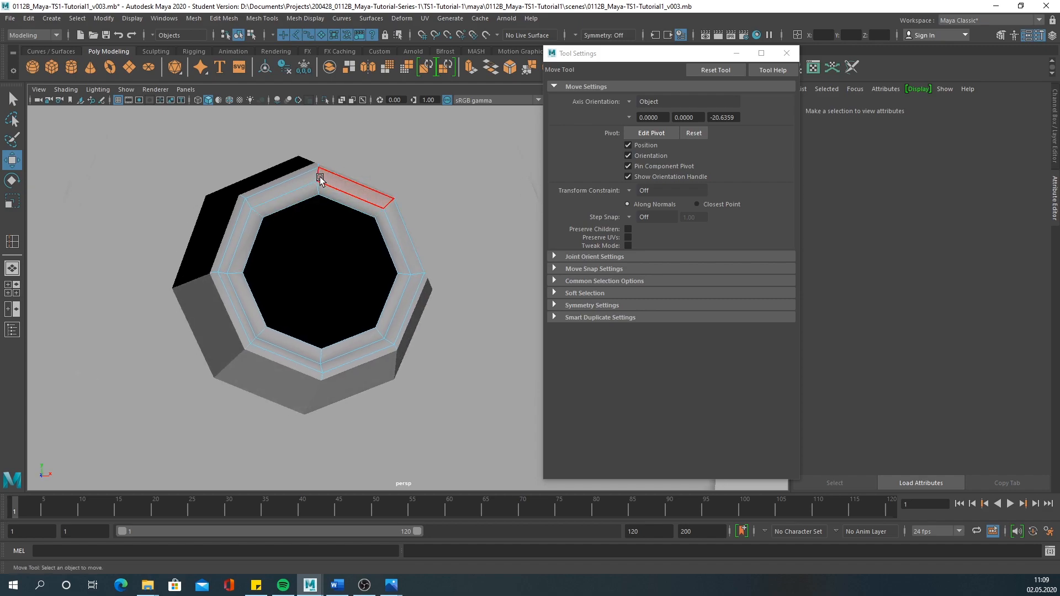
mouse_move(390, 340)
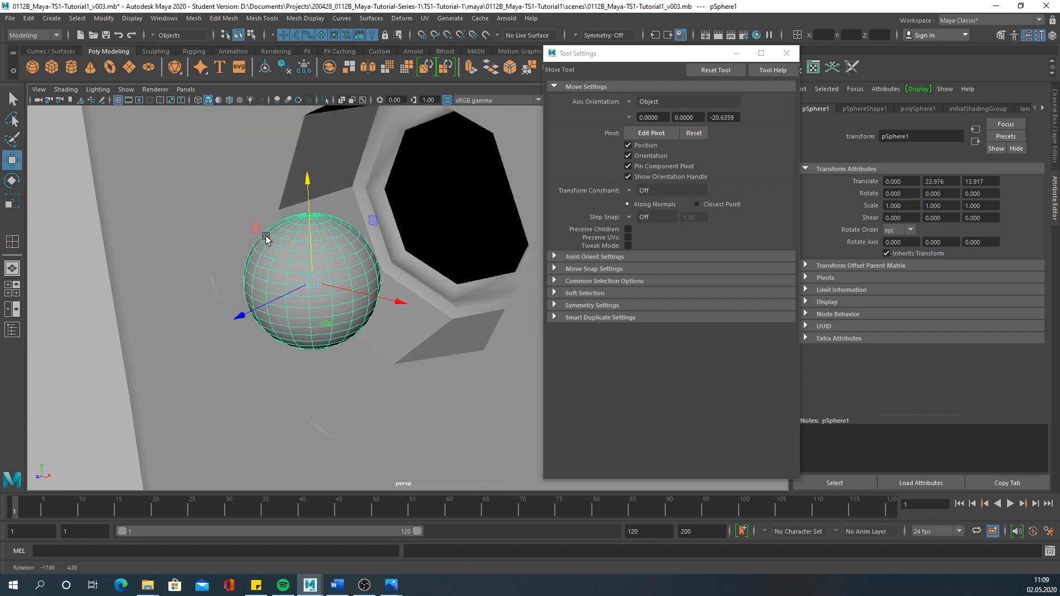
Rotate the new sphere 90 degrees at the woofer centre as a dust cap.
key(e)
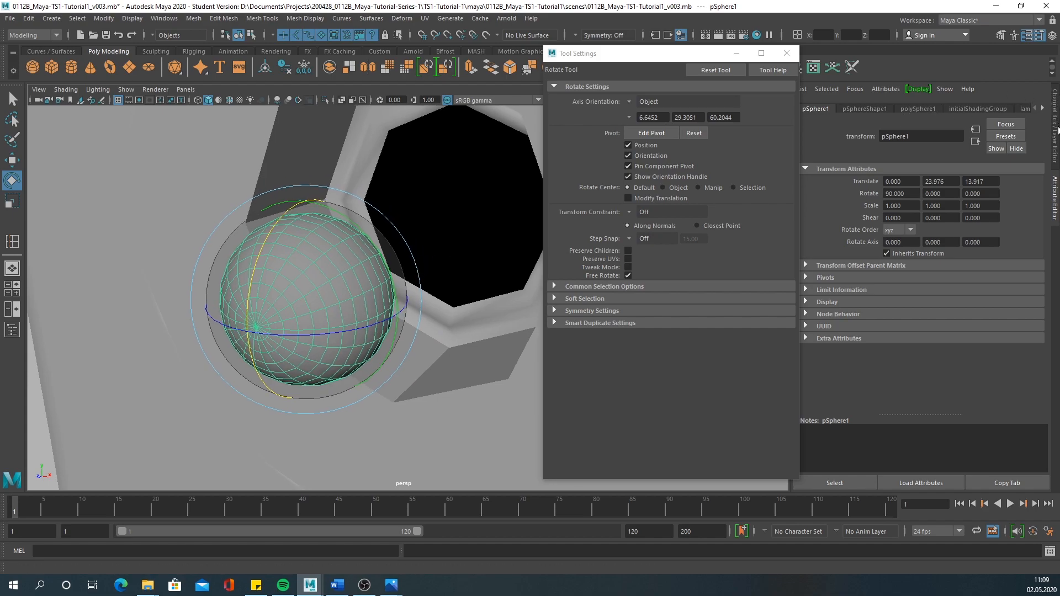
click(917, 109)
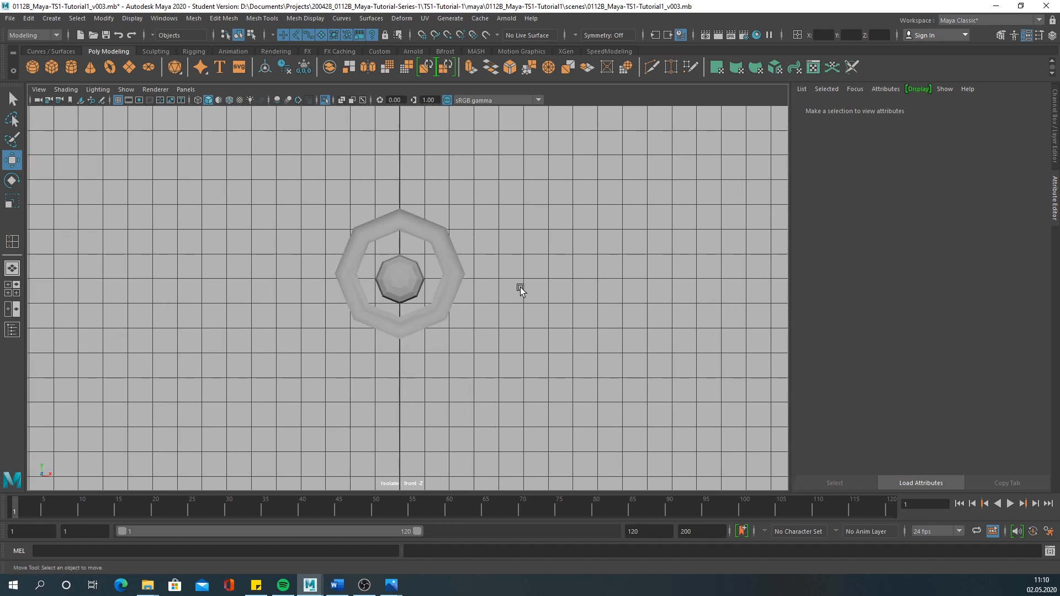
Delete the sphere's back faces, leaving a half dome inside the rim.
click(399, 277)
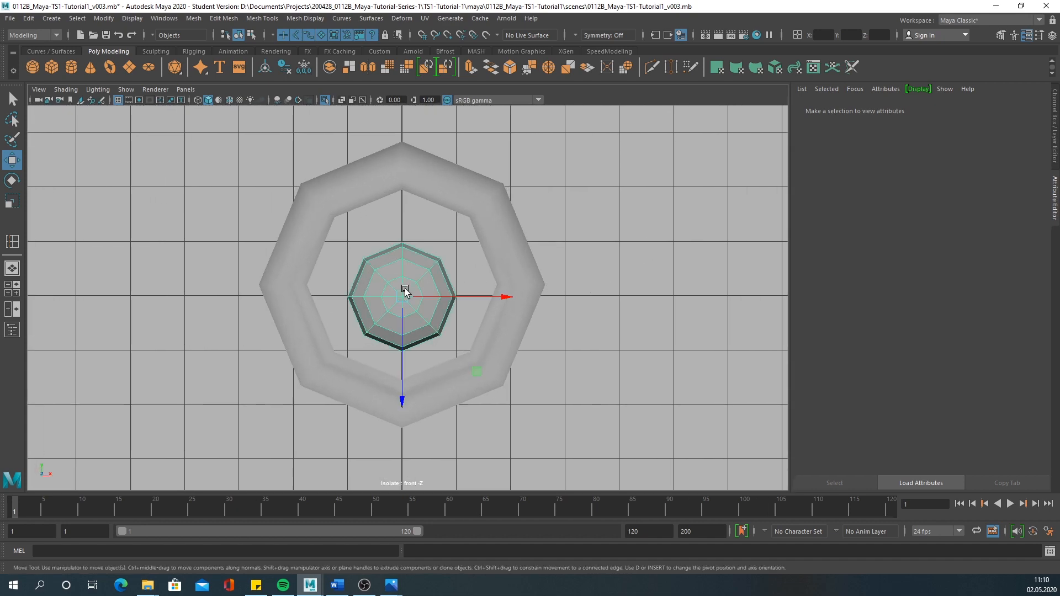
click(403, 287)
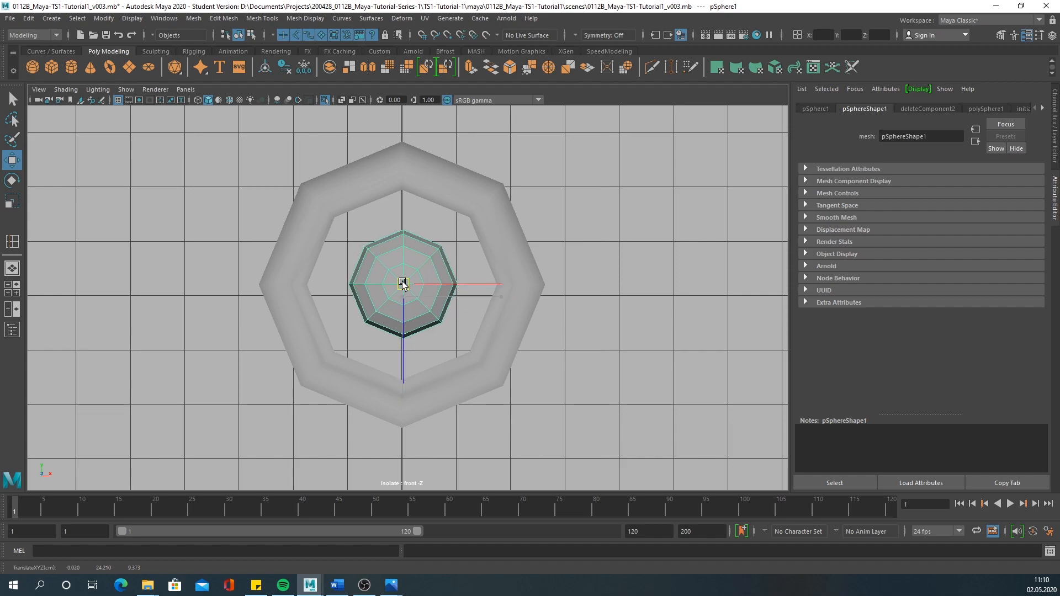
key(r)
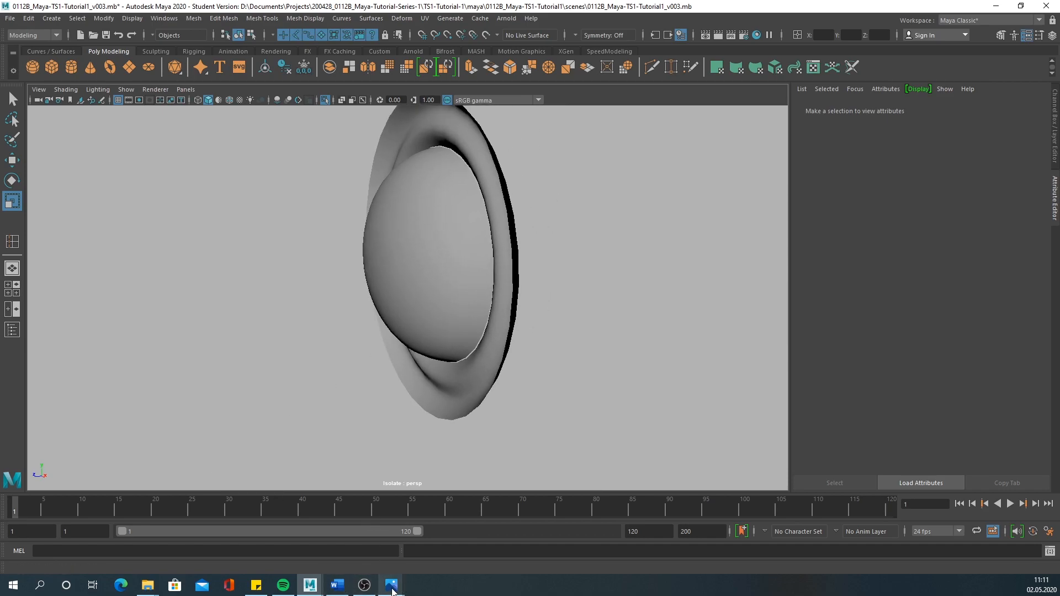
Resize the woofer rim, then merge rim and cone with Mesh > Combine.
click(390, 585)
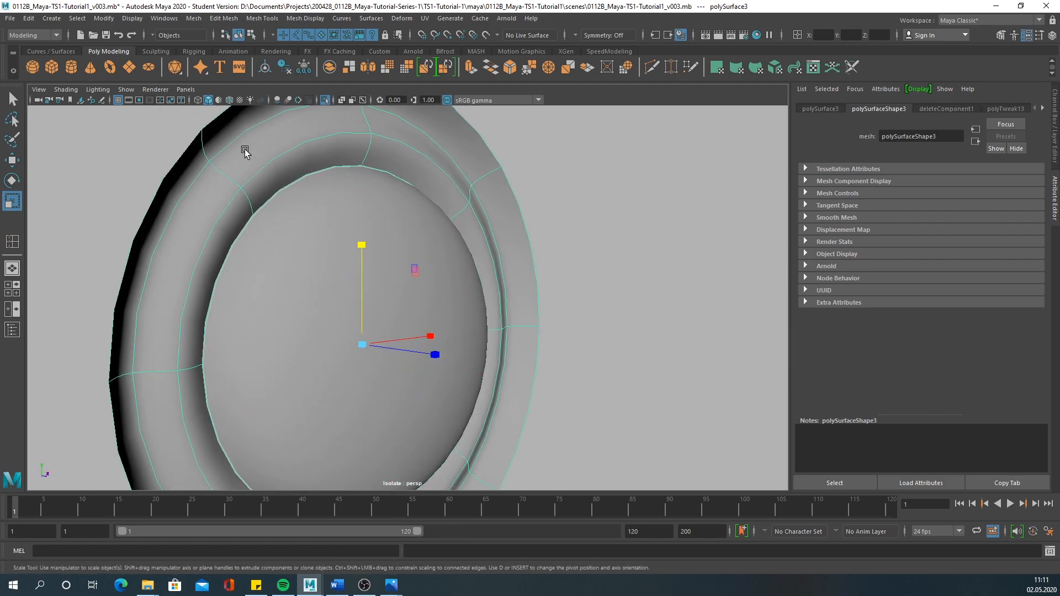
drag(244, 150, 364, 205)
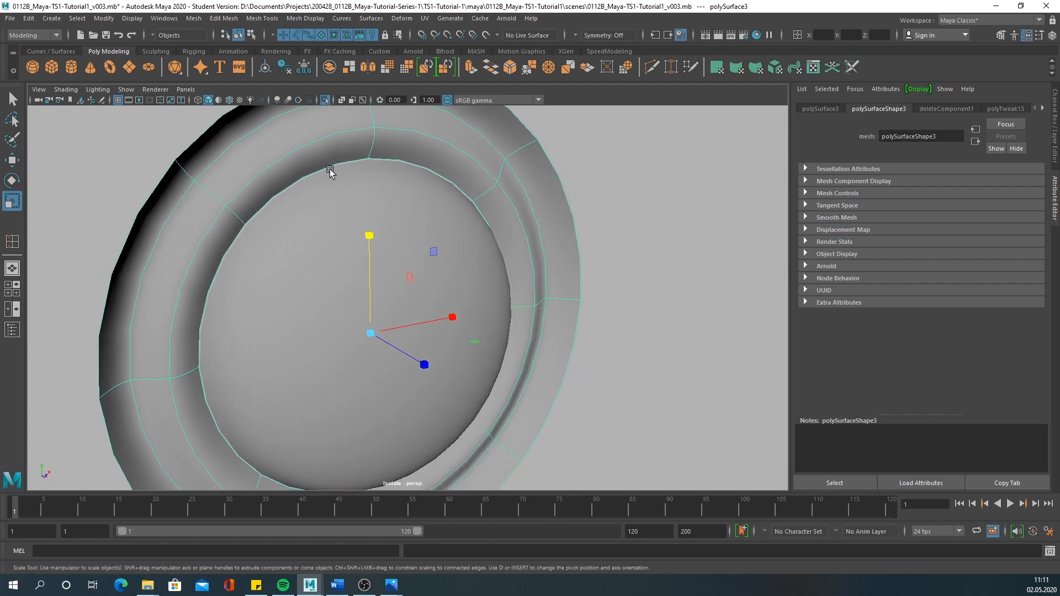
click(243, 265)
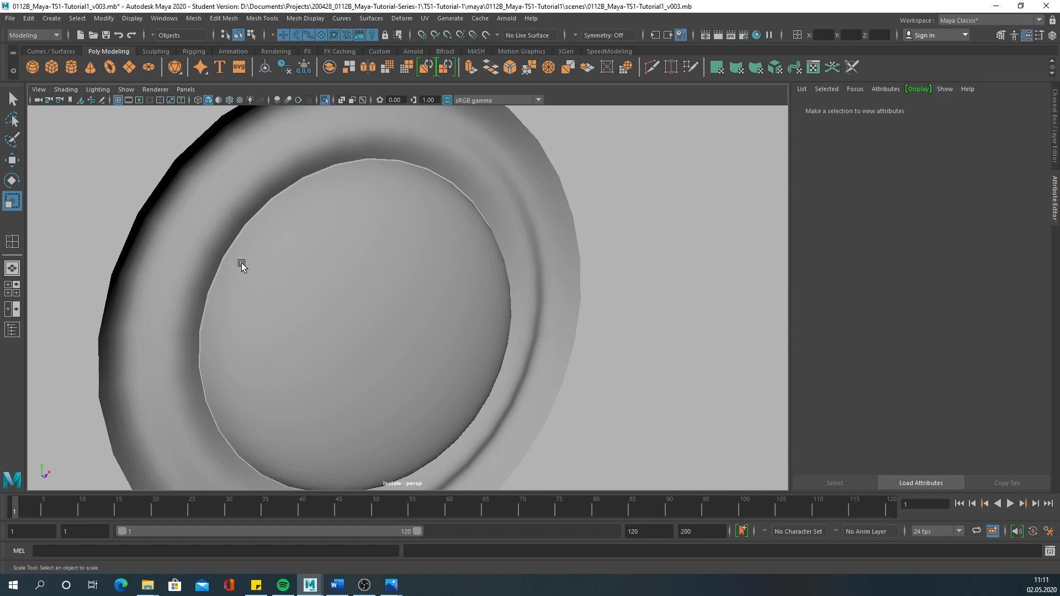
click(358, 243)
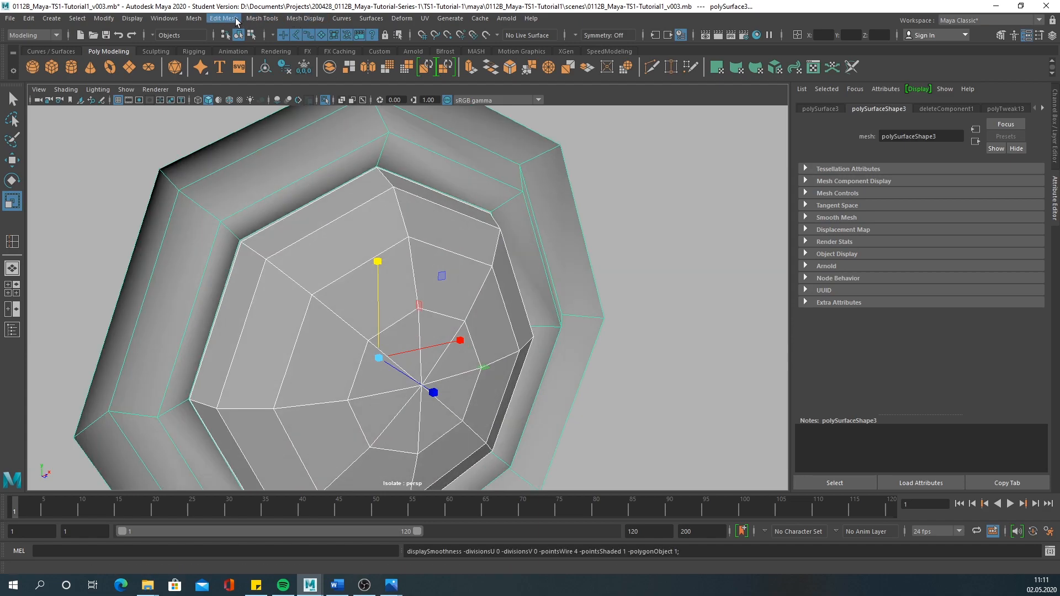
click(193, 19)
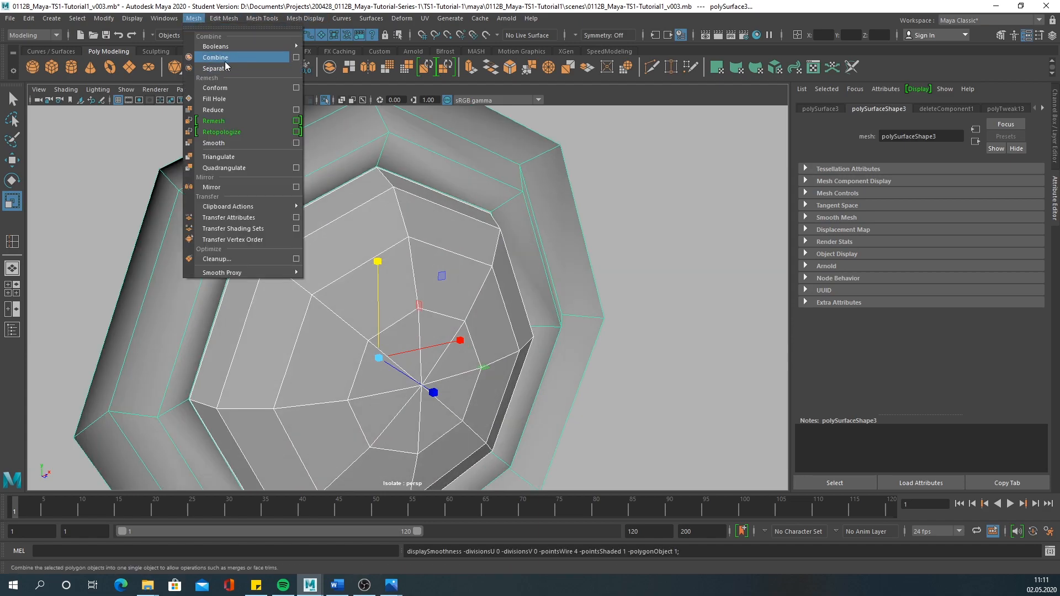
click(216, 57)
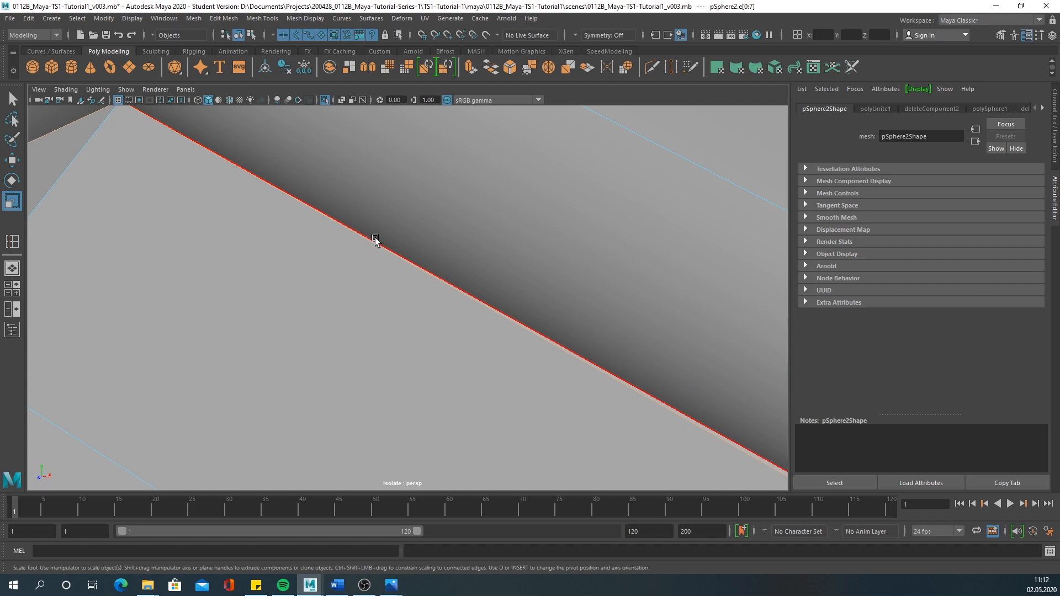
Convert the seam edge to vertices and merge them with threshold 0.05.
right_click(376, 240)
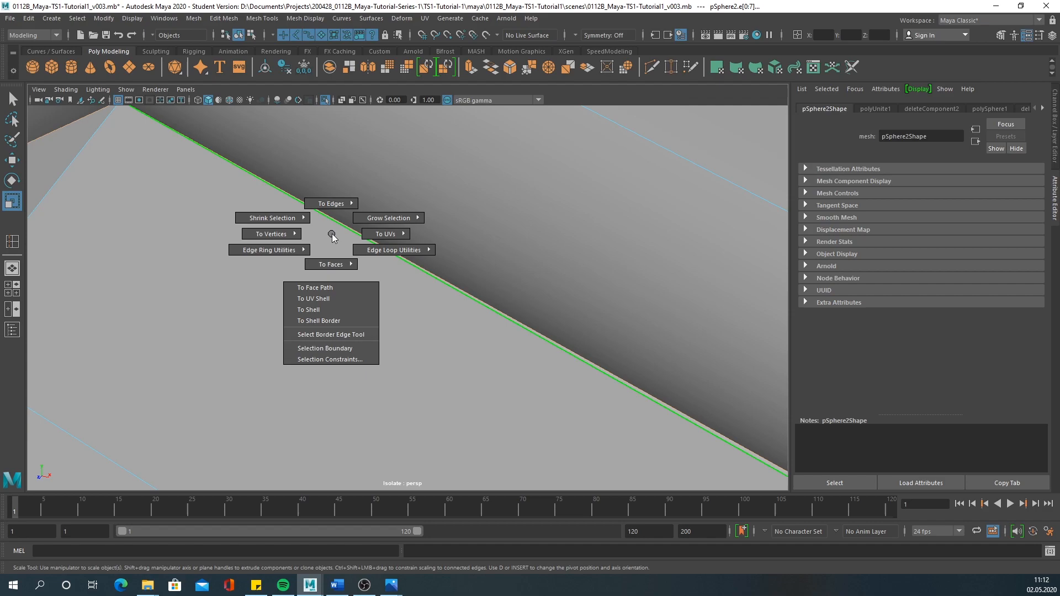
mouse_move(270, 234)
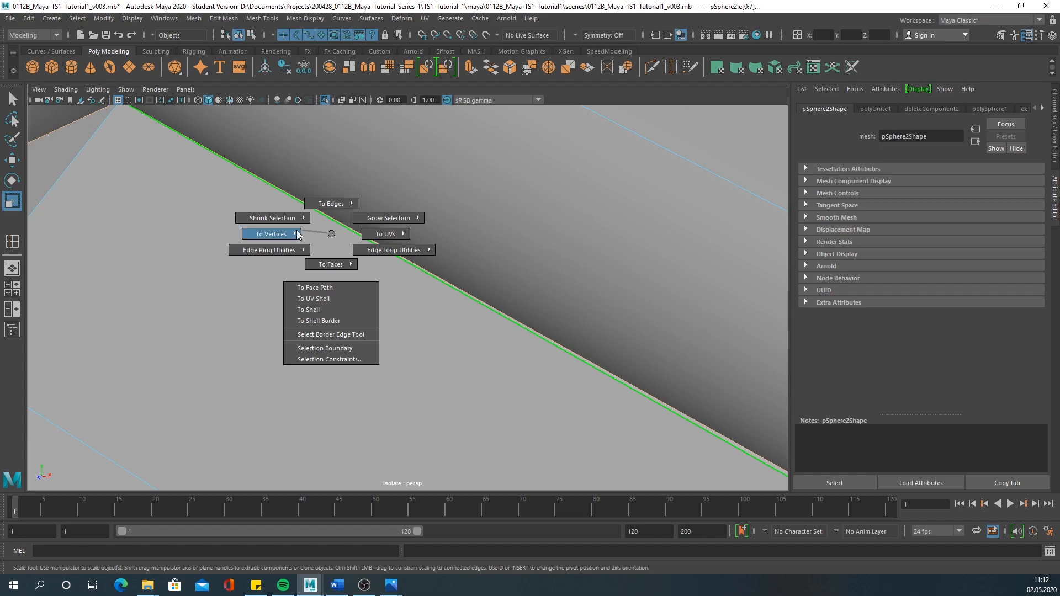
click(271, 233)
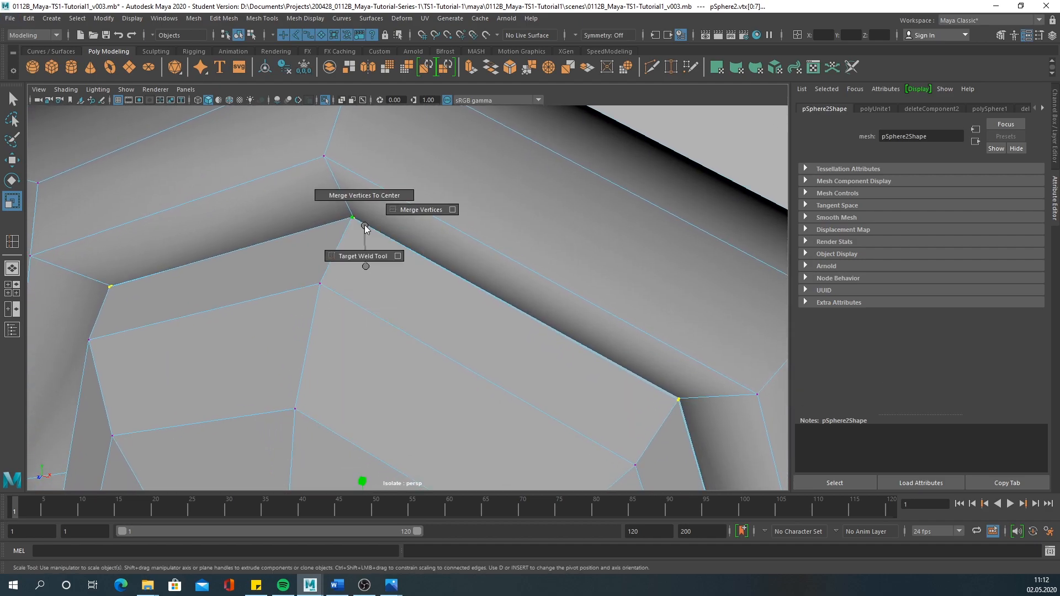
mouse_move(452, 210)
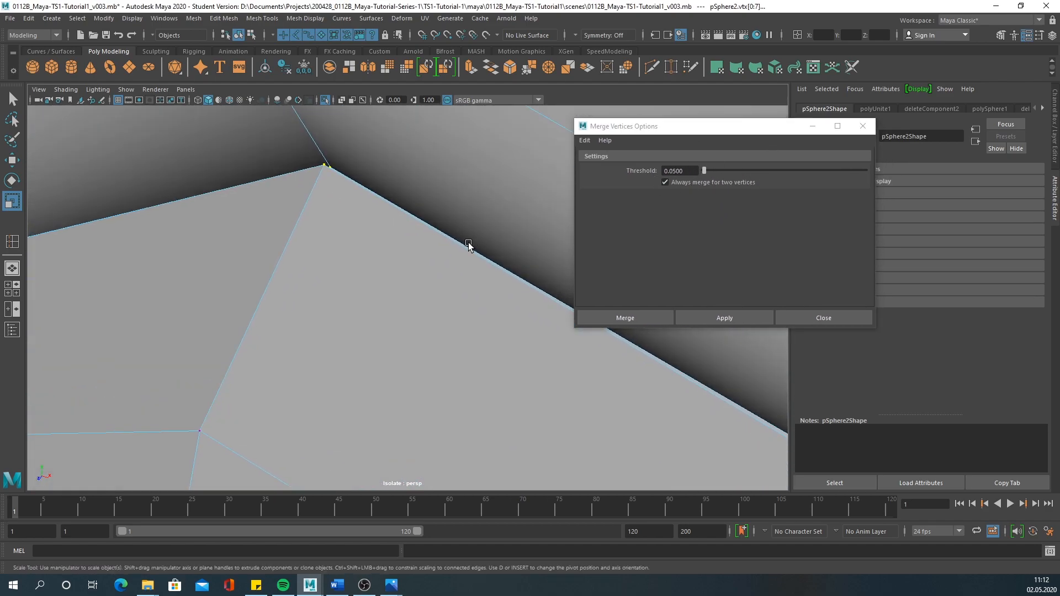
click(724, 318)
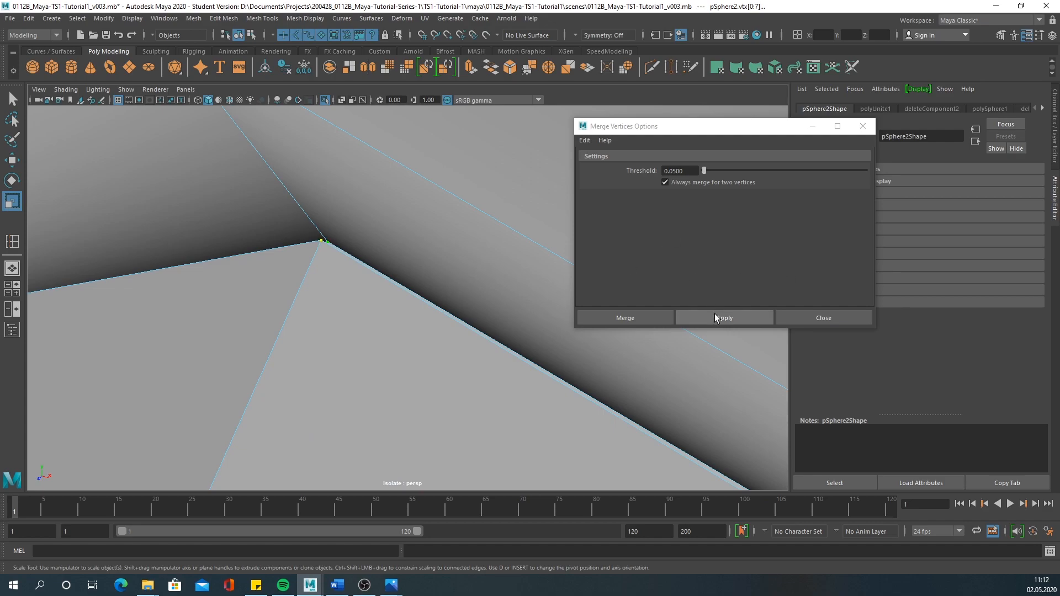
click(723, 318)
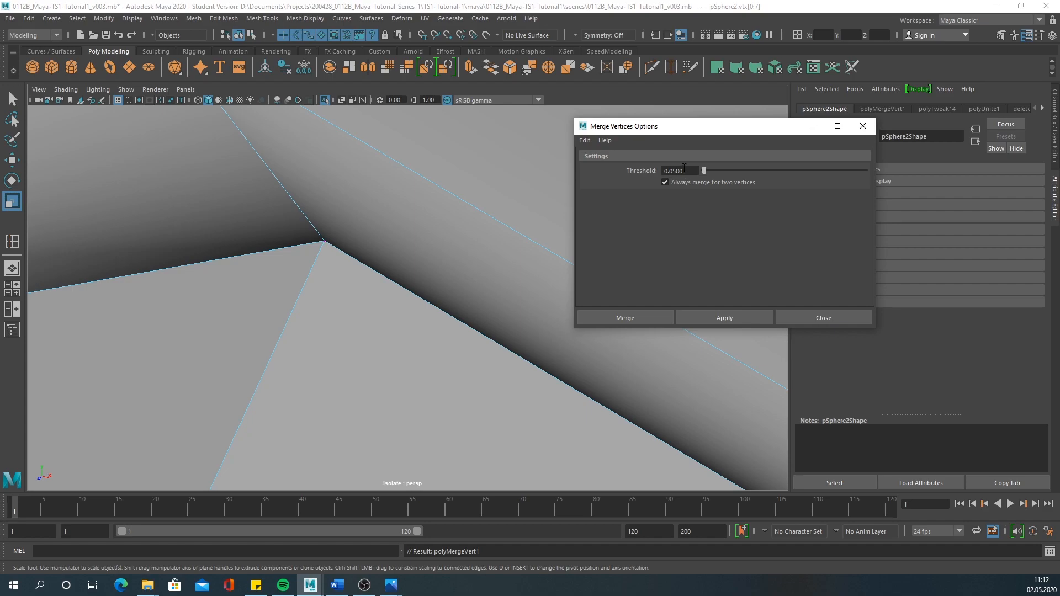
mouse_move(655, 171)
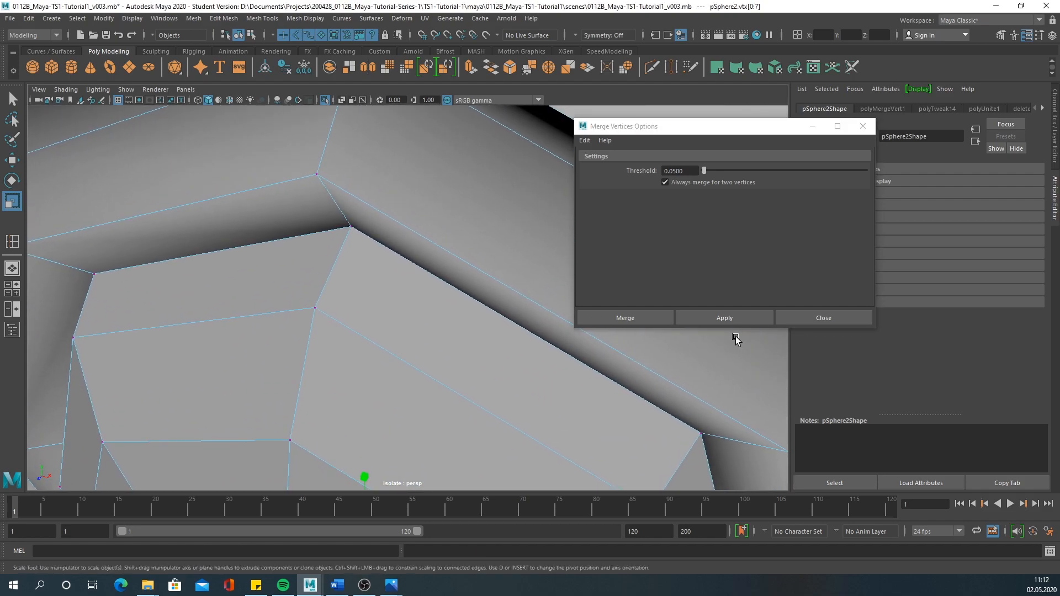
click(624, 318)
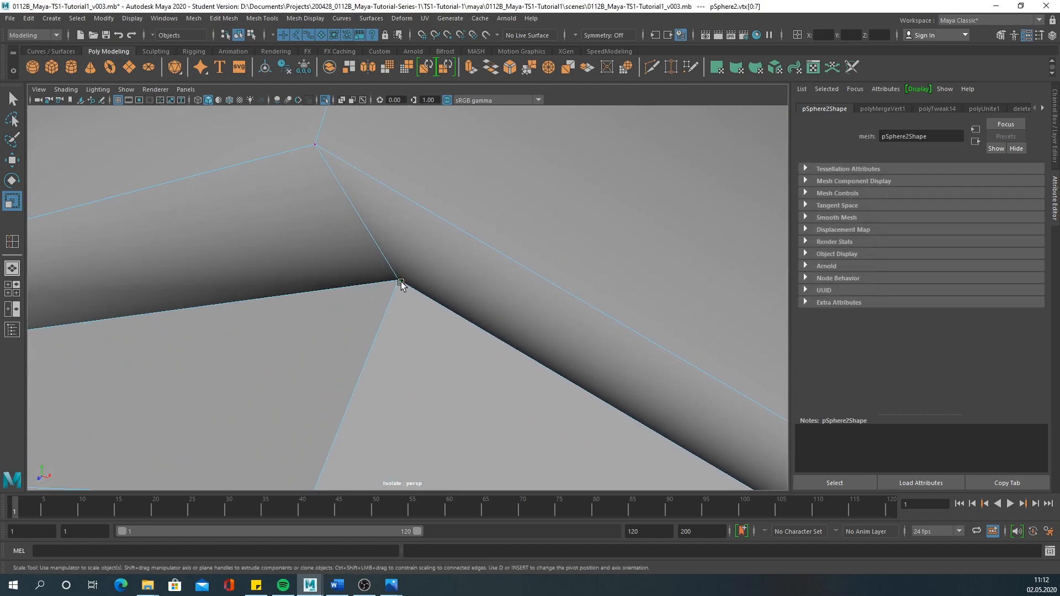
Insert an extra edge loop on the cone and select its inner faces.
click(399, 280)
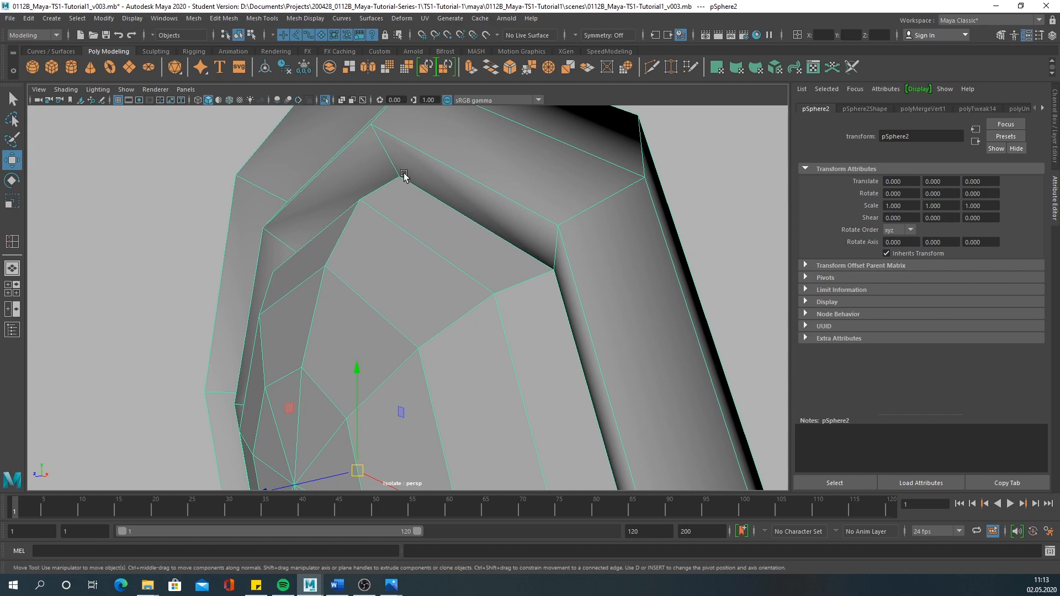
mouse_move(539, 264)
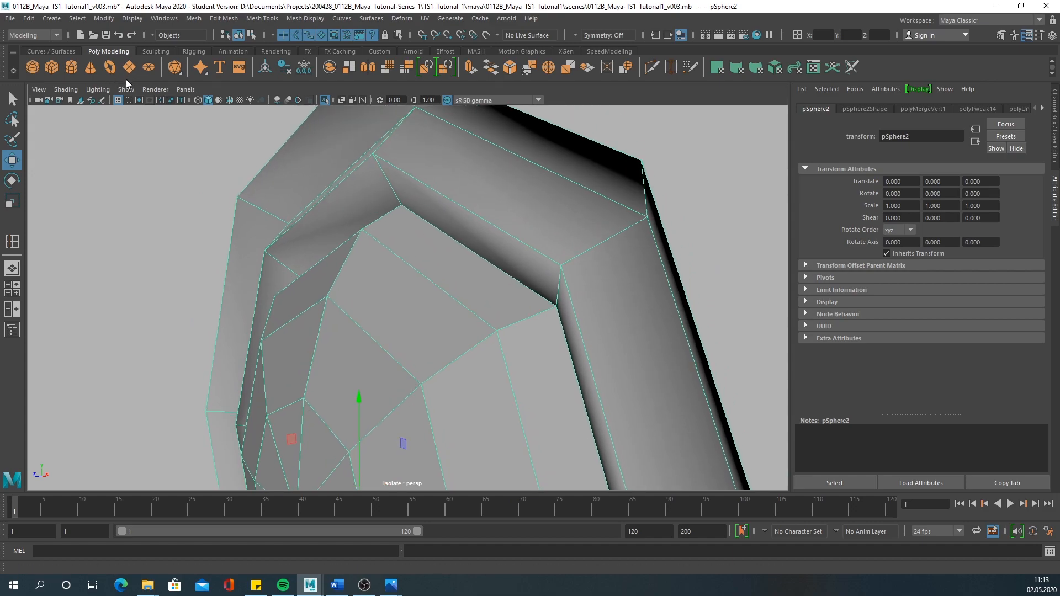
click(262, 18)
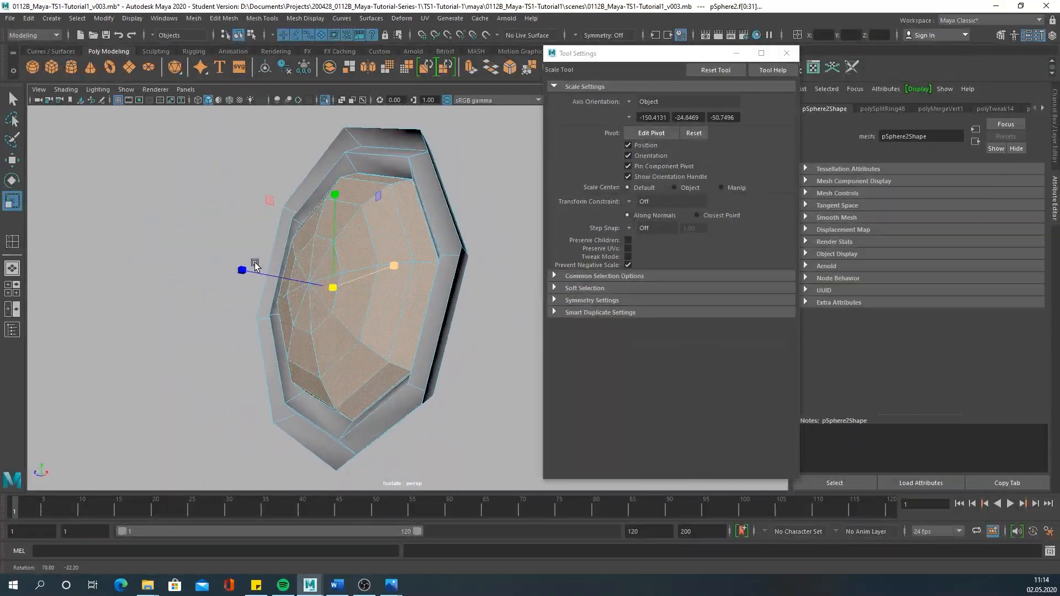
Move the woofer parts, then exit Isolate Select back to Object mode.
key(w)
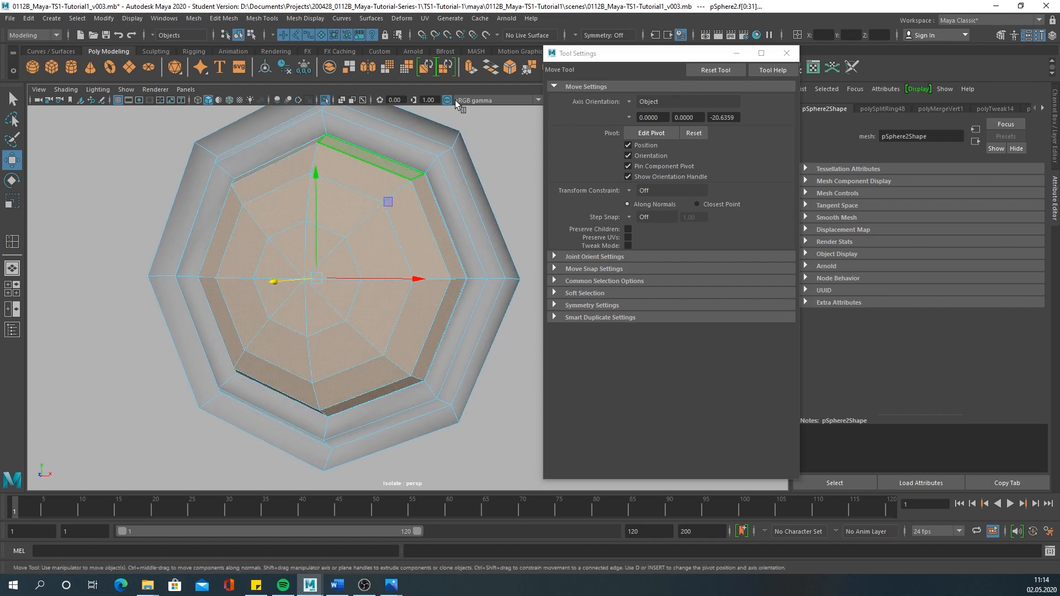
click(396, 264)
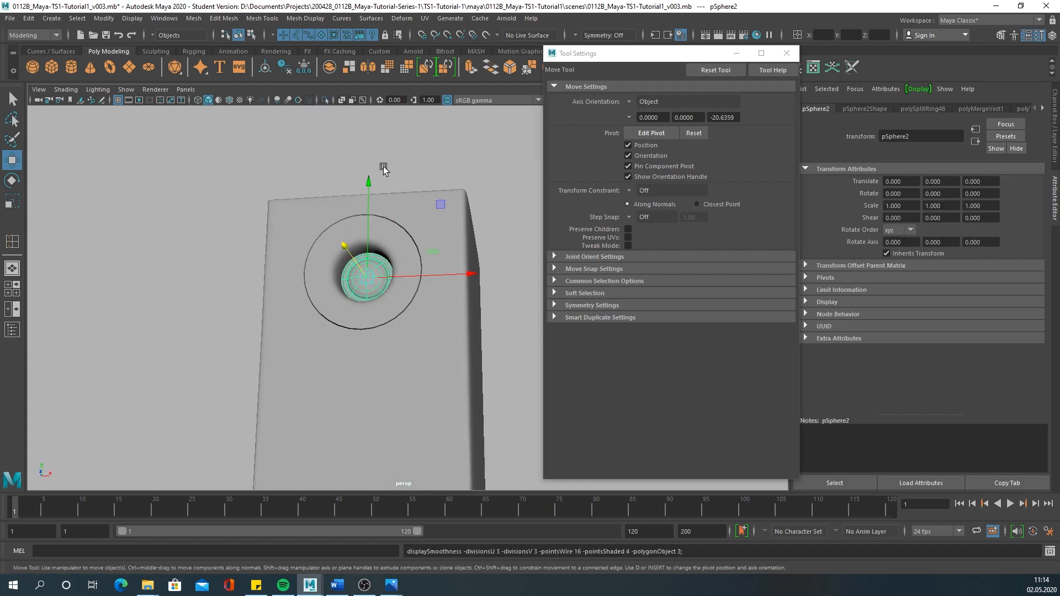
Compare with the tweeter reference photo, toggling wireframe and shaded display.
click(390, 585)
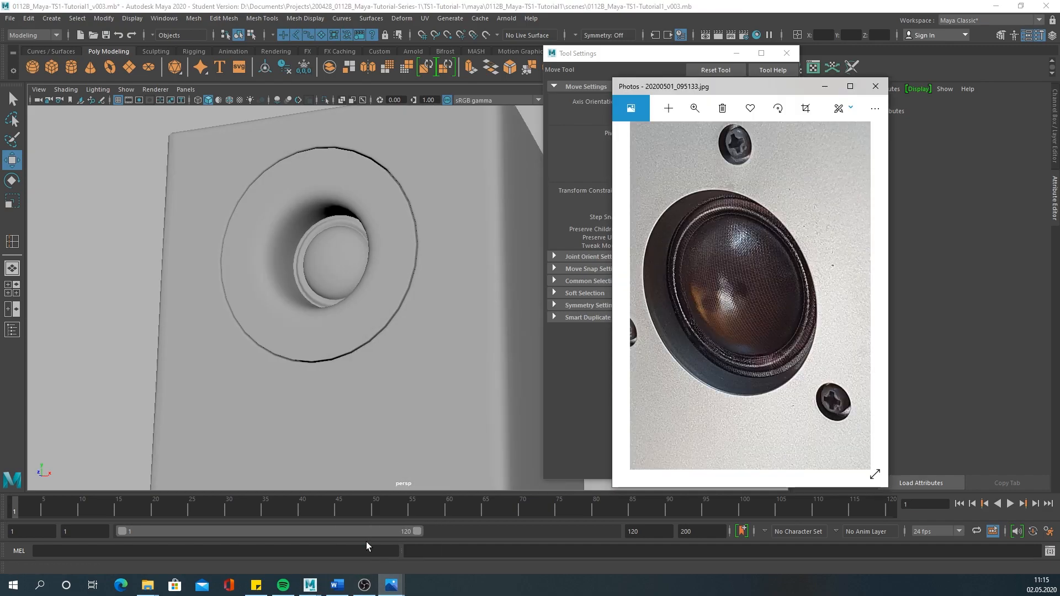
click(876, 86)
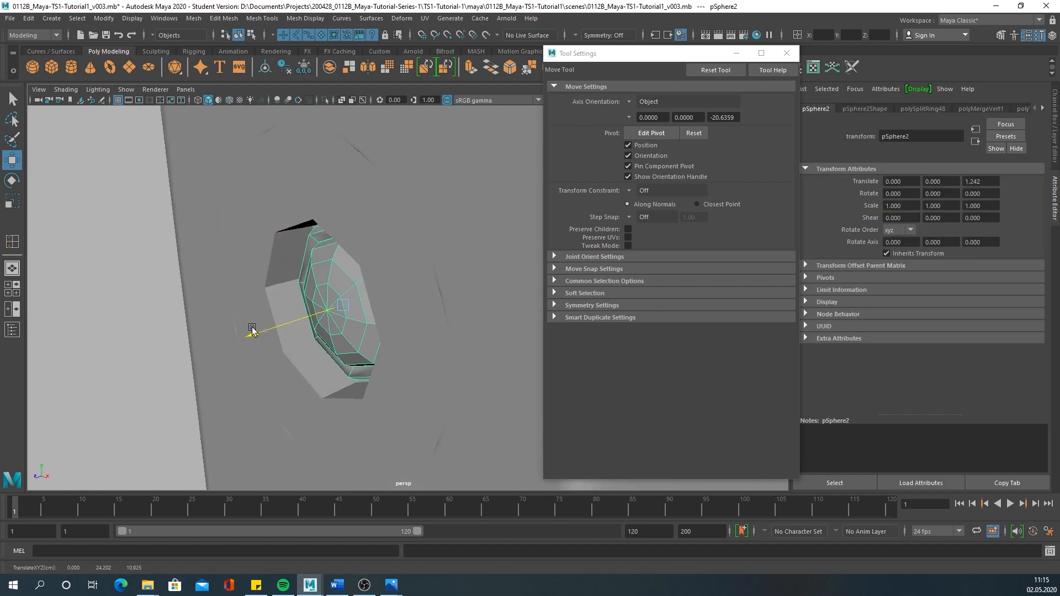
key(4)
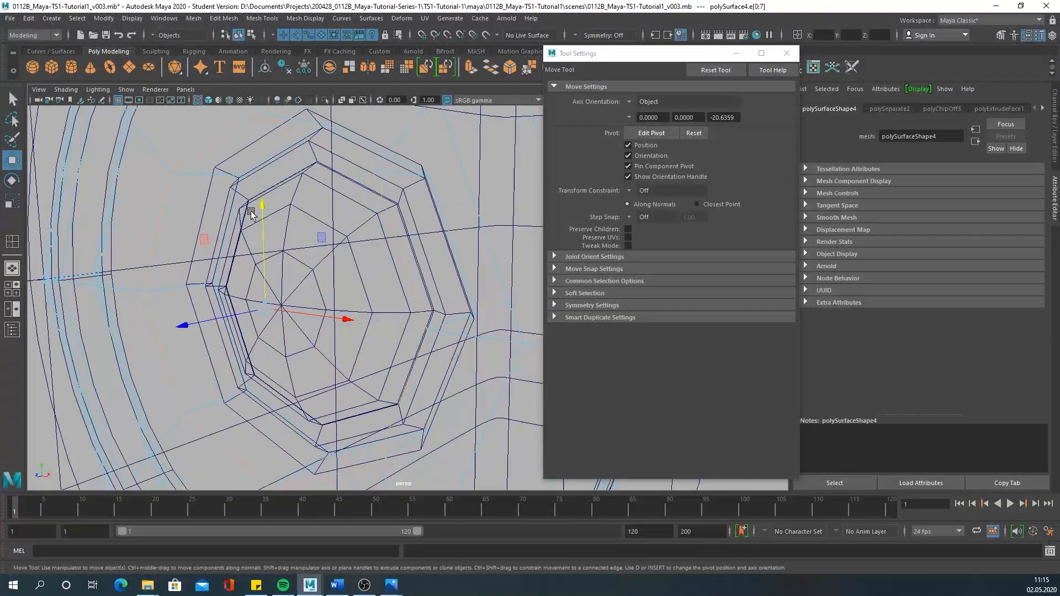
key(5)
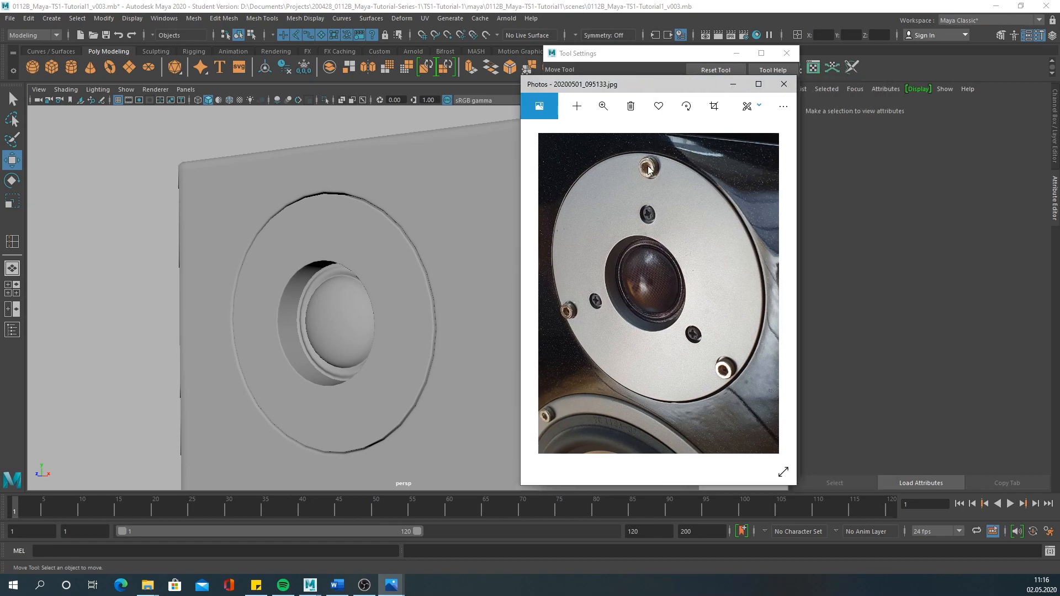
mouse_move(691, 347)
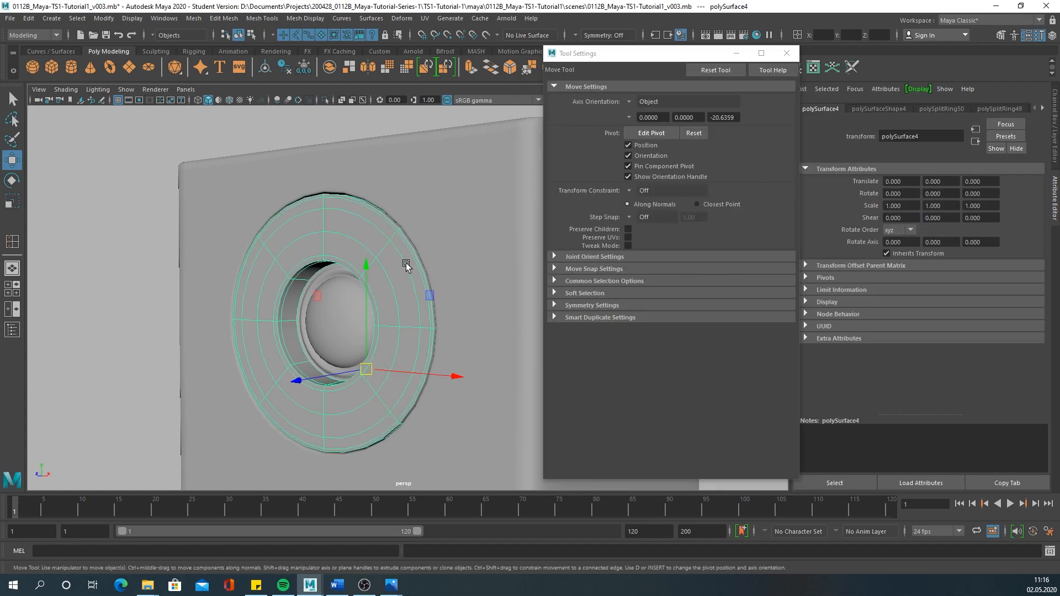
Press 1 to show the ring around the dome at coarse, unsmoothed octagonal resolution.
key(1)
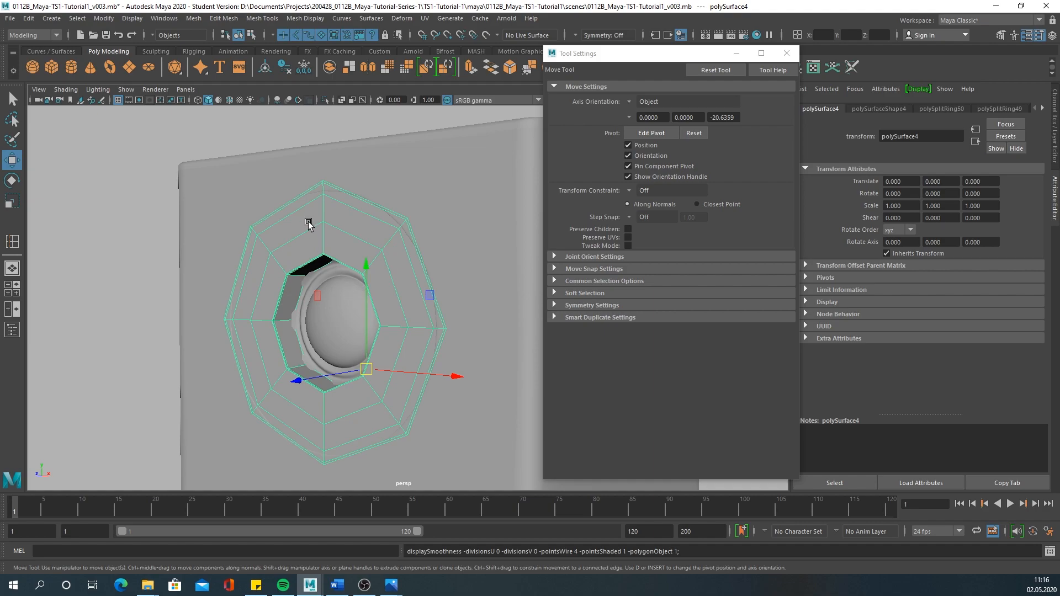
mouse_move(443, 571)
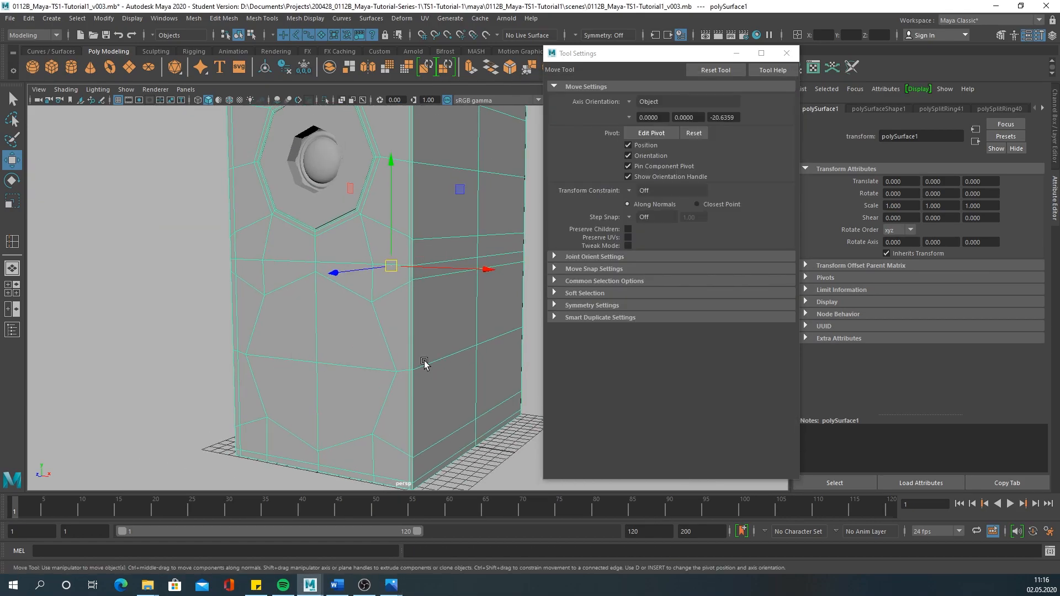
mouse_move(352, 329)
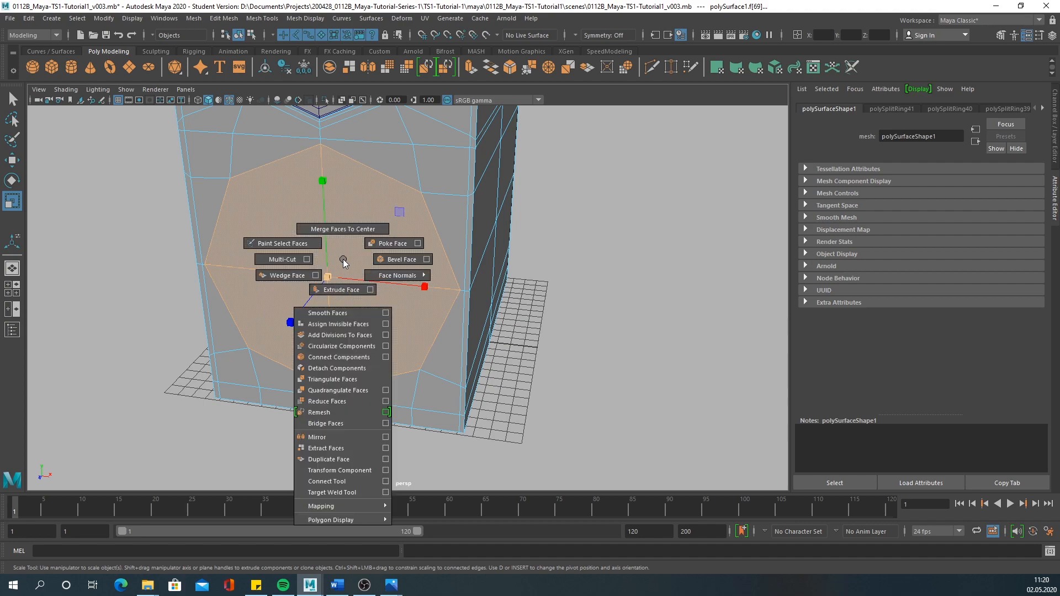
mouse_move(326, 448)
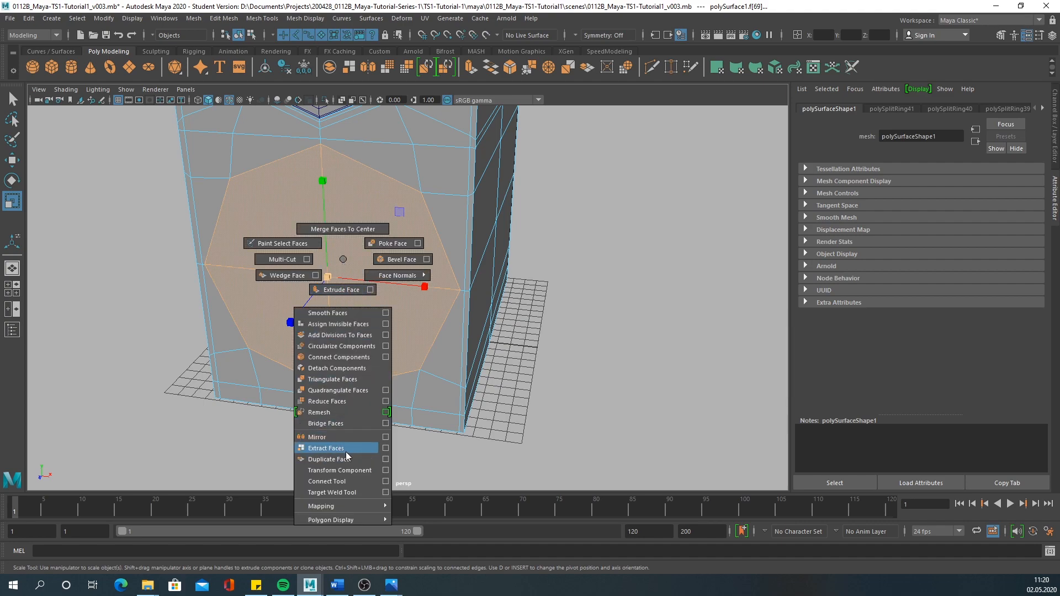
Extract the octagon faces as a separate piece, center its pivot, and start a border extrusion.
click(325, 448)
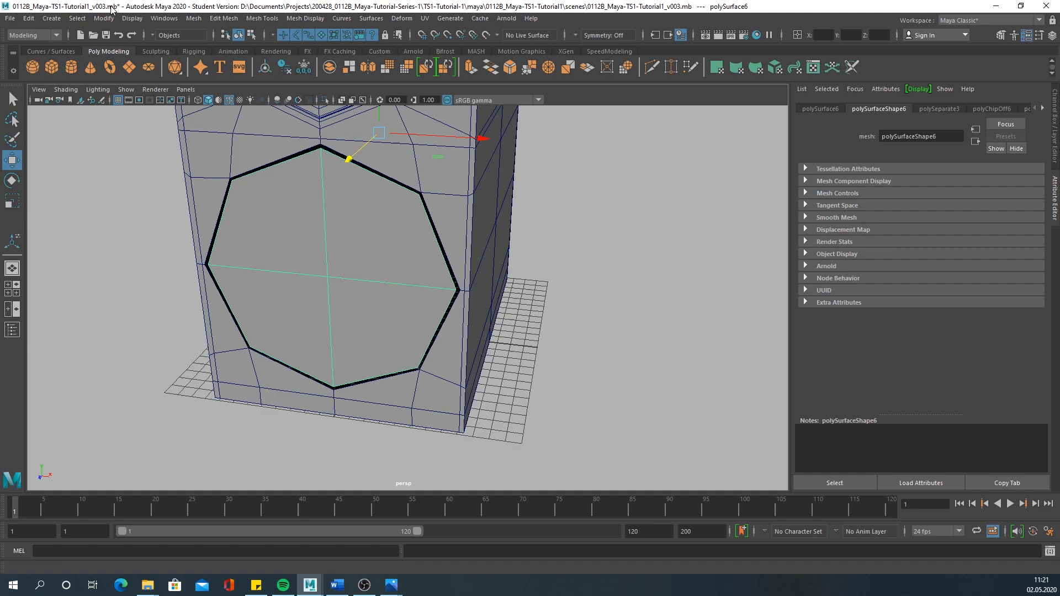
click(103, 18)
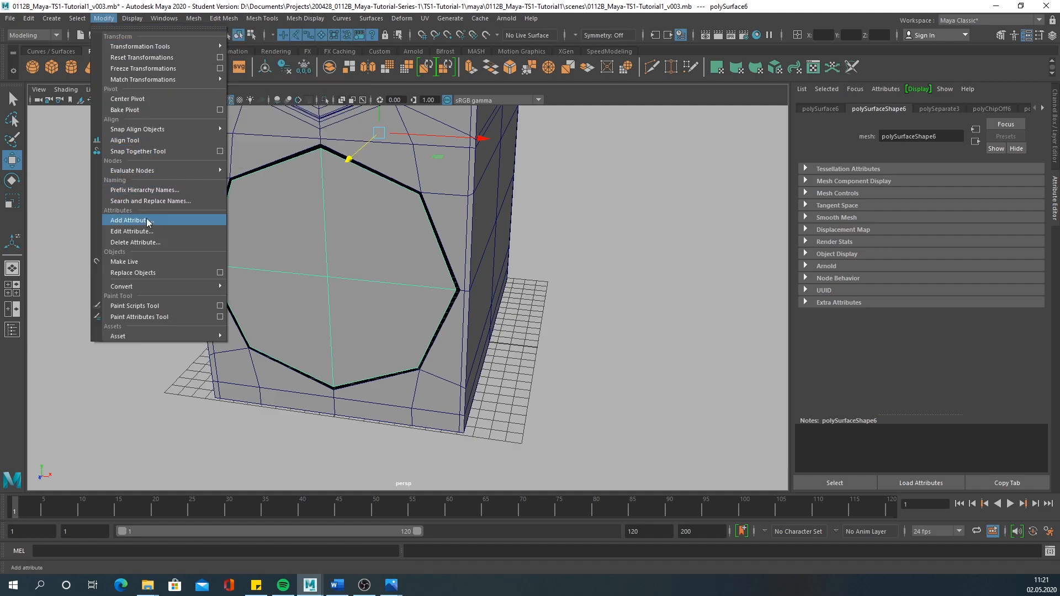
mouse_move(159, 262)
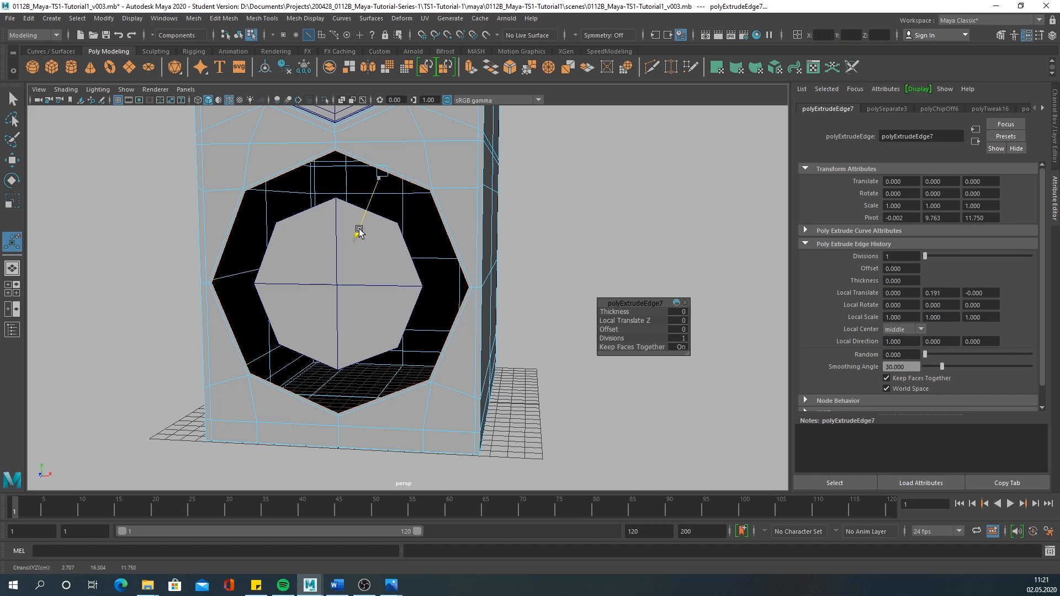
right_click(361, 229)
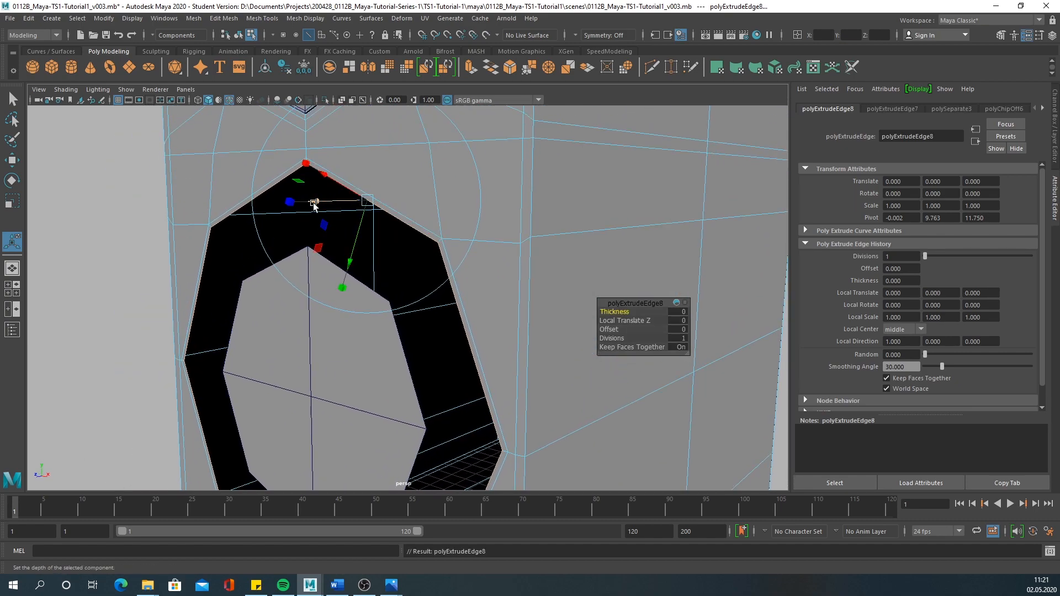
Drag the Thickness of the new border extrusion to push the ring back into the box.
drag(314, 205, 446, 168)
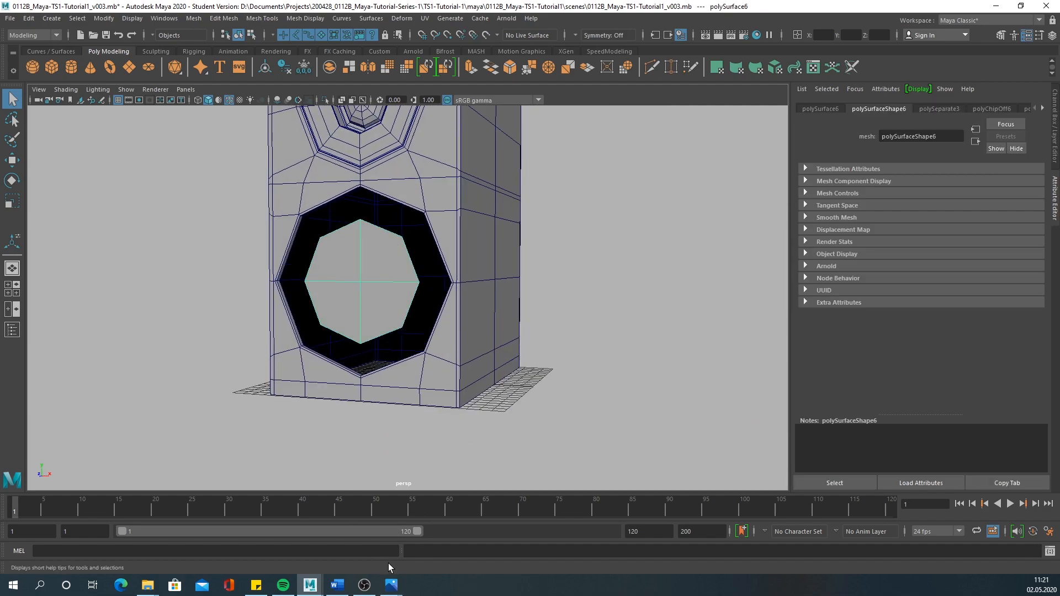
mouse_move(391, 585)
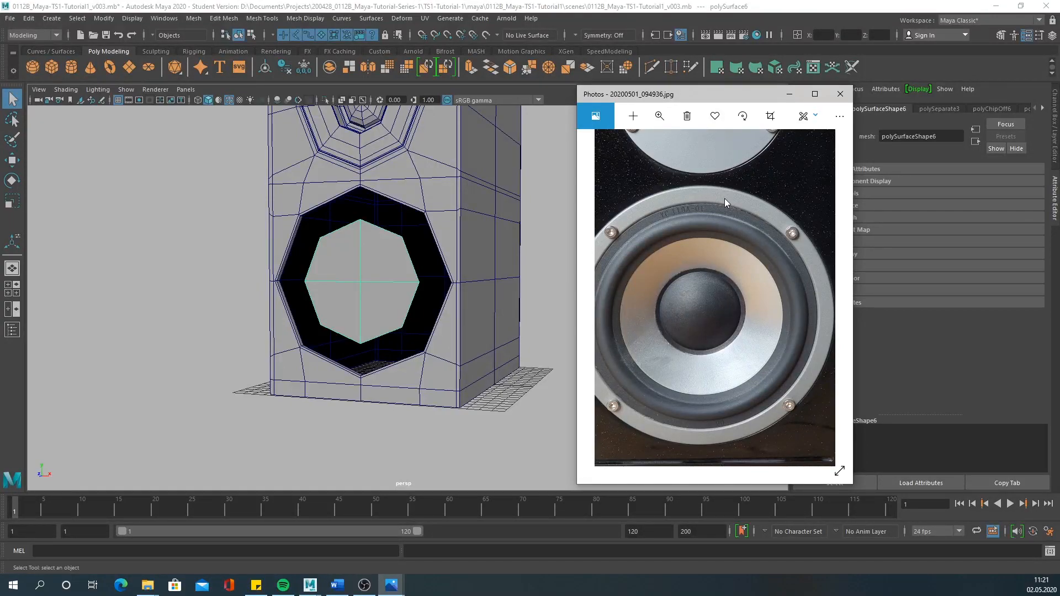
mouse_move(818, 294)
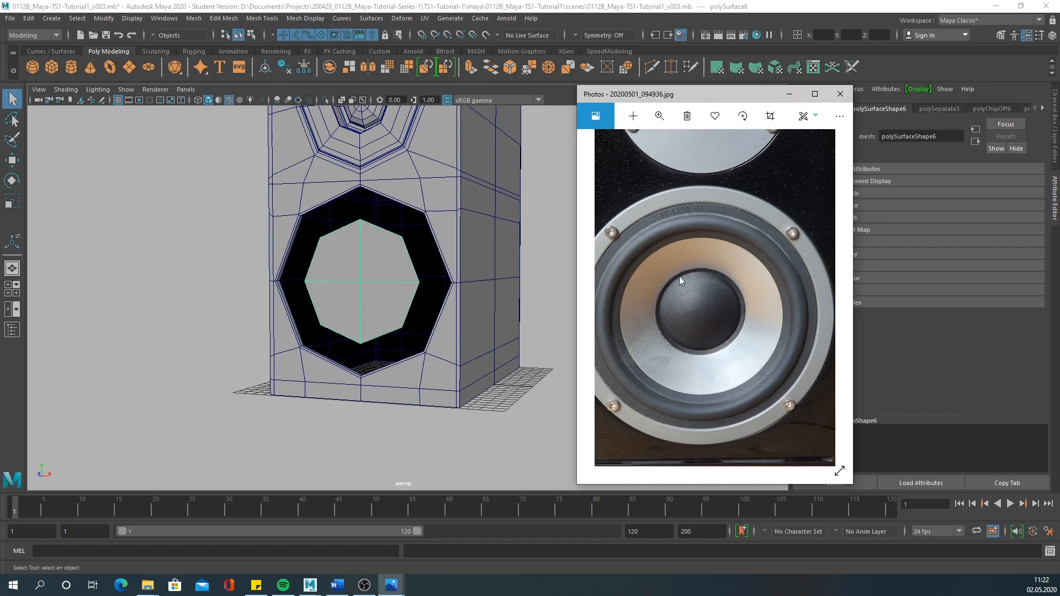
mouse_move(734, 216)
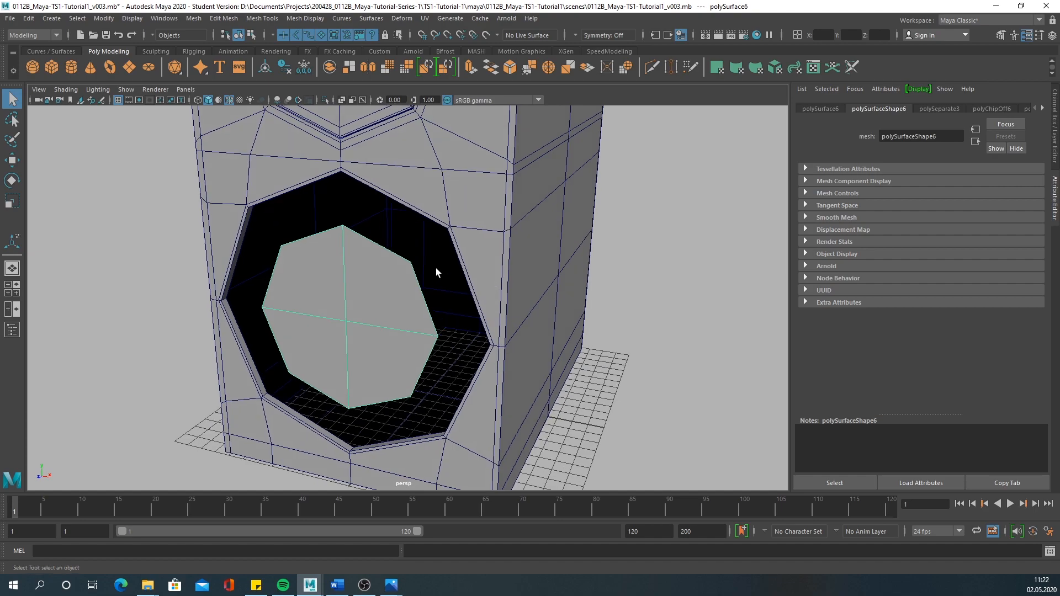
mouse_move(322, 190)
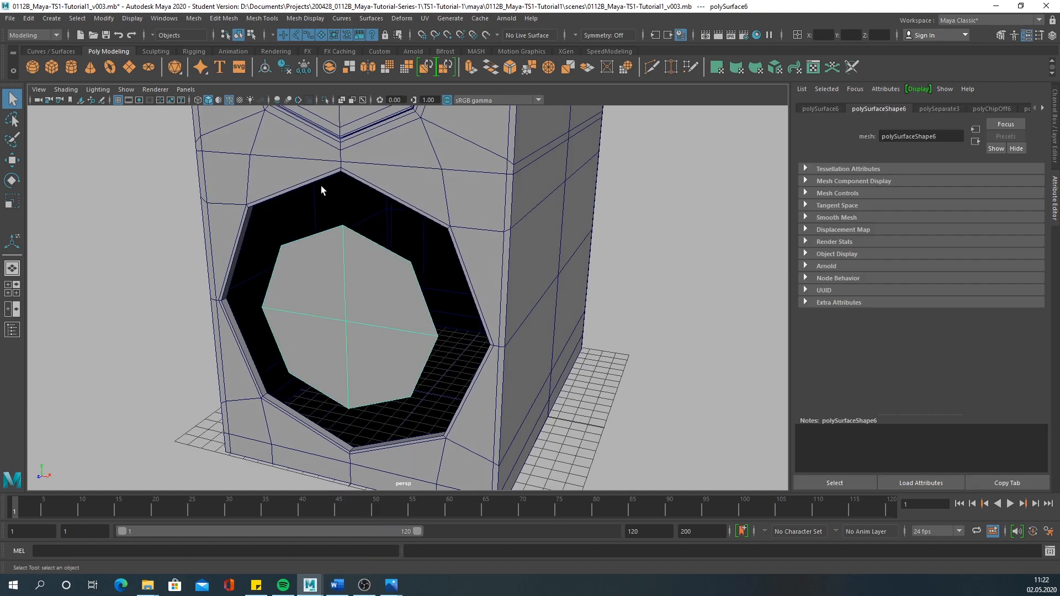
In edge mode, extrude the opening's inner border loop into a narrow inward band.
right_click(398, 267)
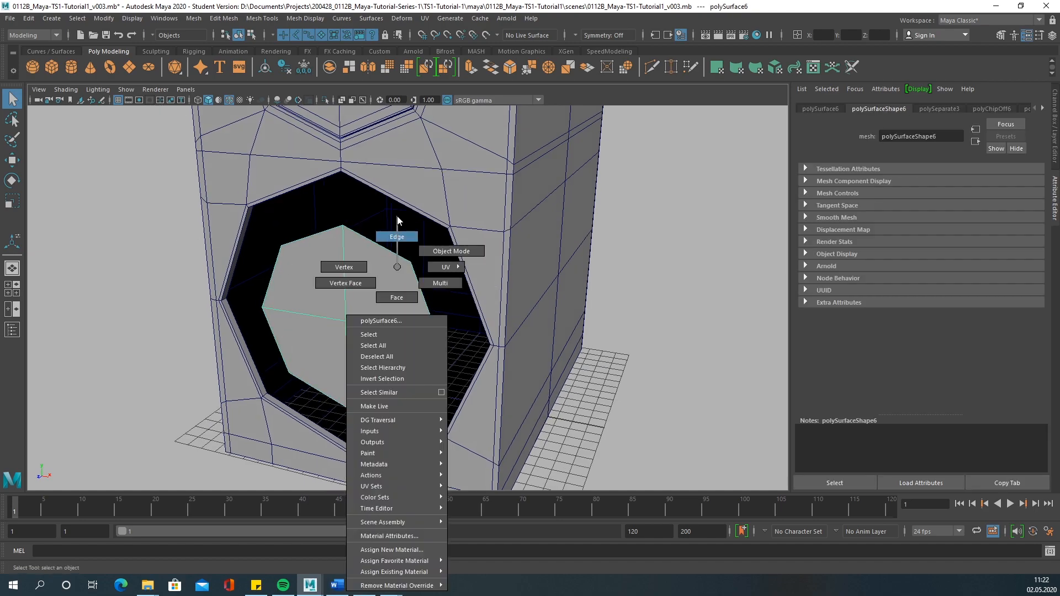
click(396, 237)
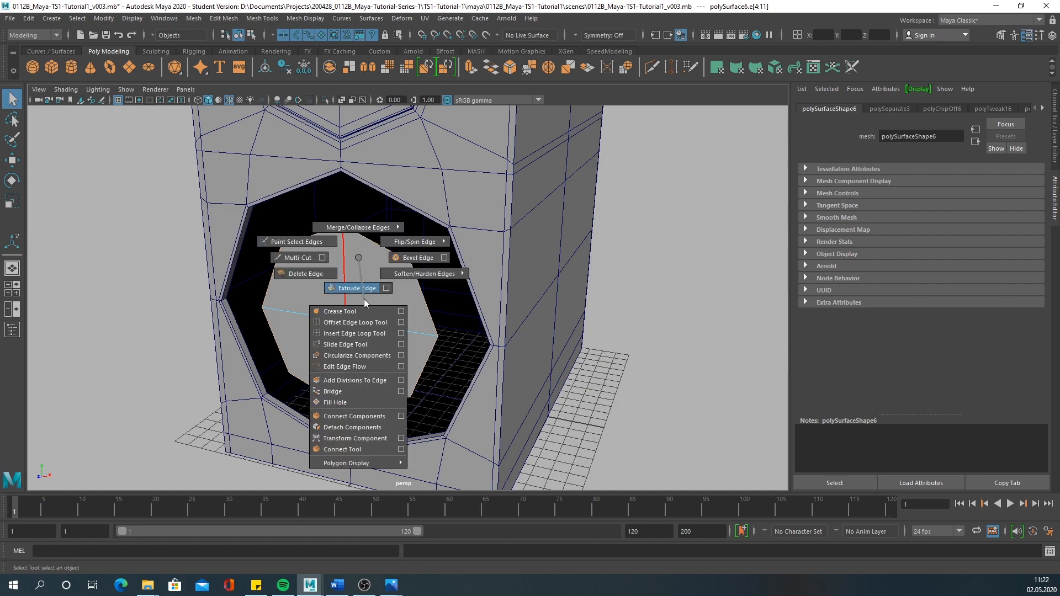
click(353, 287)
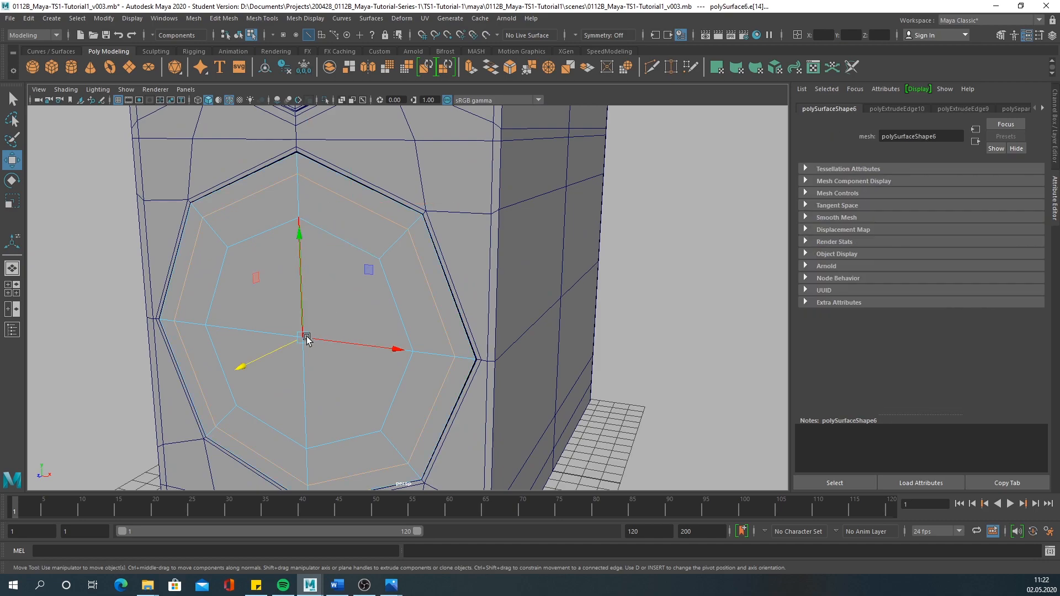
click(358, 202)
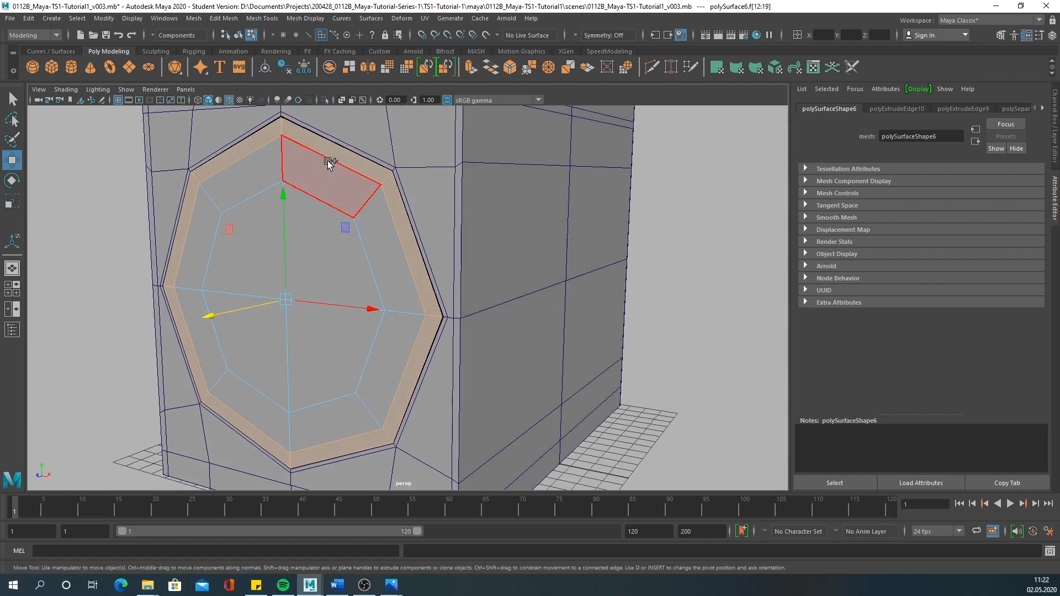
Extract the ring faces inside the opening and select the resulting separate woofer piece.
right_click(329, 162)
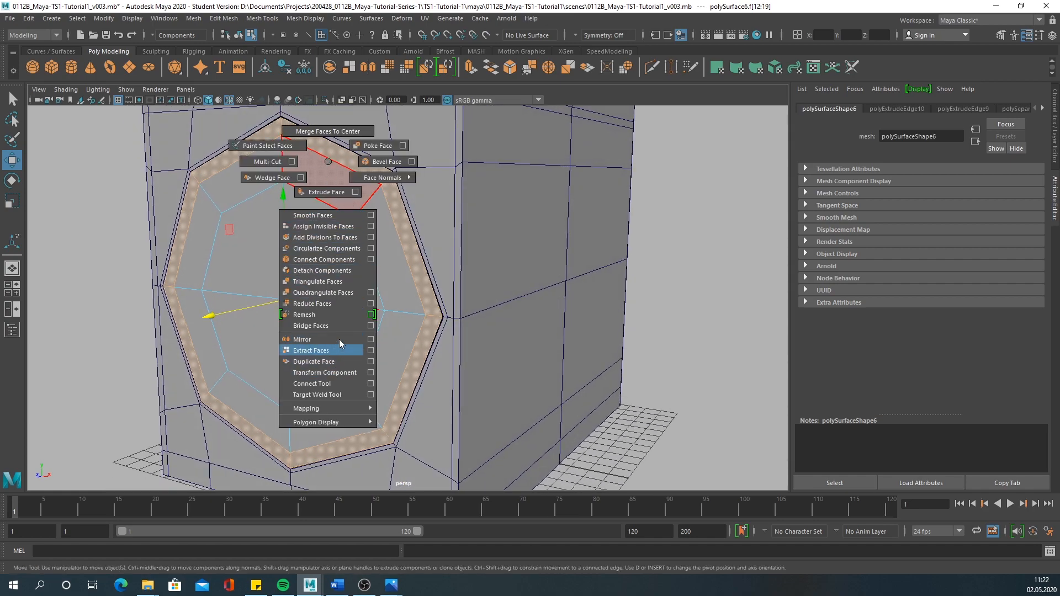
click(311, 350)
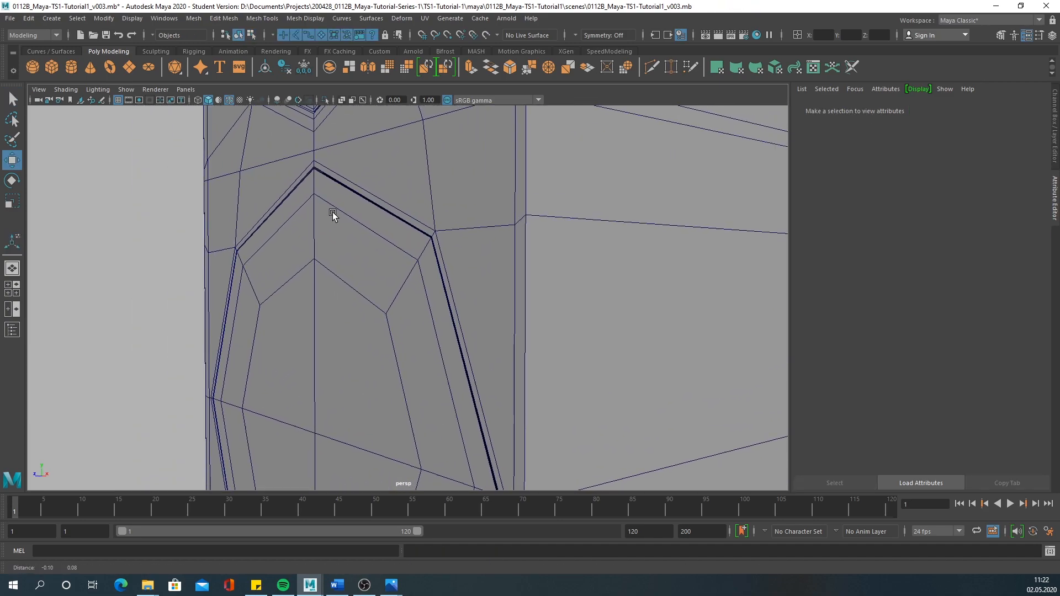
click(332, 217)
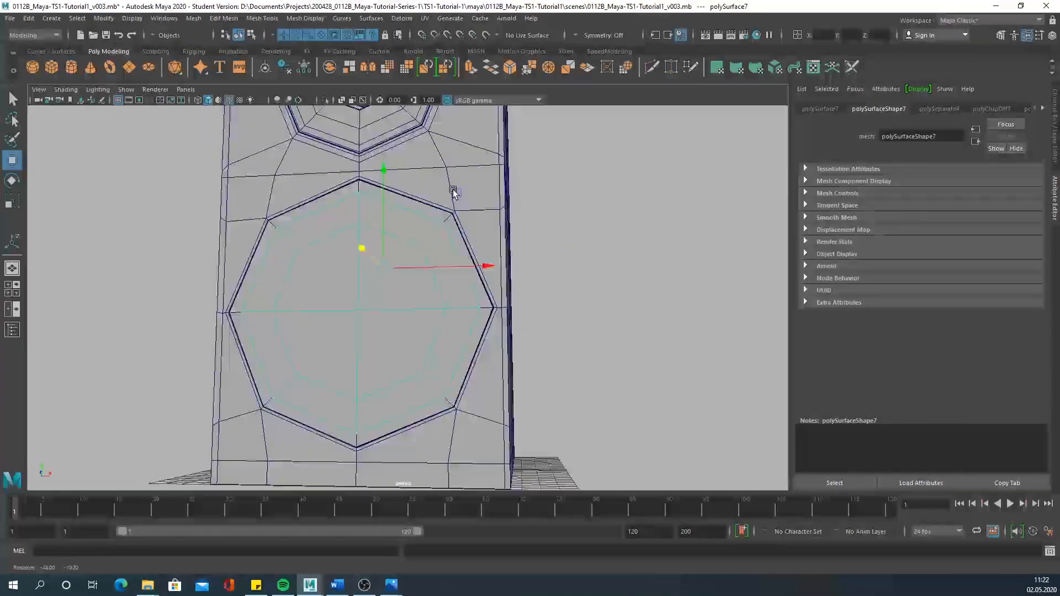
click(103, 18)
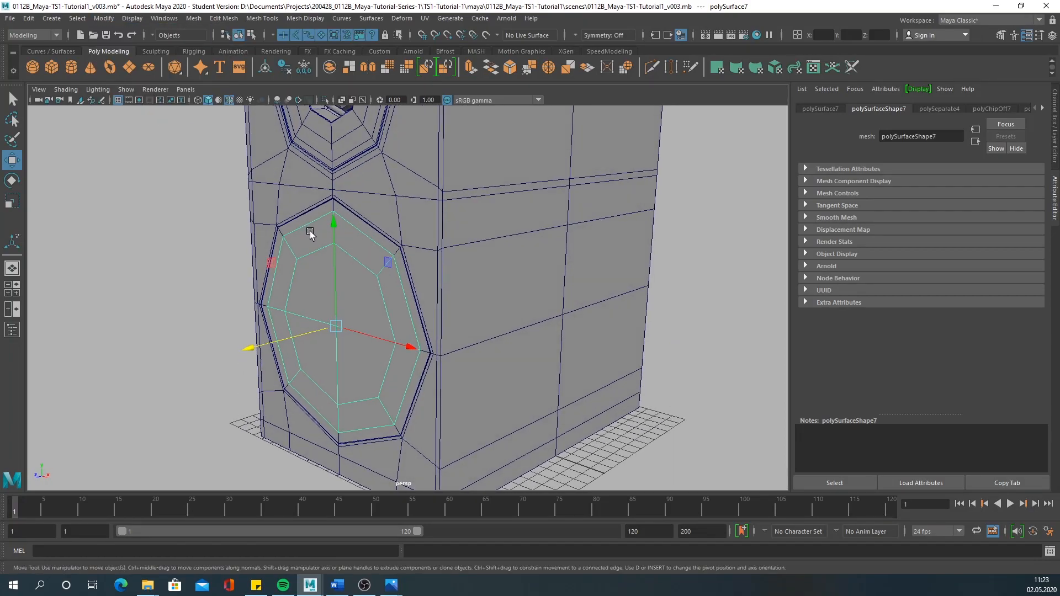
mouse_move(446, 319)
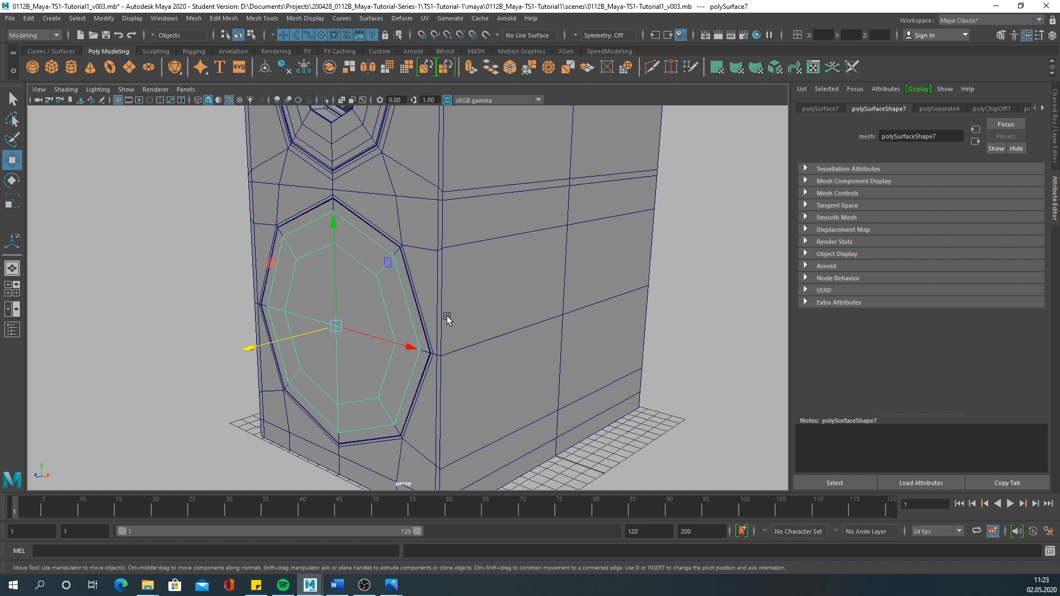
mouse_move(300, 359)
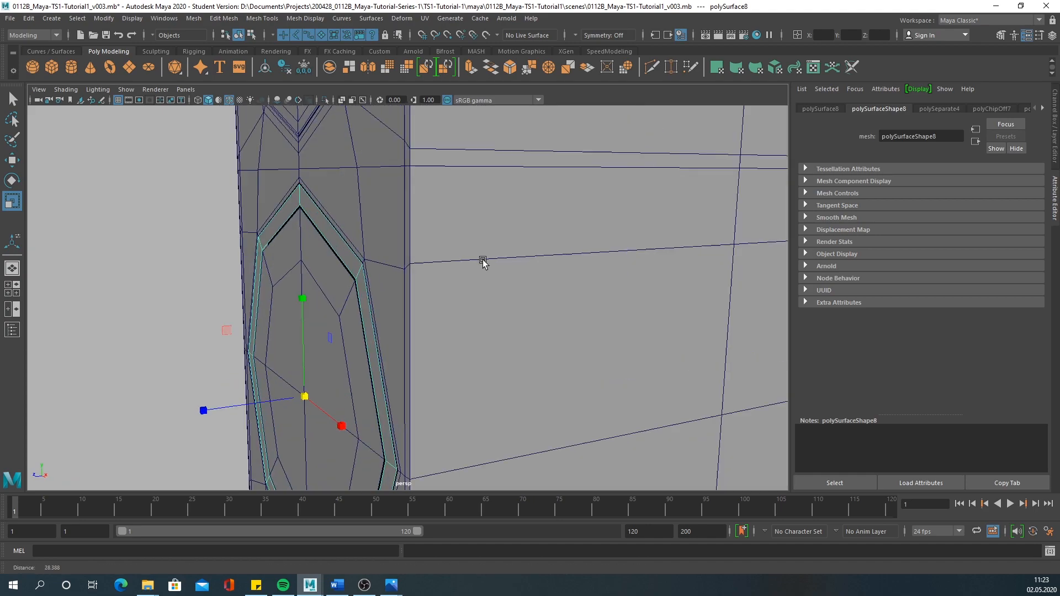
Extrude the rim piece's faces back about -0.3 Local Translate Z, checking in wireframe.
right_click(365, 232)
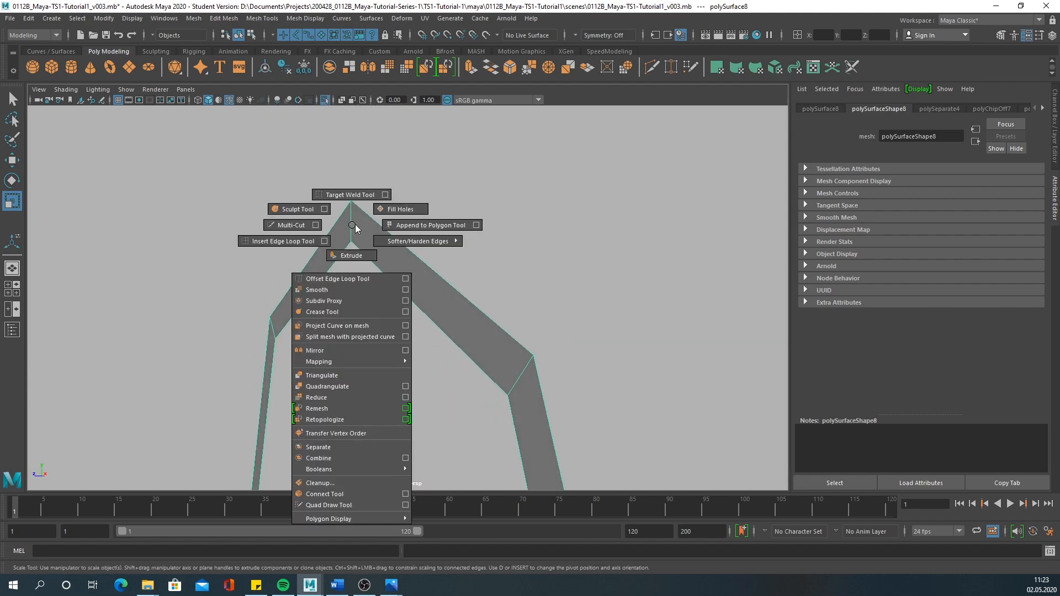
click(350, 255)
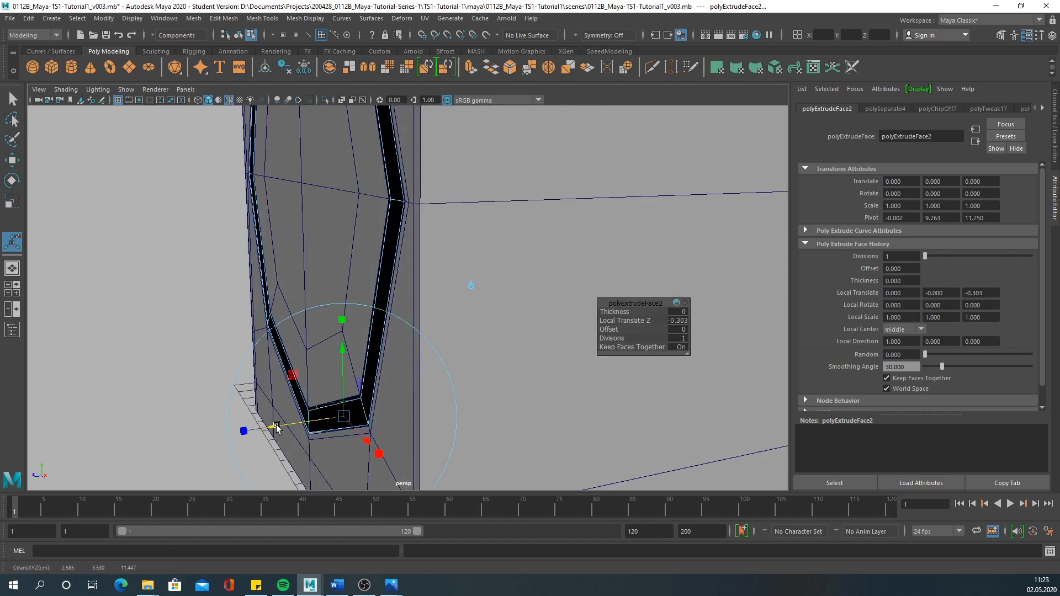
key(4)
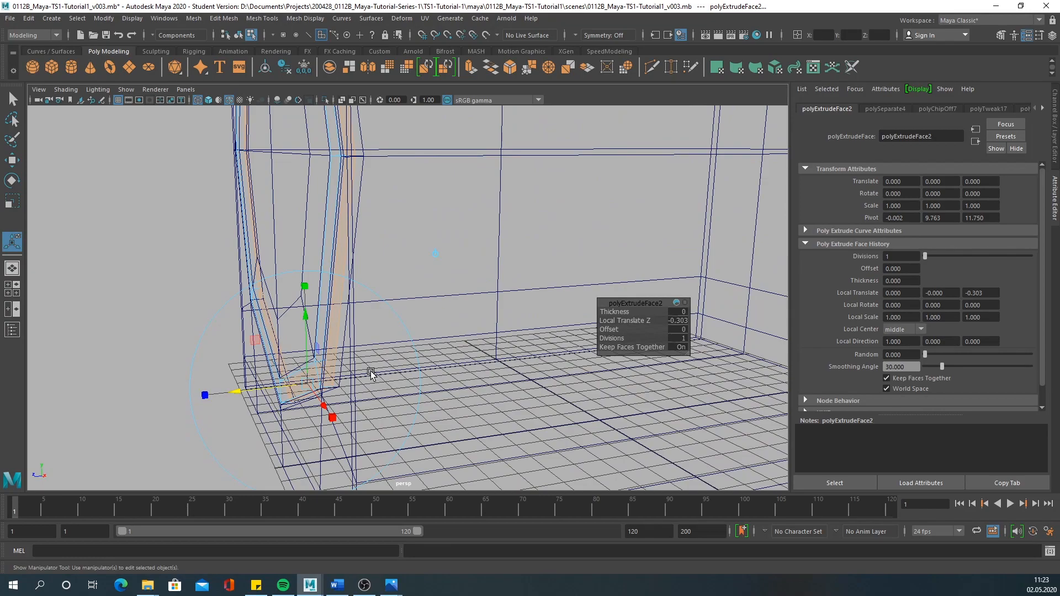
mouse_move(357, 340)
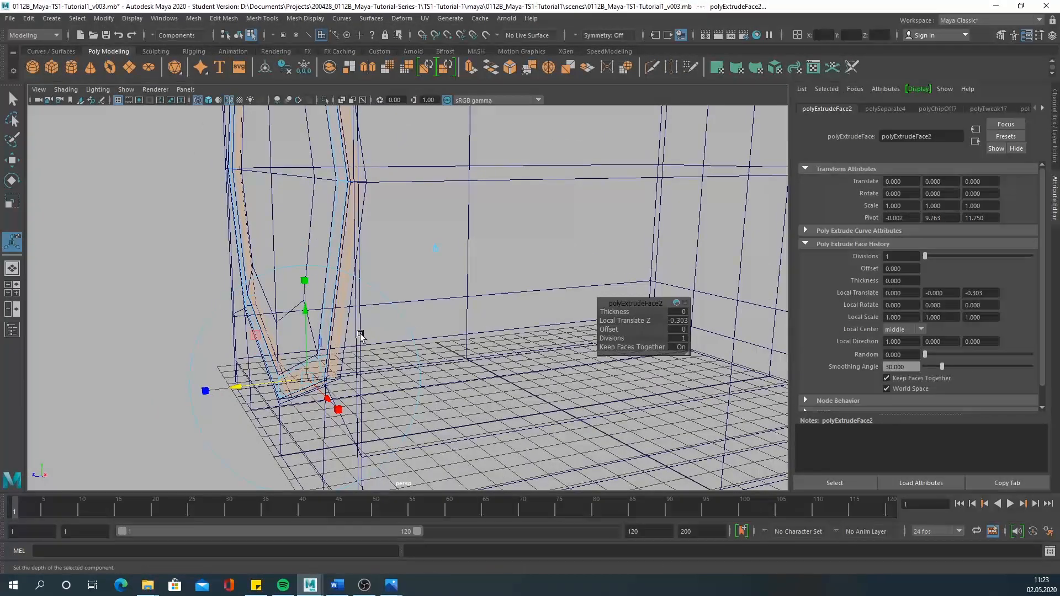
key(5)
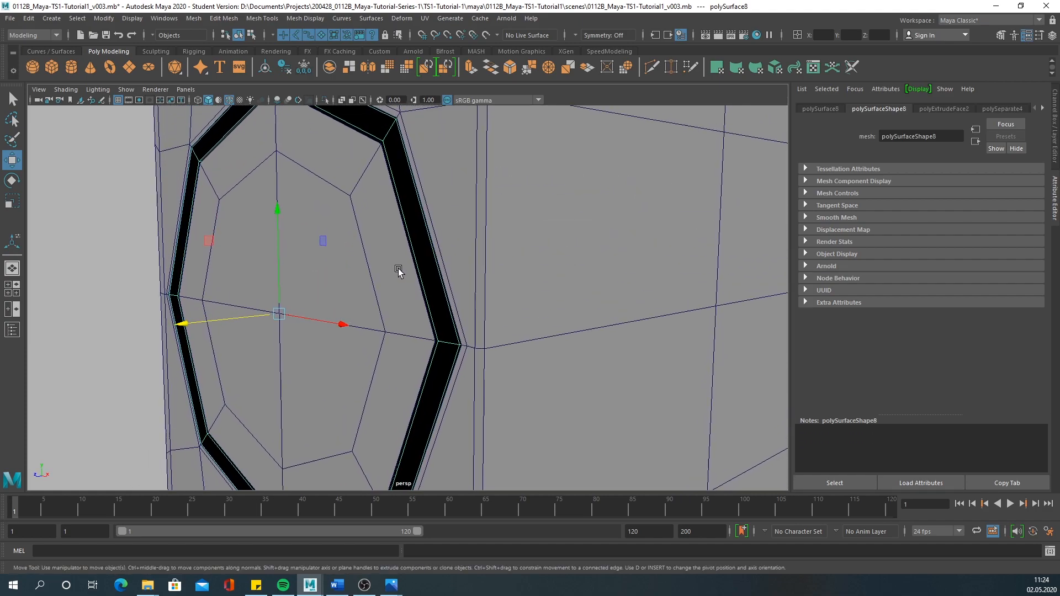
mouse_move(350, 139)
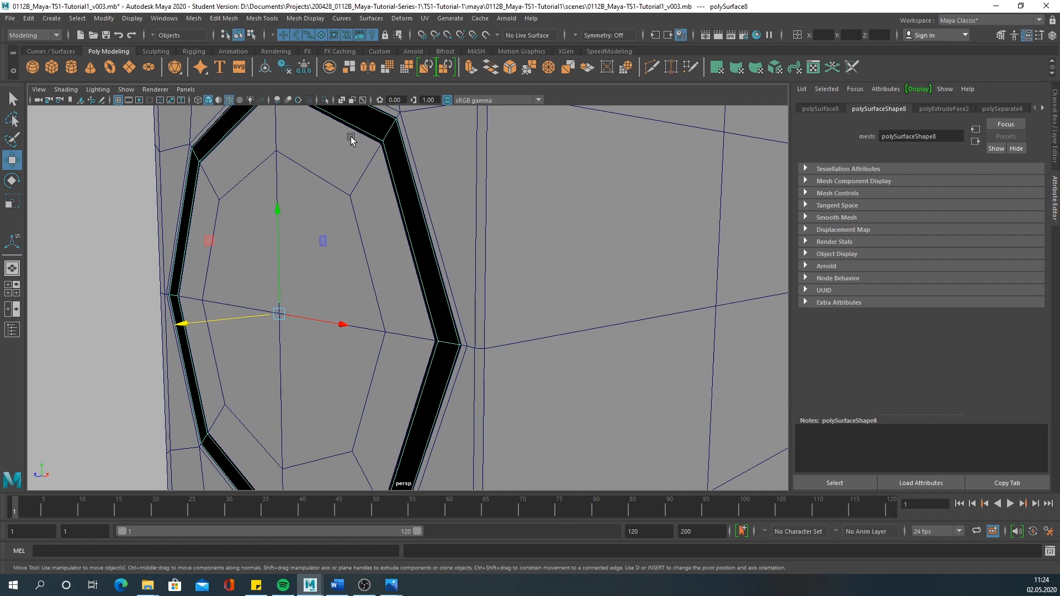
mouse_move(458, 113)
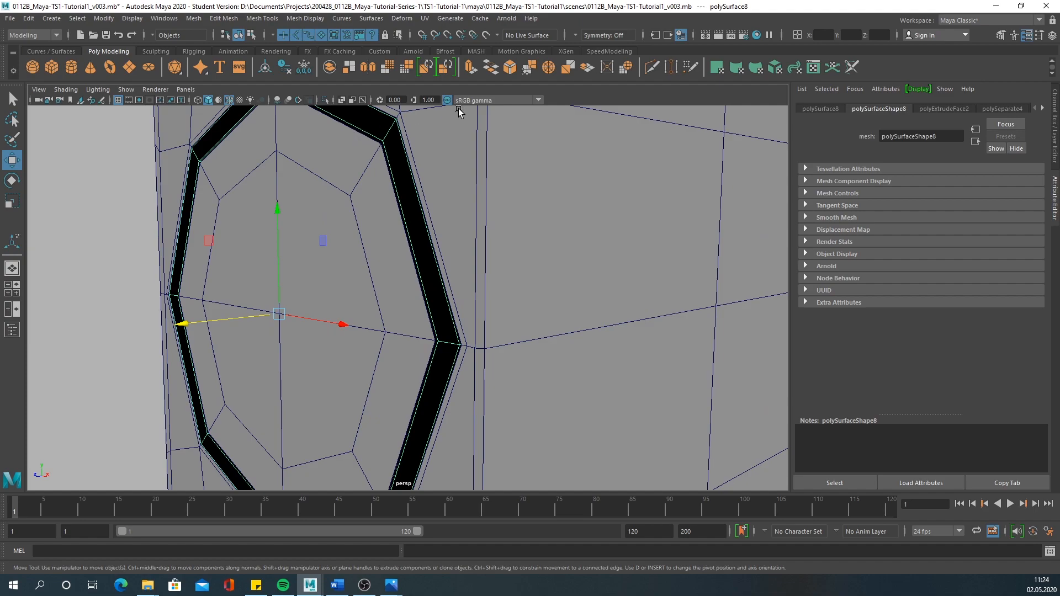
mouse_move(416, 88)
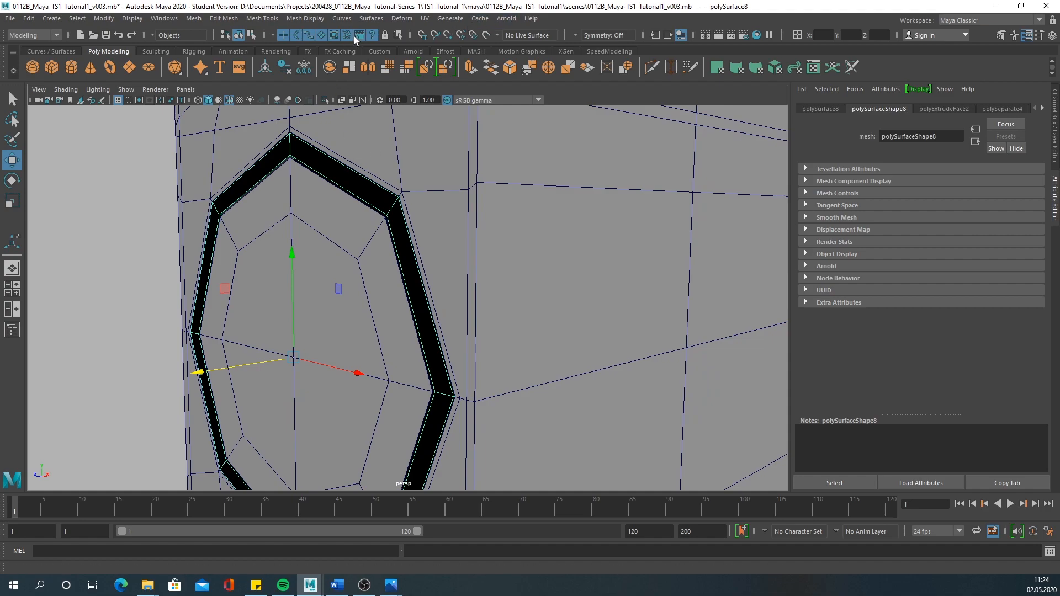
Reverse the rim piece's normals from Mesh Display and return to Object Mode.
click(305, 18)
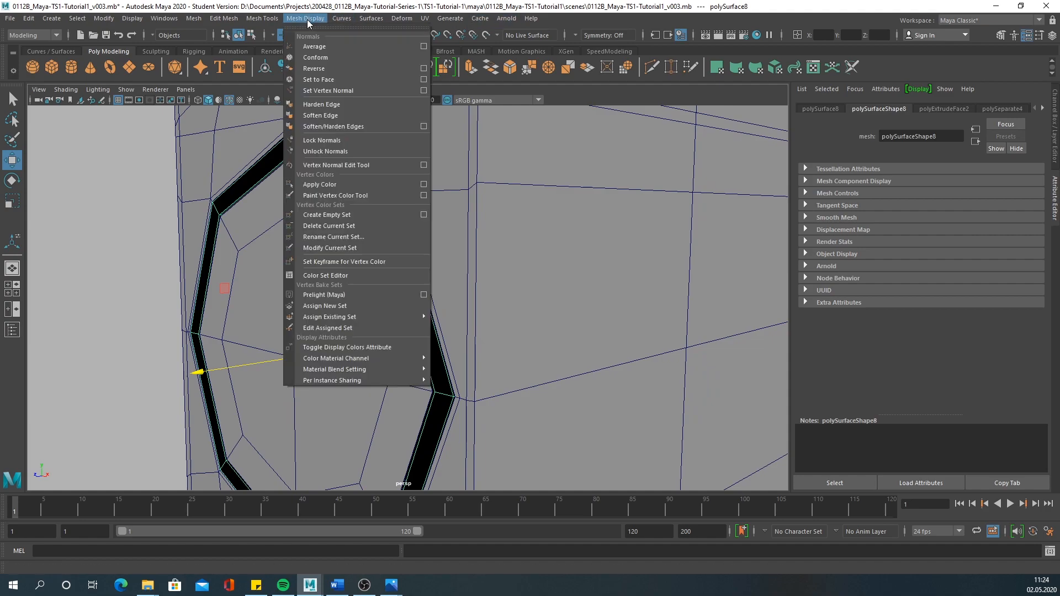
mouse_move(313, 69)
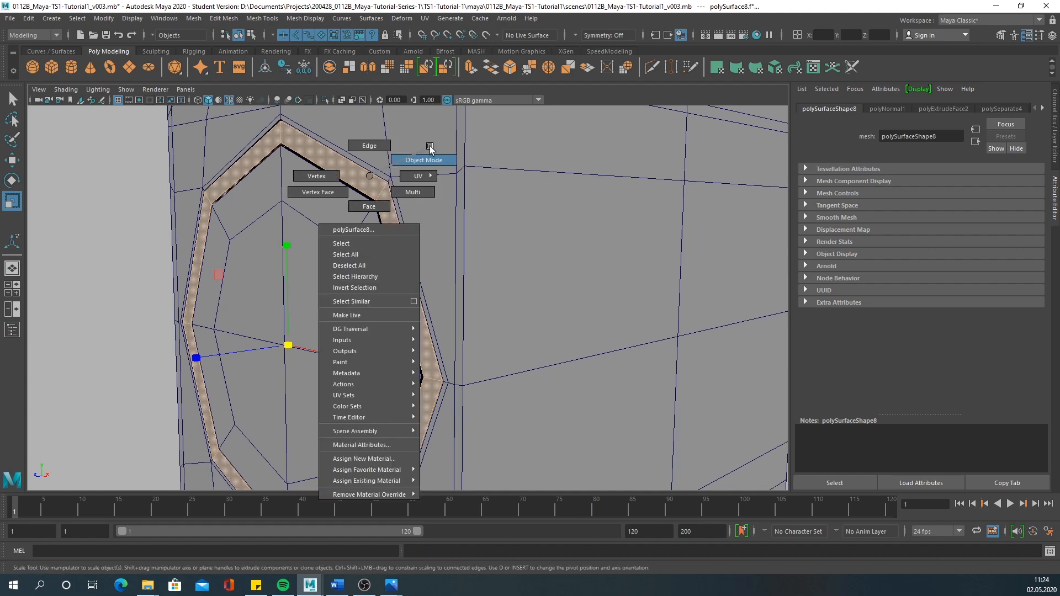
click(424, 160)
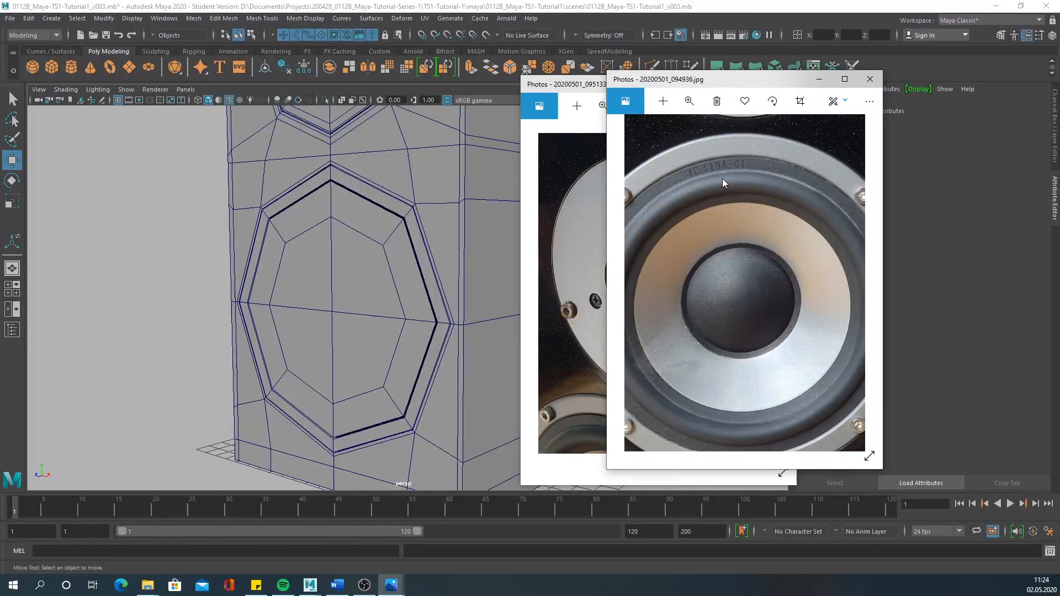
mouse_move(729, 176)
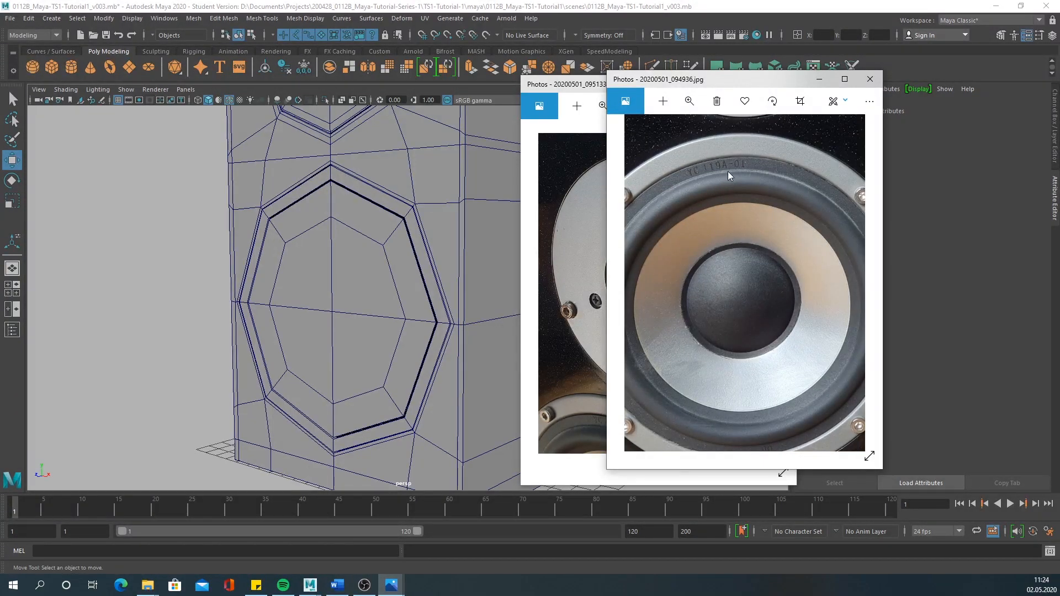
Scale the inner edge loop toward the centre to match the dust cap in the woofer photo.
click(871, 79)
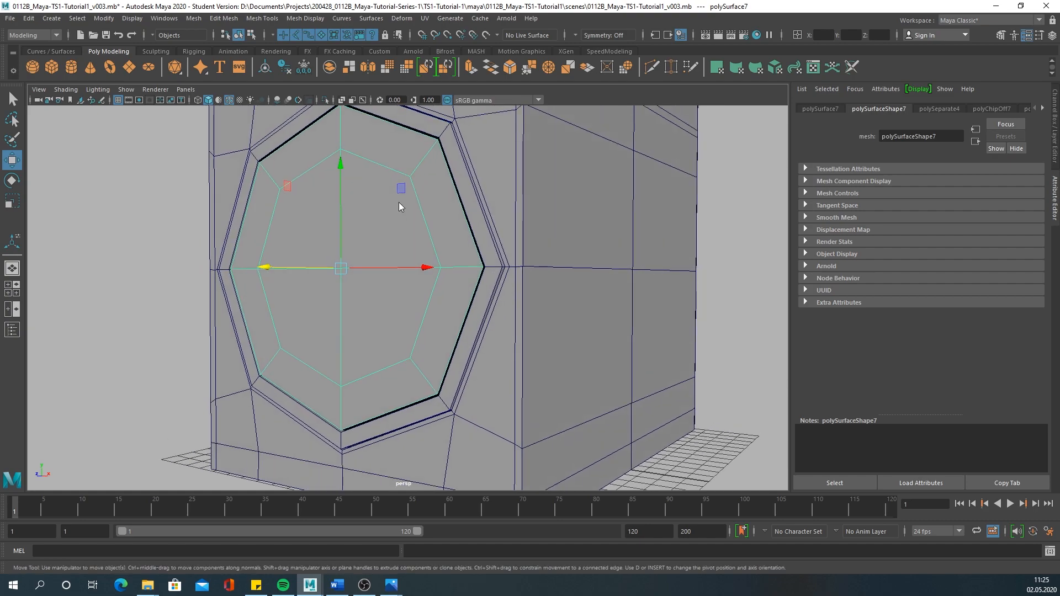
key(r)
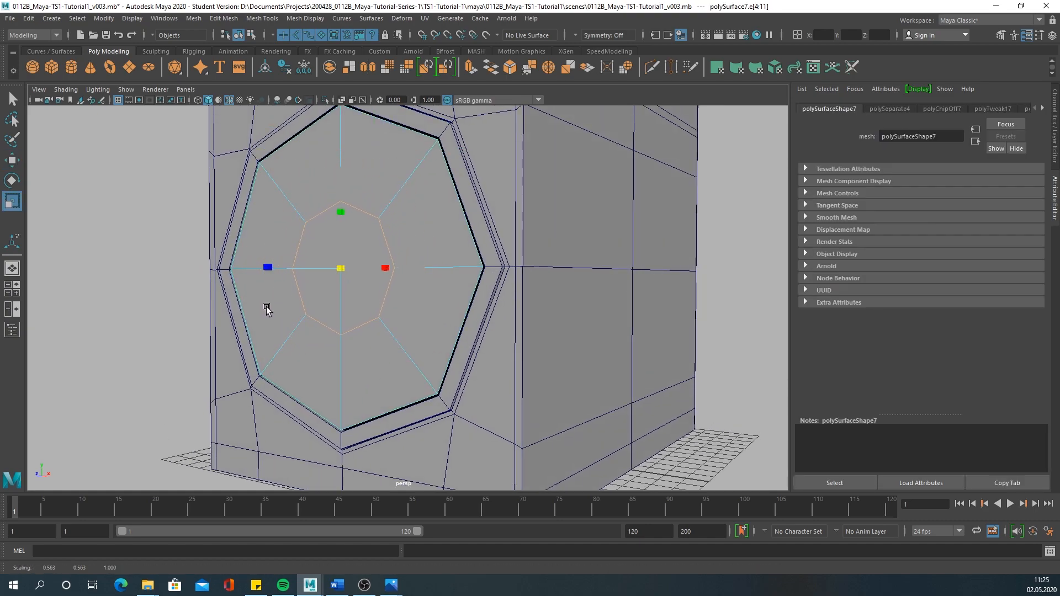
click(389, 585)
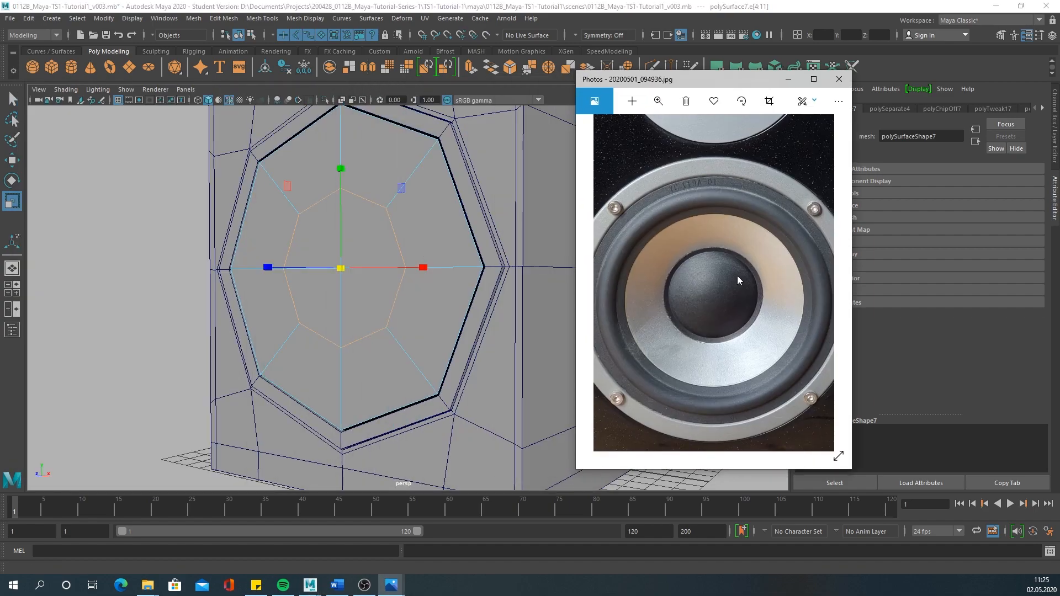
mouse_move(727, 282)
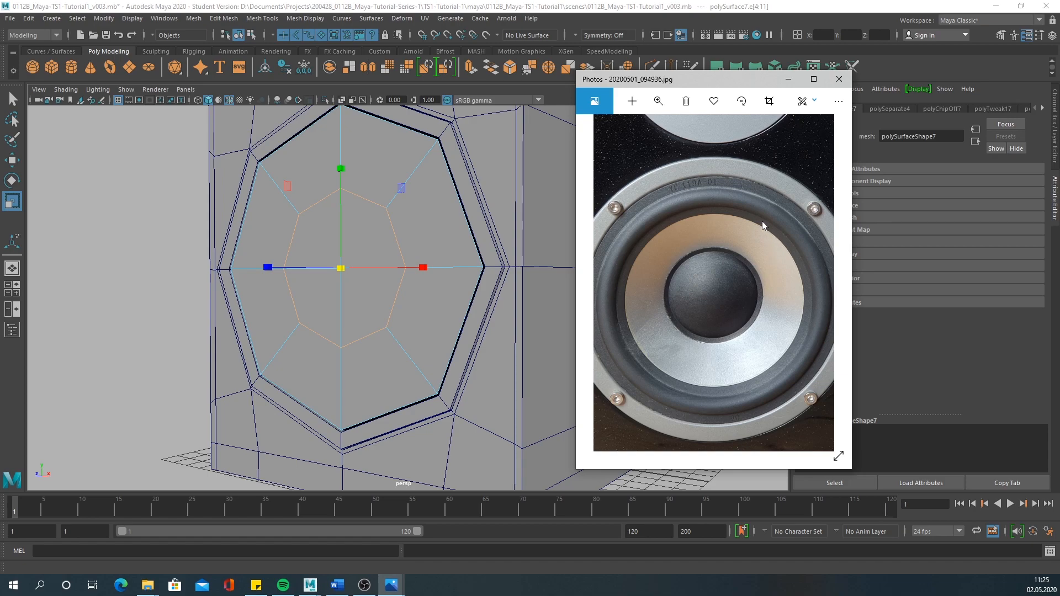
mouse_move(791, 244)
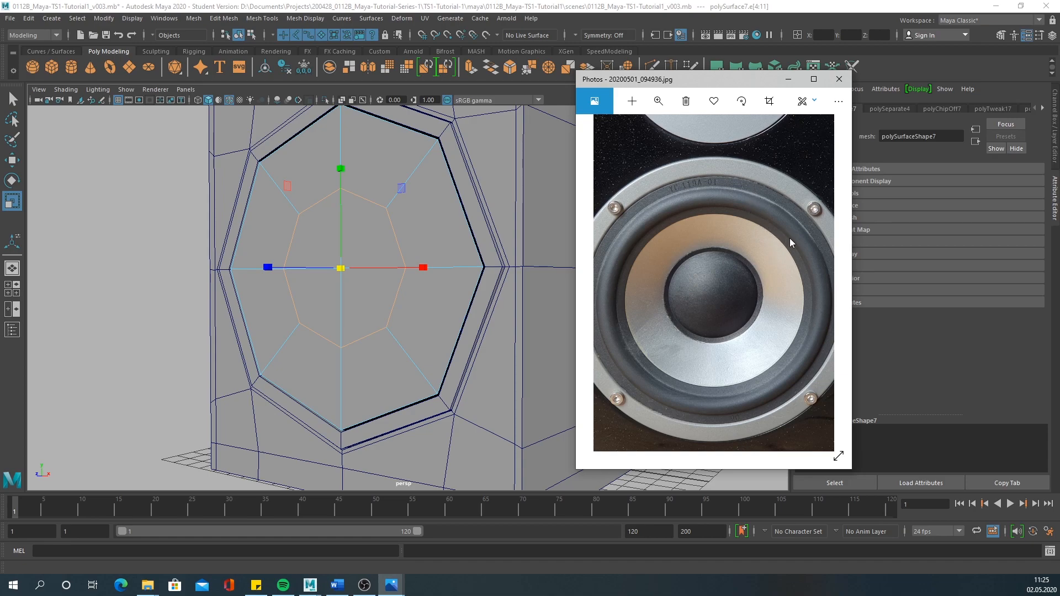
mouse_move(791, 170)
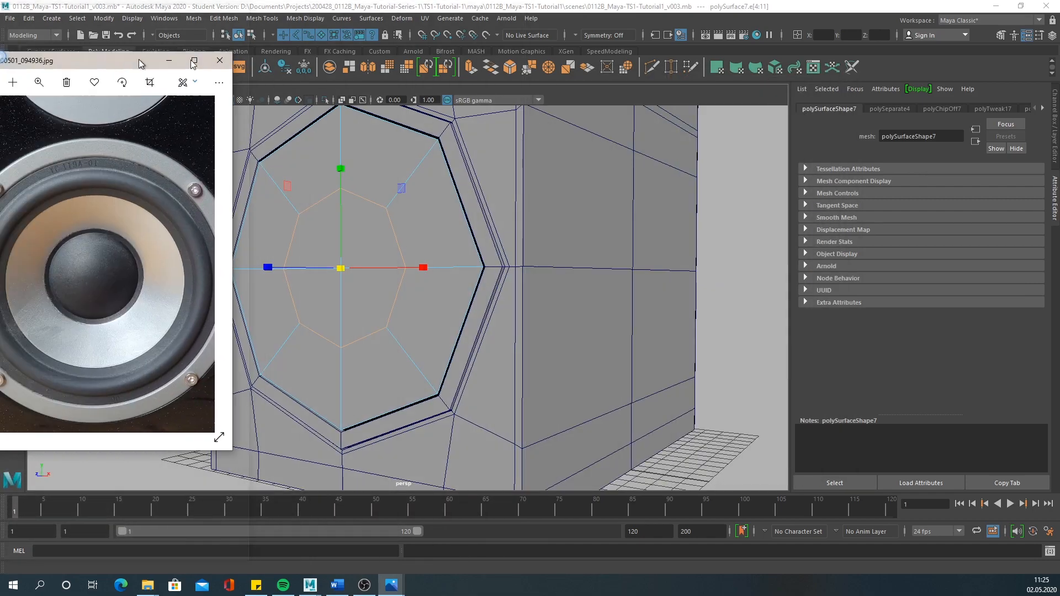
Insert two edge loops in the woofer recess and move the centre faces deeper into the box.
click(261, 19)
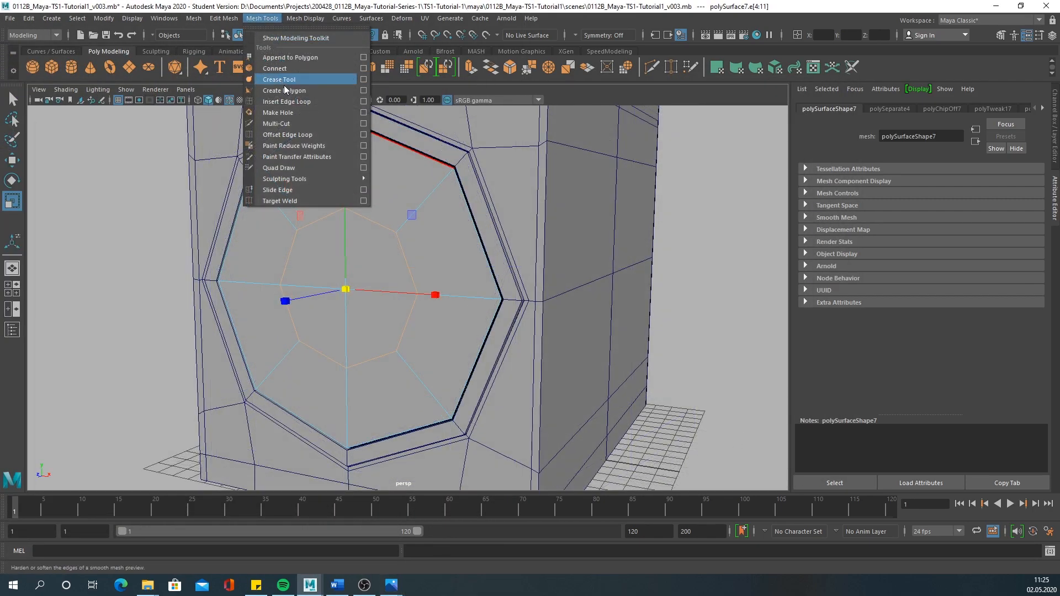
click(278, 79)
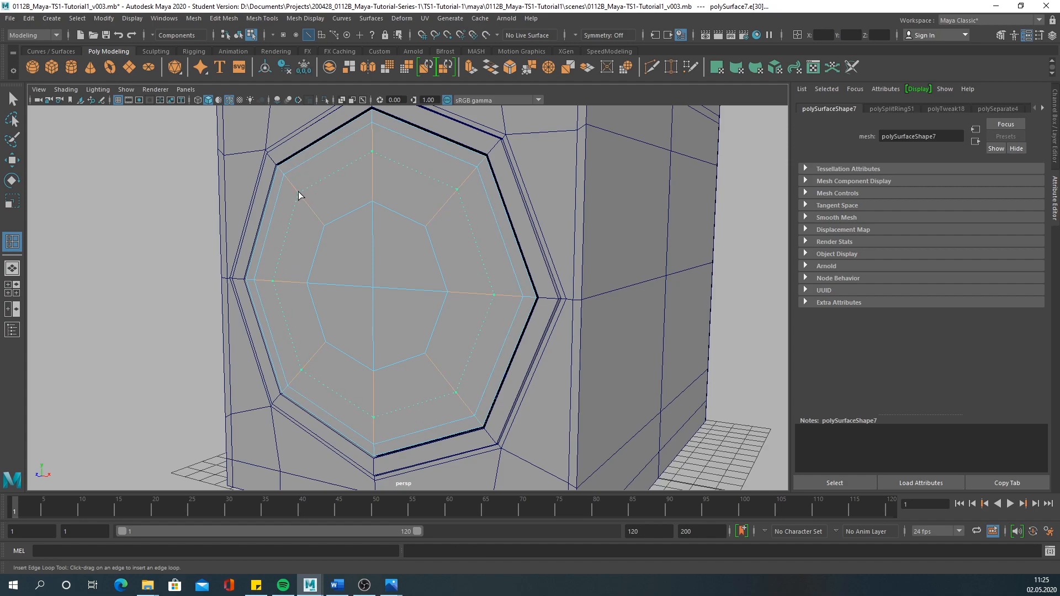
mouse_move(304, 190)
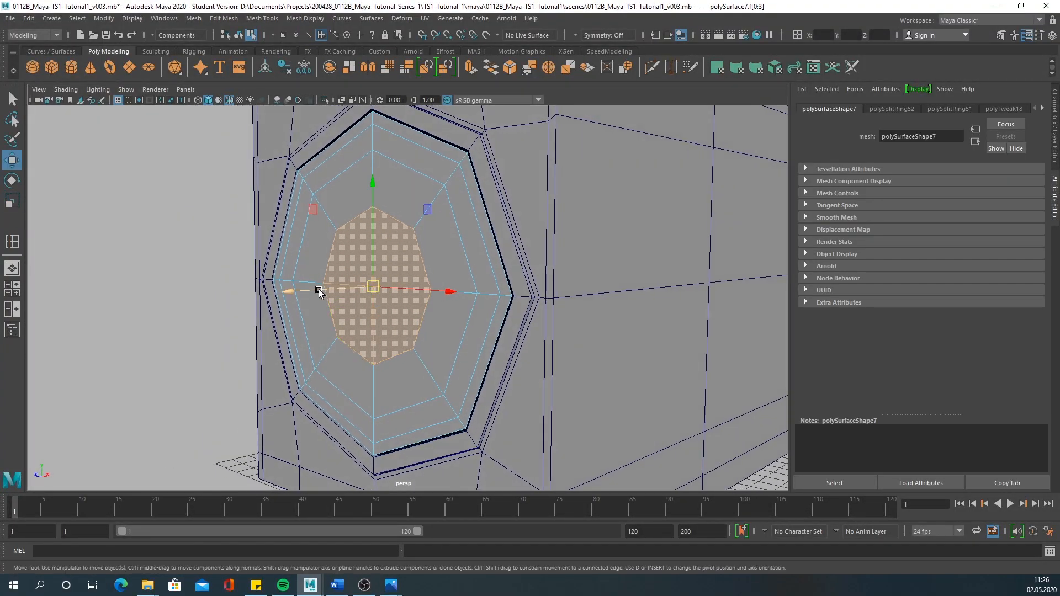
click(13, 201)
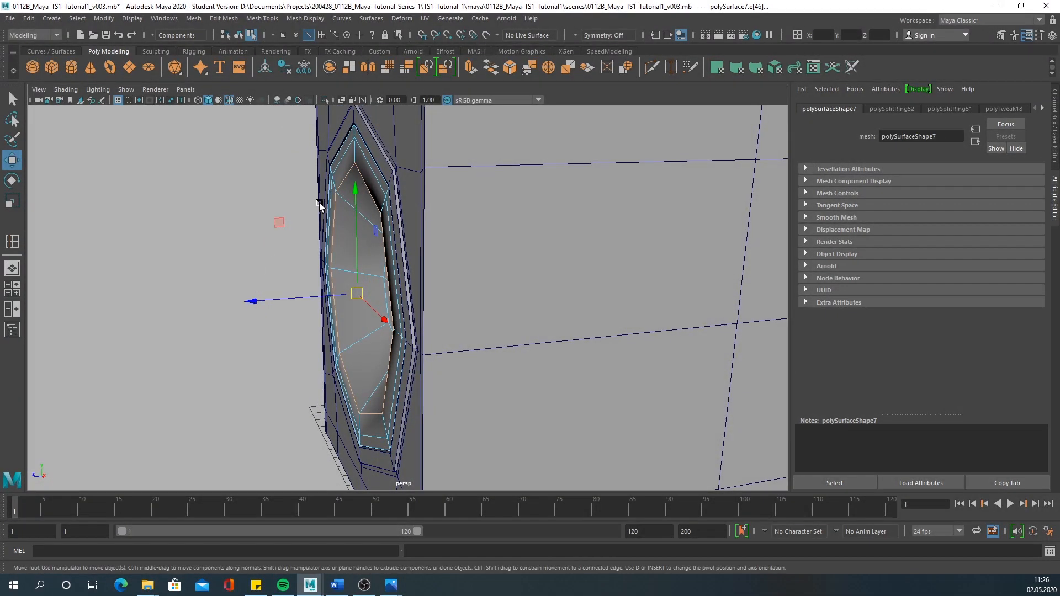
drag(318, 206, 331, 186)
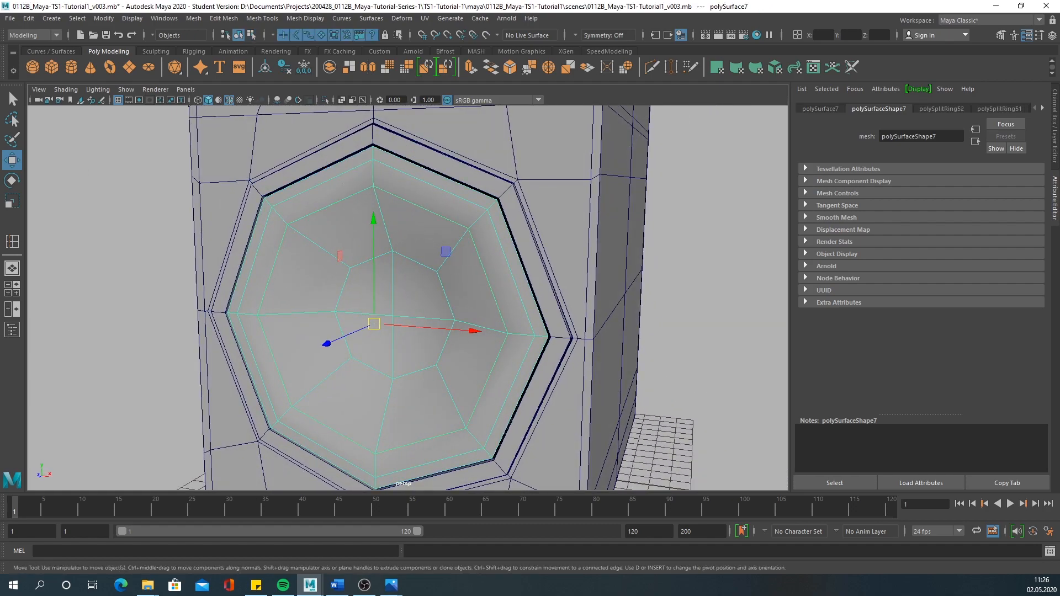
View the woofer reference photo, then add a polygon torus from the Poly Modeling shelf.
click(390, 584)
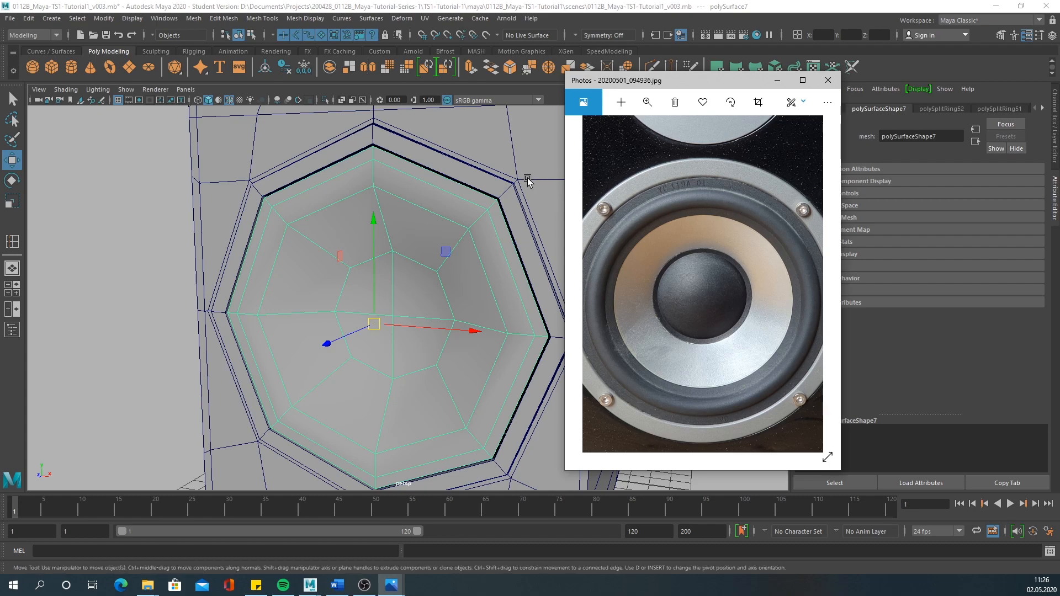
mouse_move(496, 174)
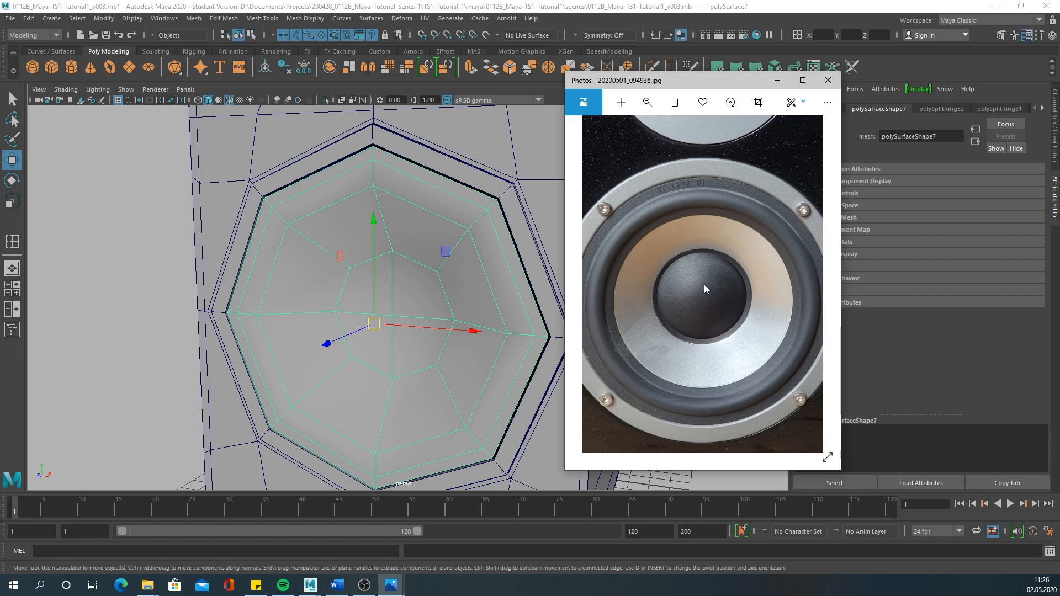
click(827, 80)
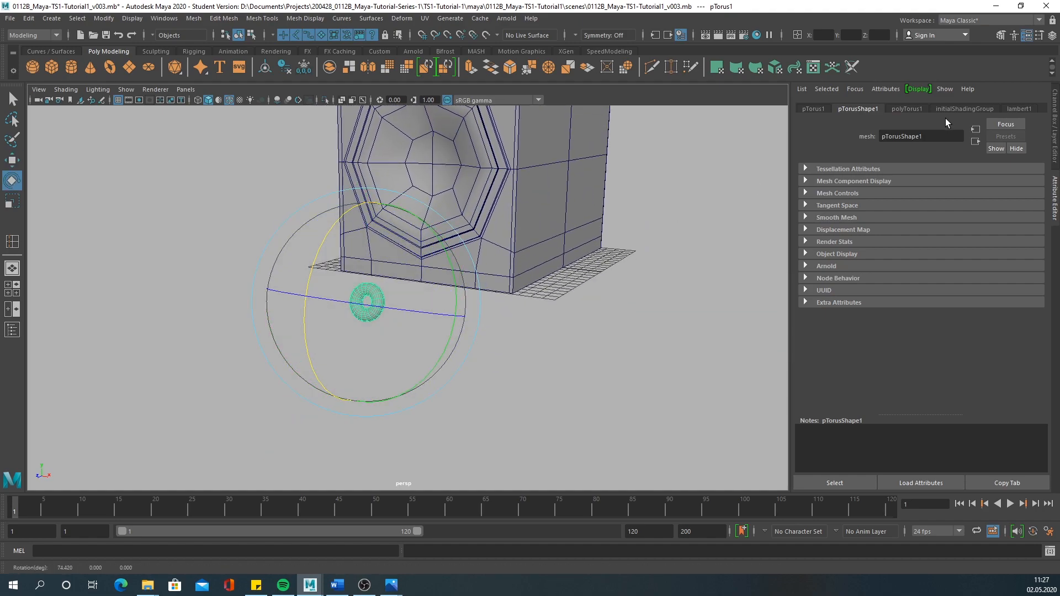
Rotate the torus 90 degrees on X and start moving it toward the woofer hole.
click(906, 108)
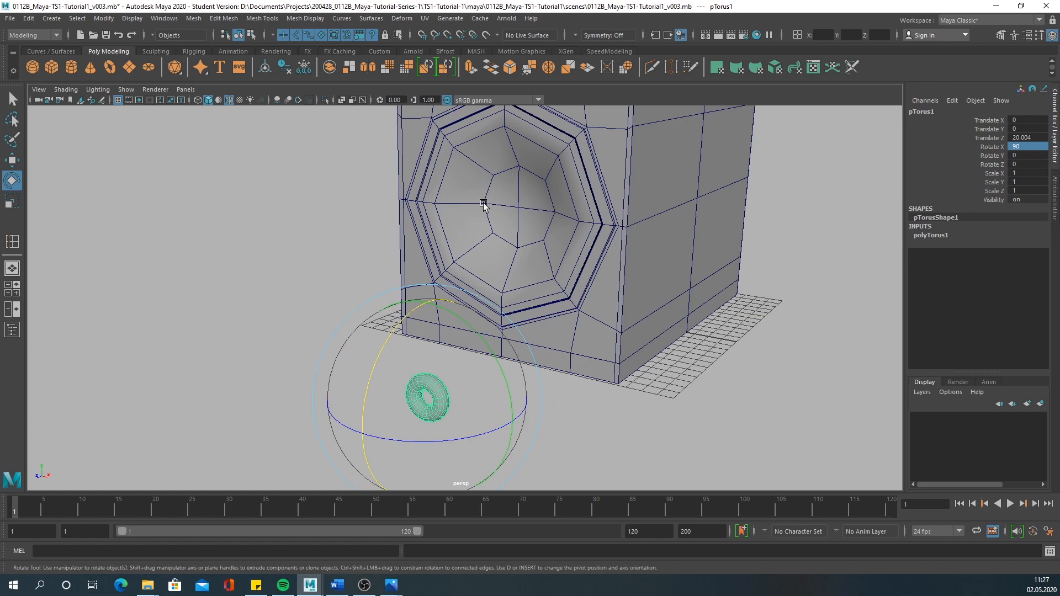
key(w)
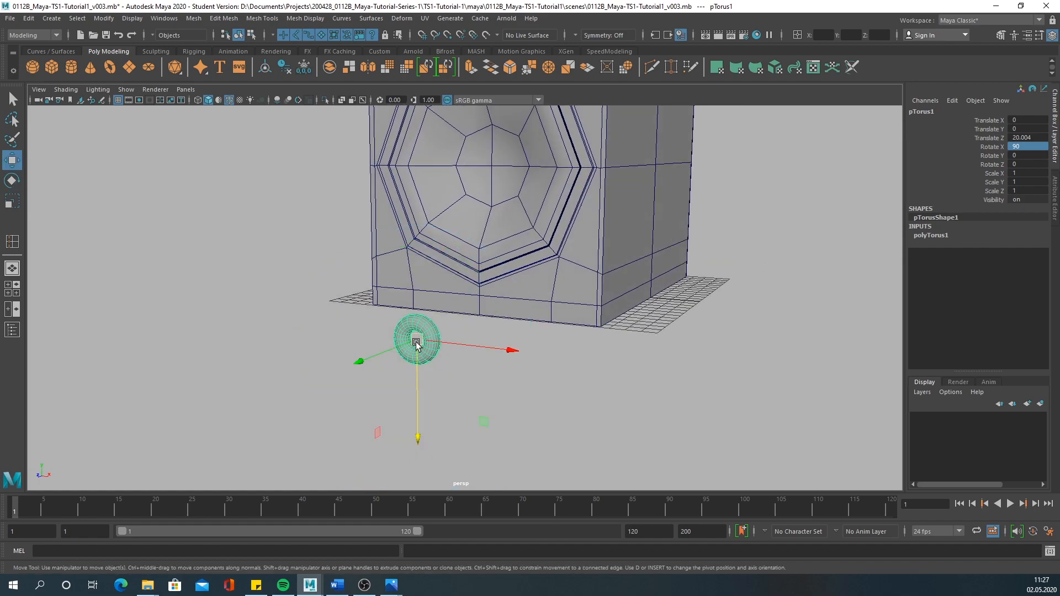
mouse_move(409, 337)
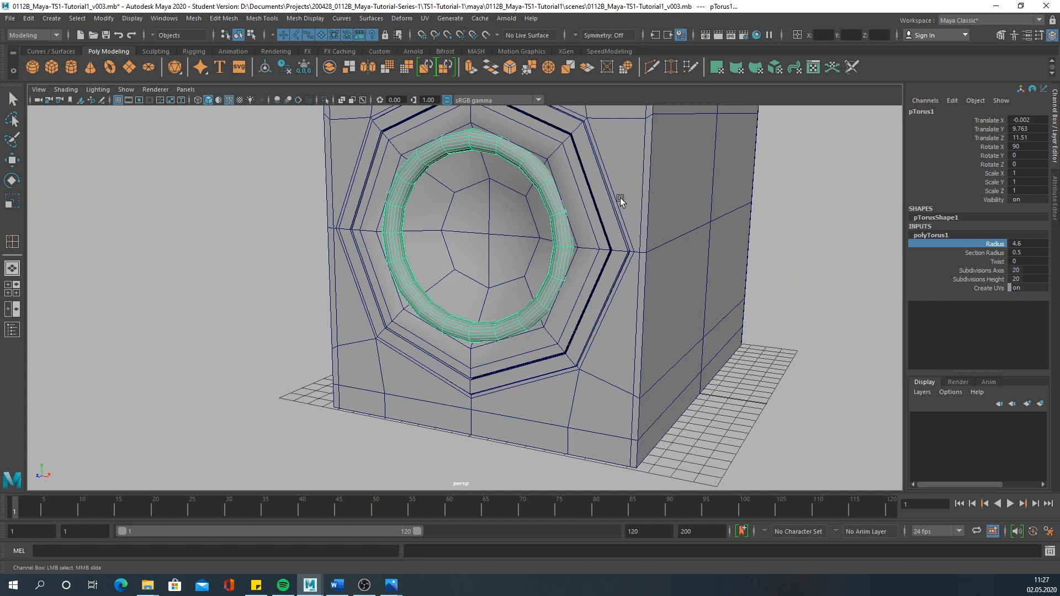
mouse_move(527, 168)
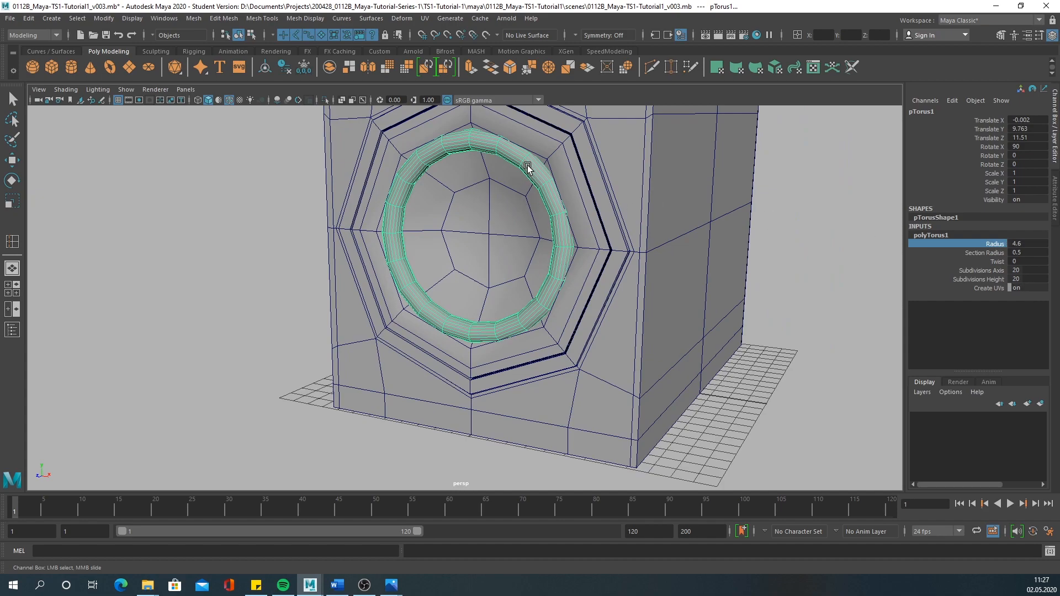
mouse_move(463, 126)
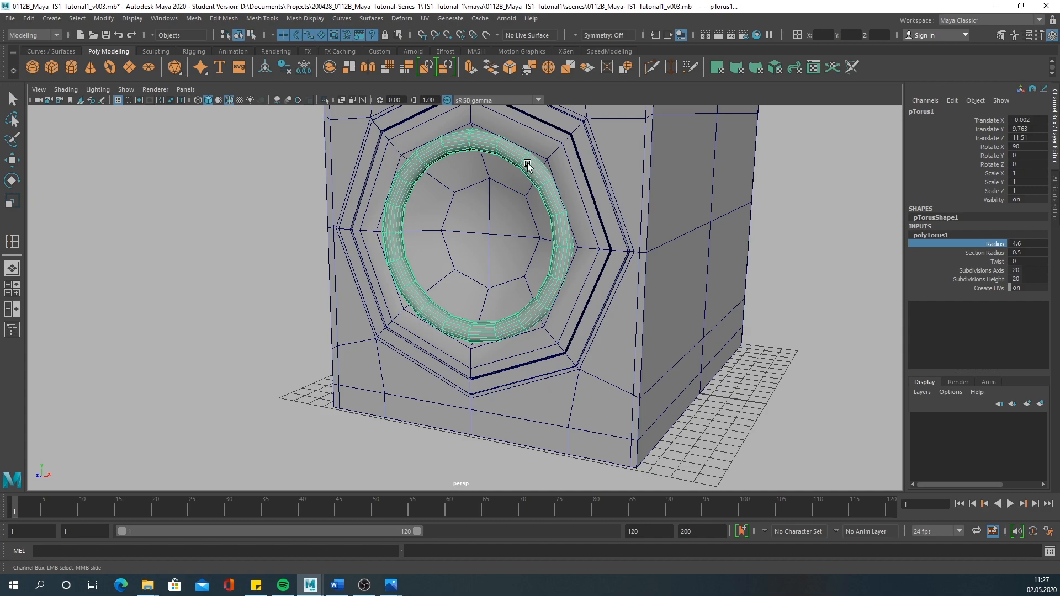
Give polyTorus1 8 axis subdivisions and 10 height subdivisions.
click(1027, 270)
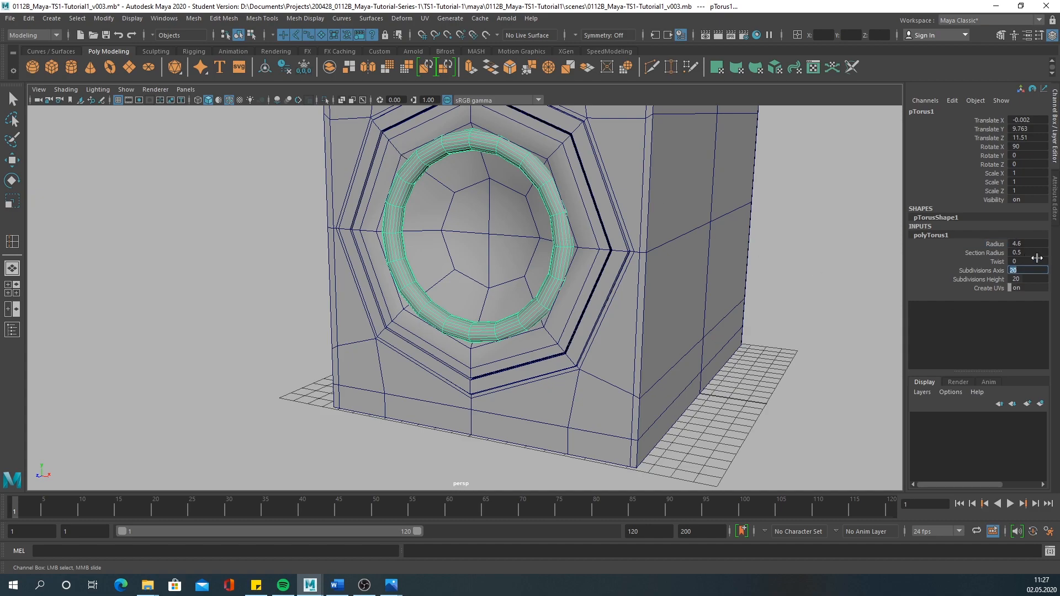
text(8)
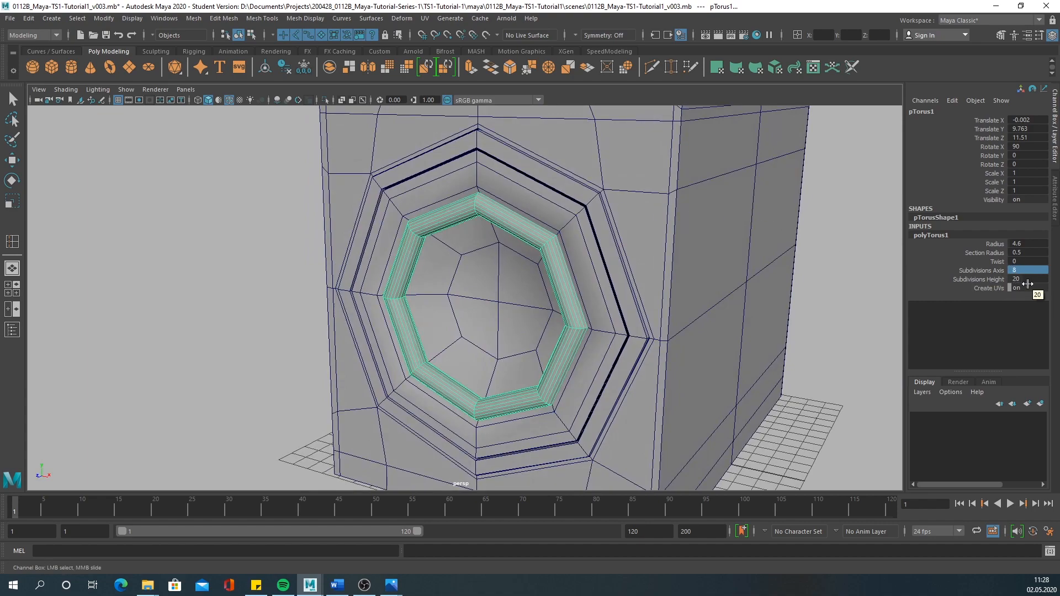
click(1027, 280)
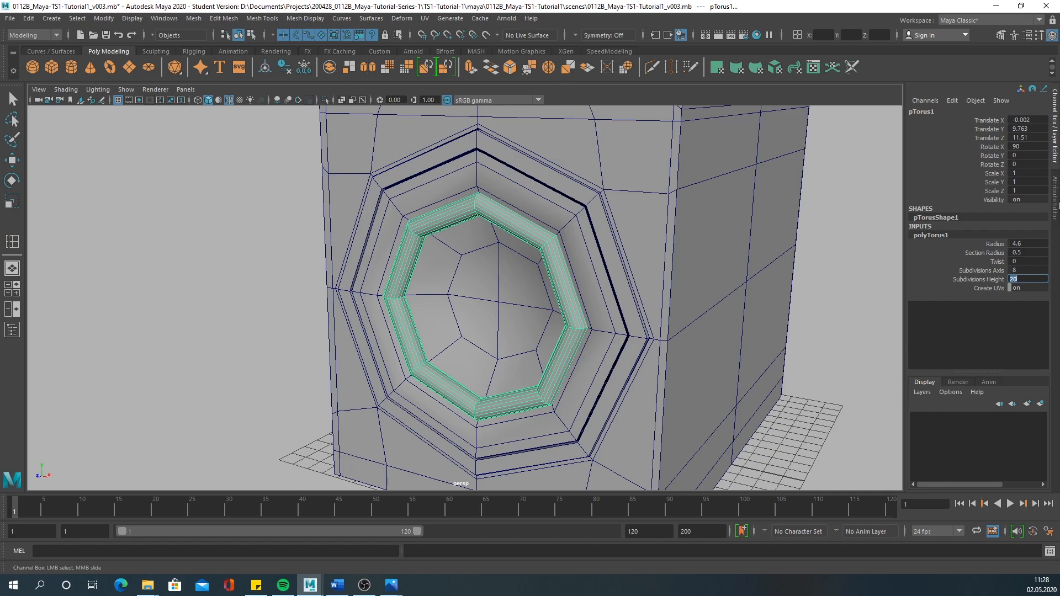
text(10)
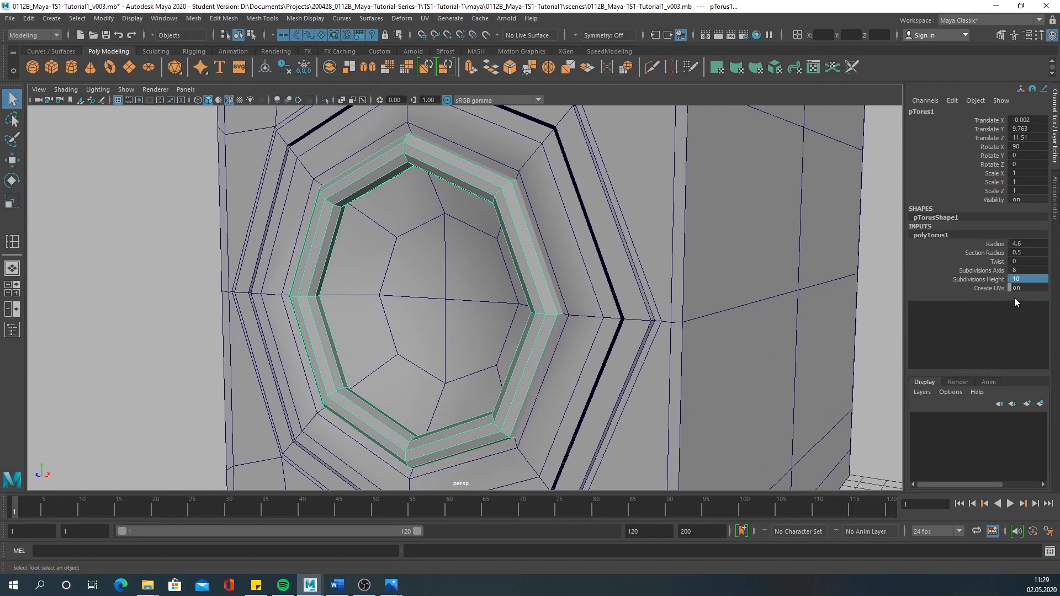
click(994, 243)
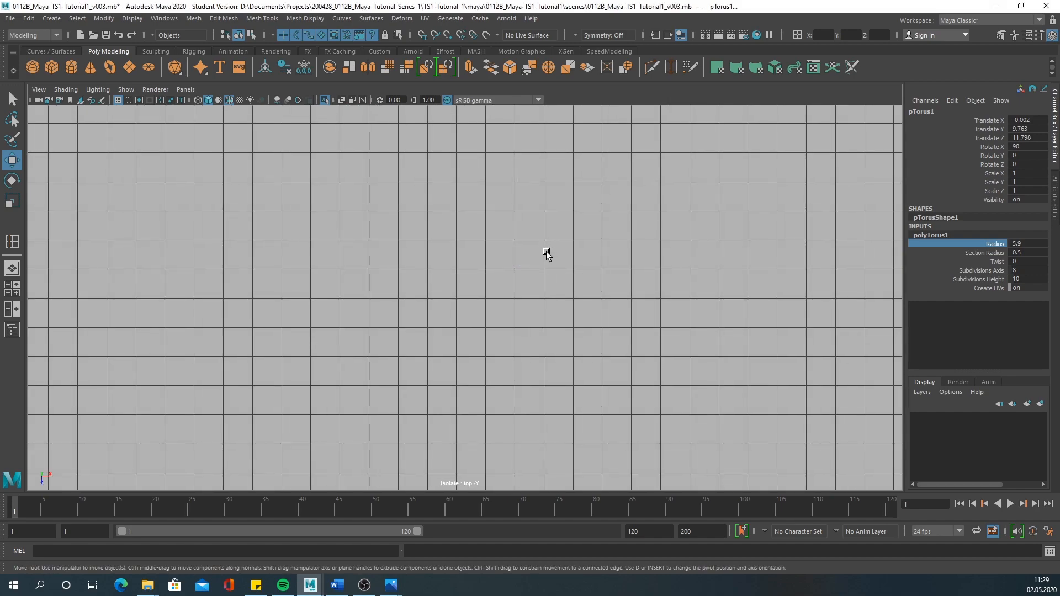
mouse_move(539, 249)
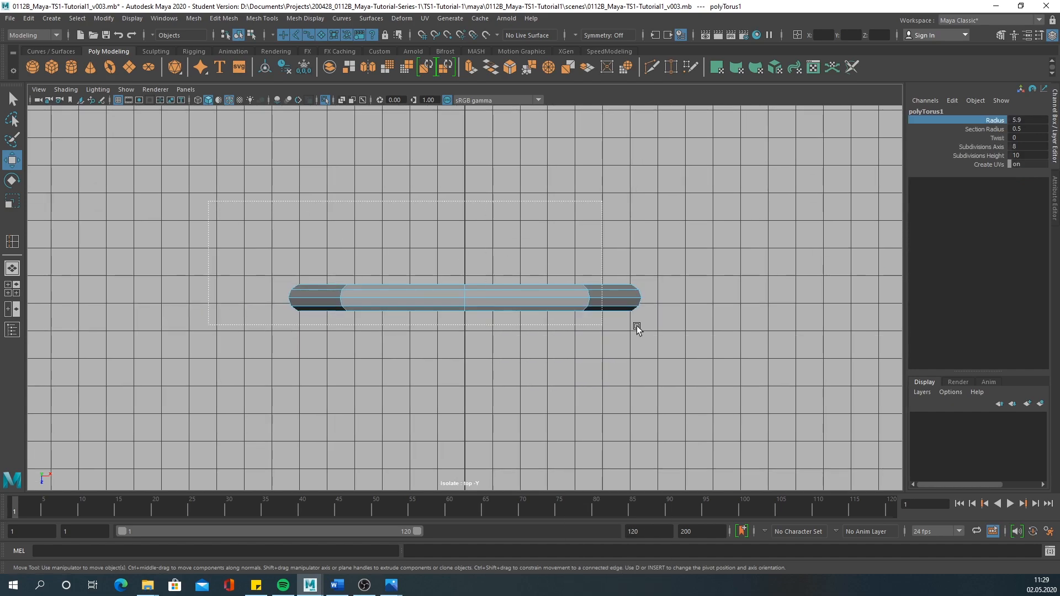
Marquee-select the faces of one half of the torus for deletion.
click(781, 291)
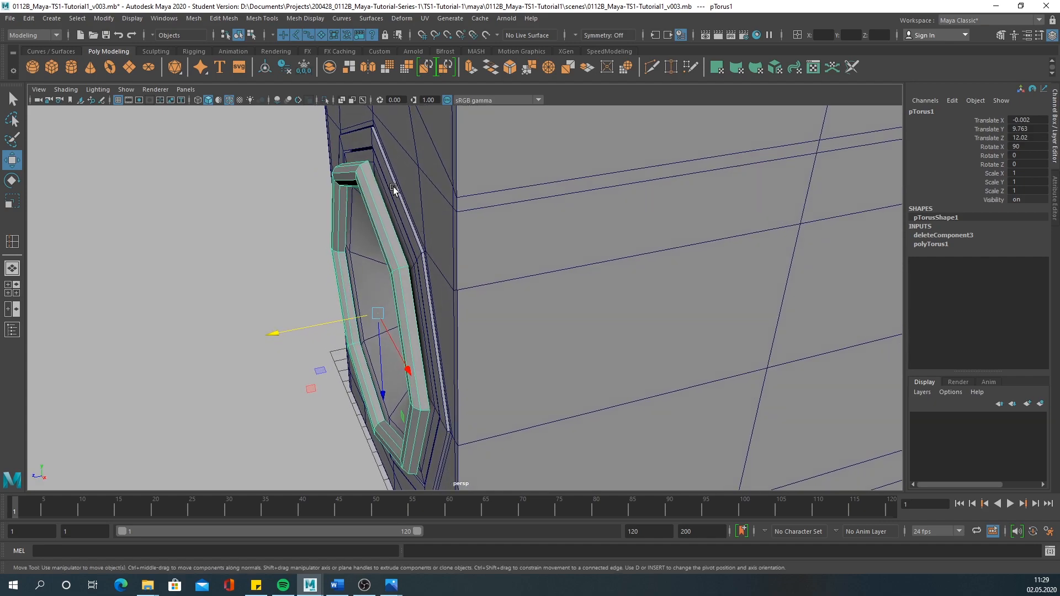
Select the half-torus rim with the speaker body, then drag the rim onto the cone's outer edge.
click(382, 162)
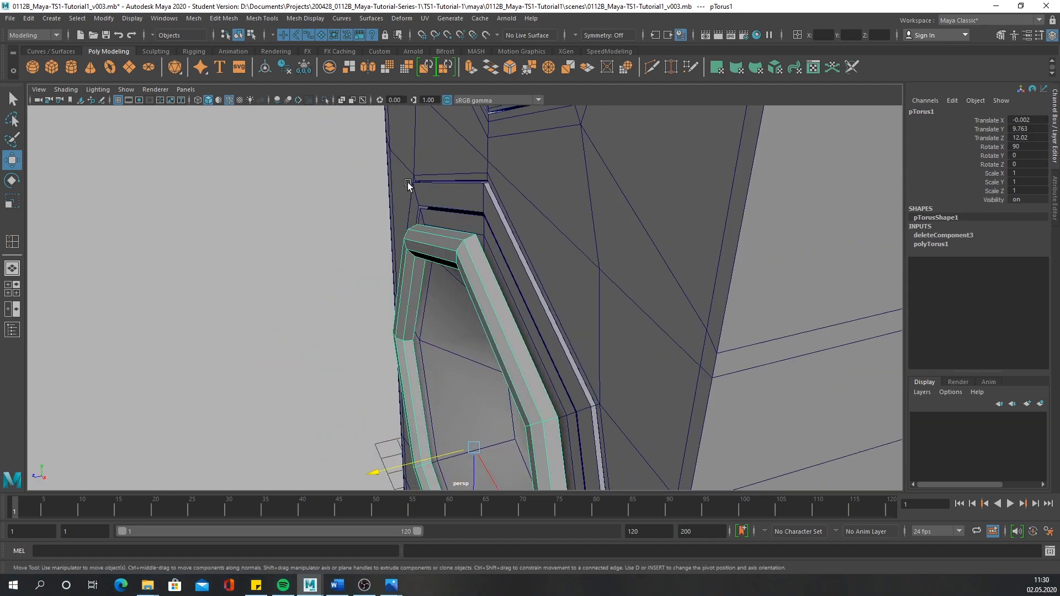
click(440, 244)
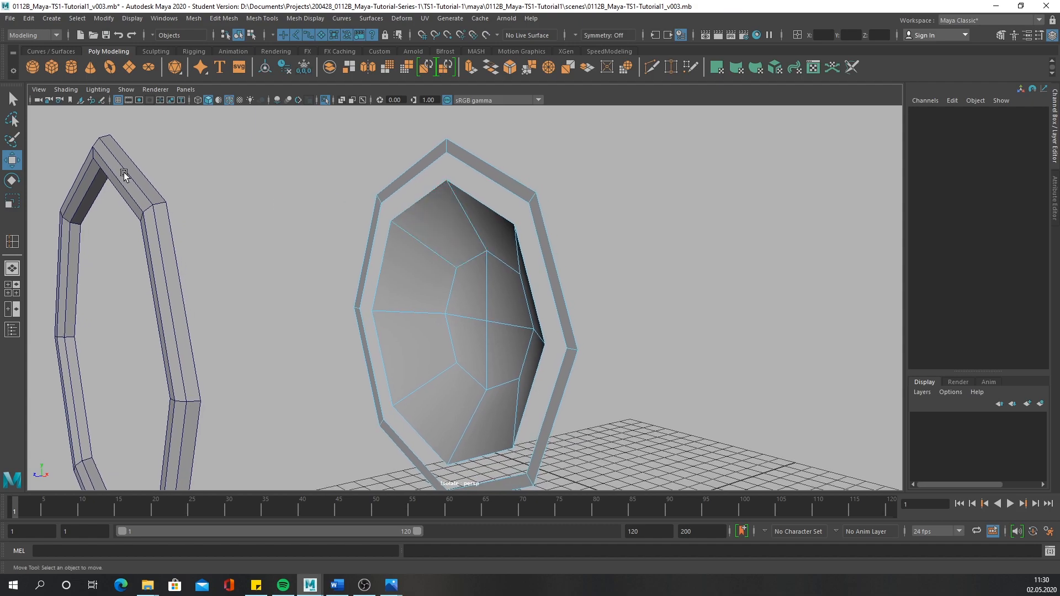
click(140, 190)
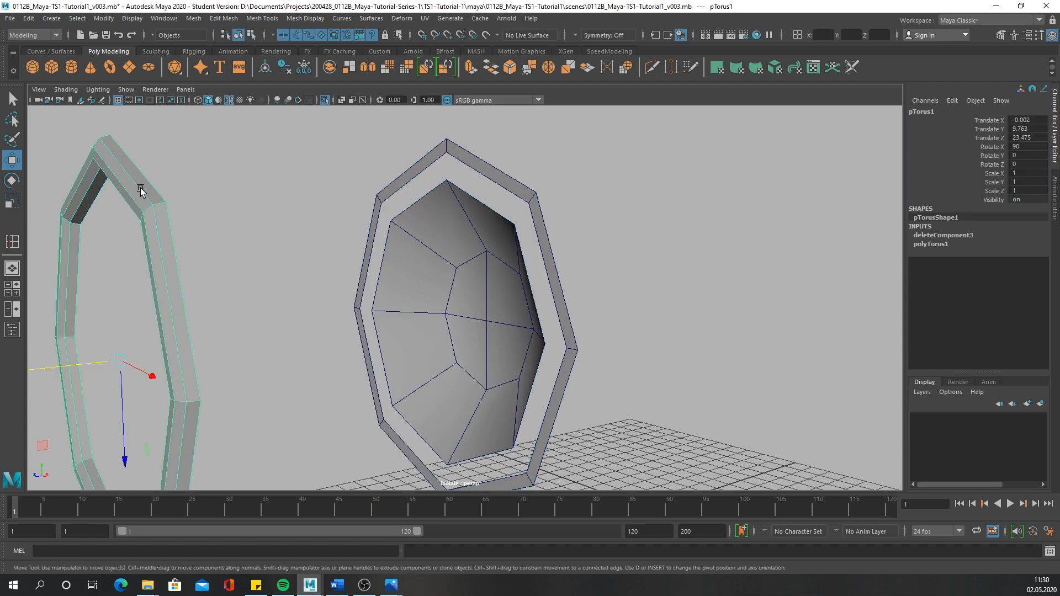
drag(142, 190, 389, 311)
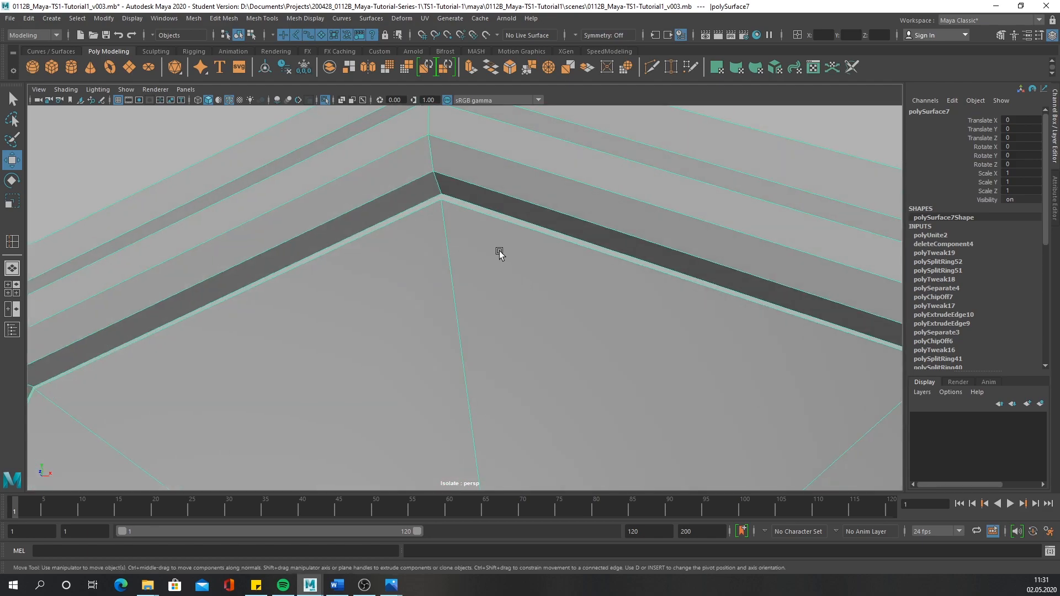
Select the rim border edges, convert them to vertices, and open Merge Vertices options.
click(468, 202)
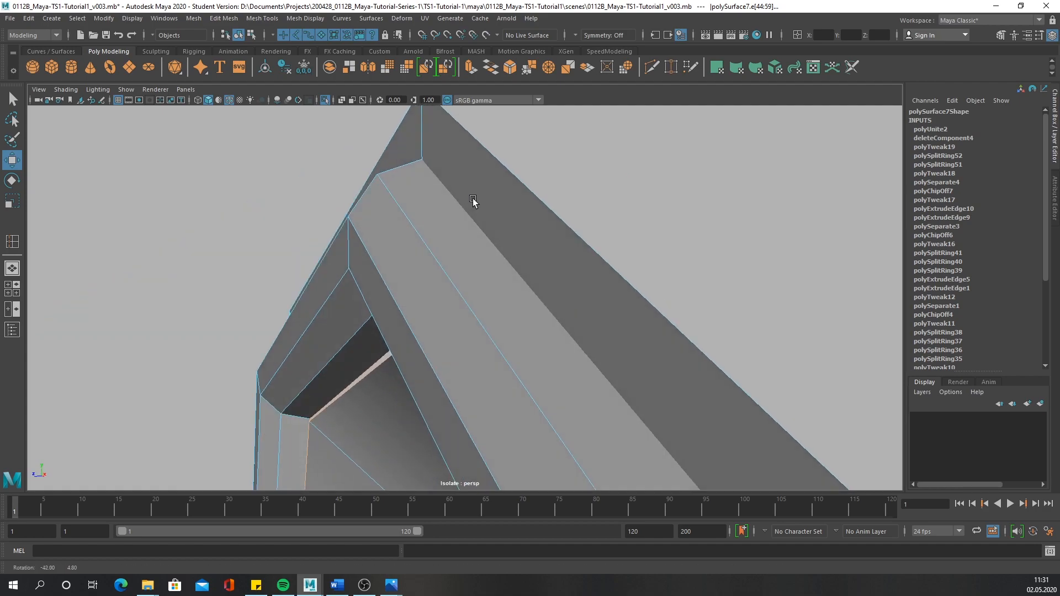
key(4)
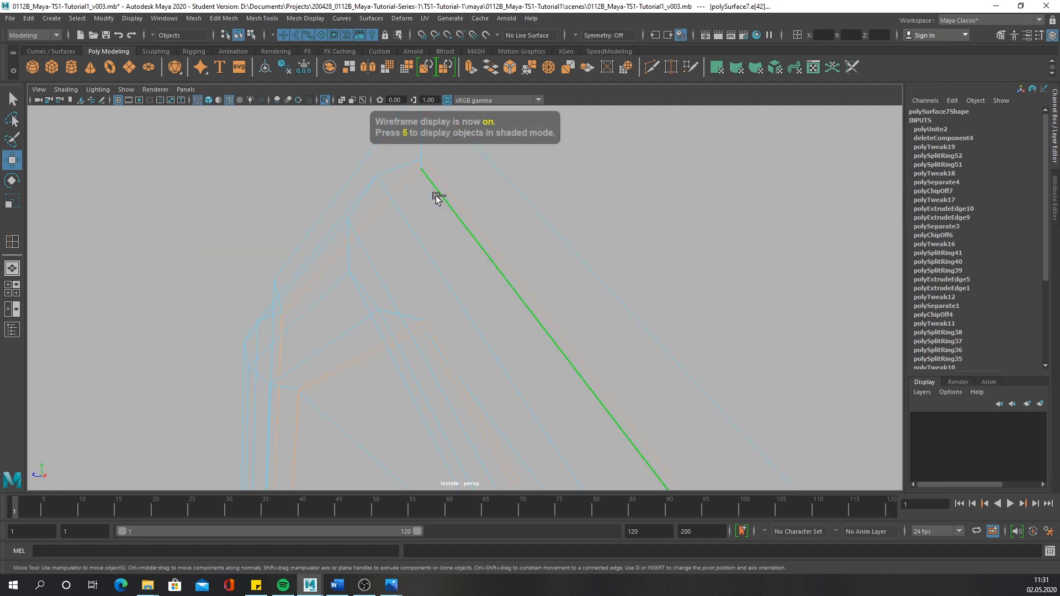
key(5)
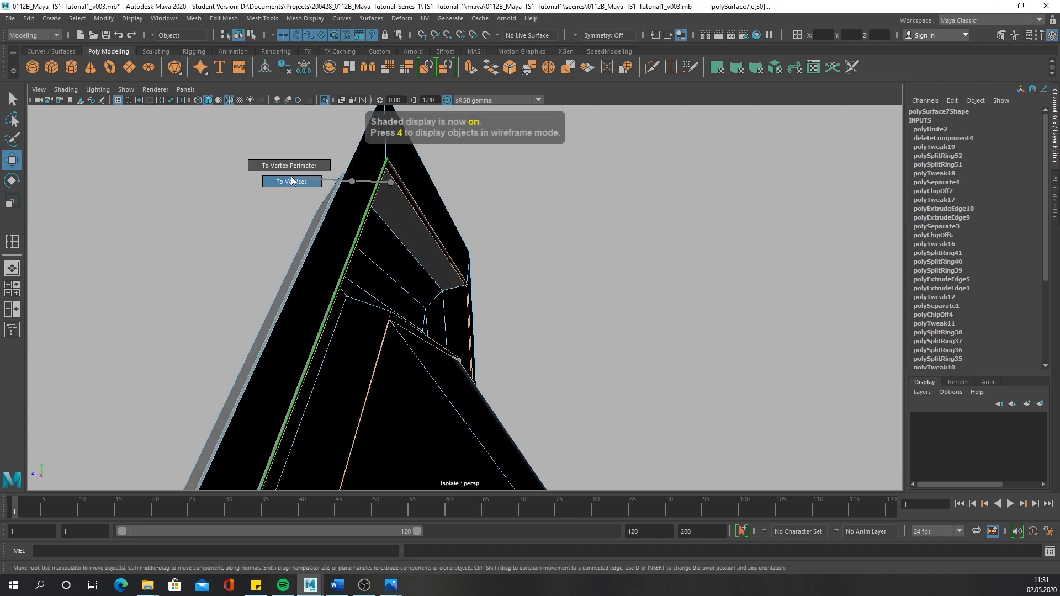
click(291, 182)
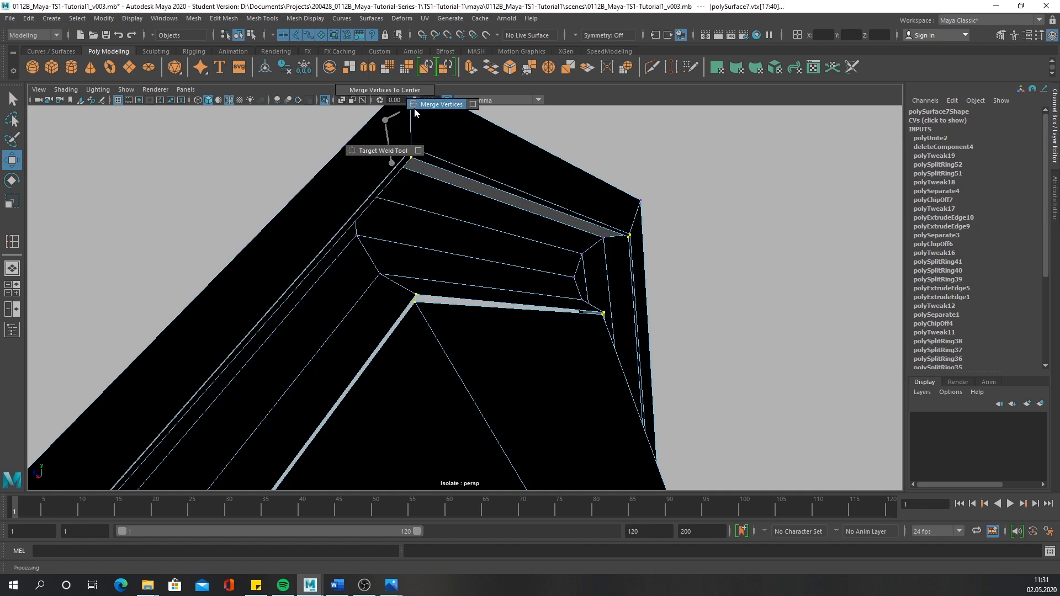
click(472, 104)
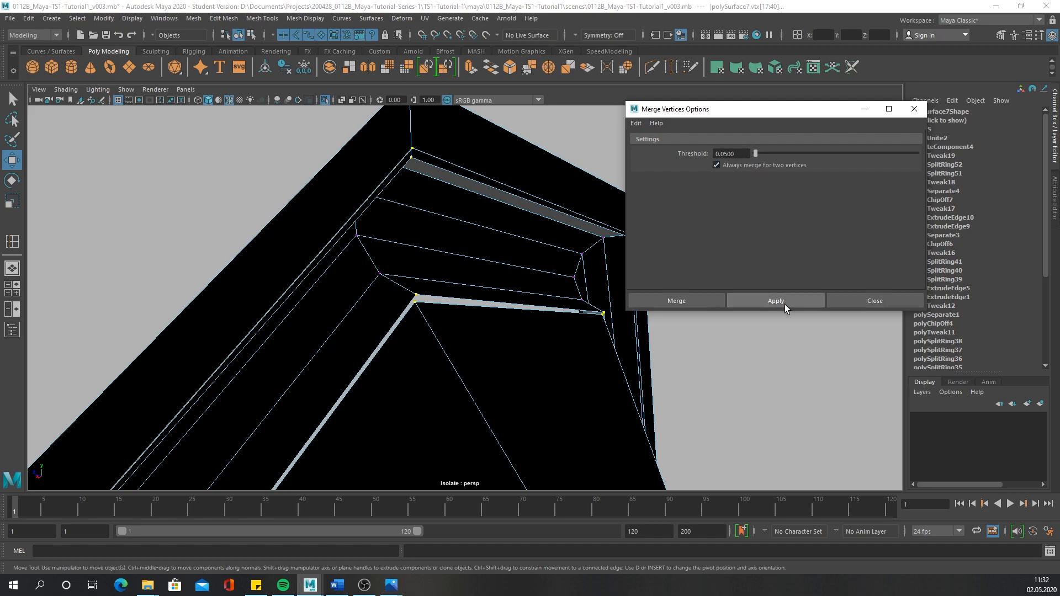
Merge the seam vertex pairs, then merge the remaining pairs at threshold 0.1.
click(775, 300)
text(0.1000)
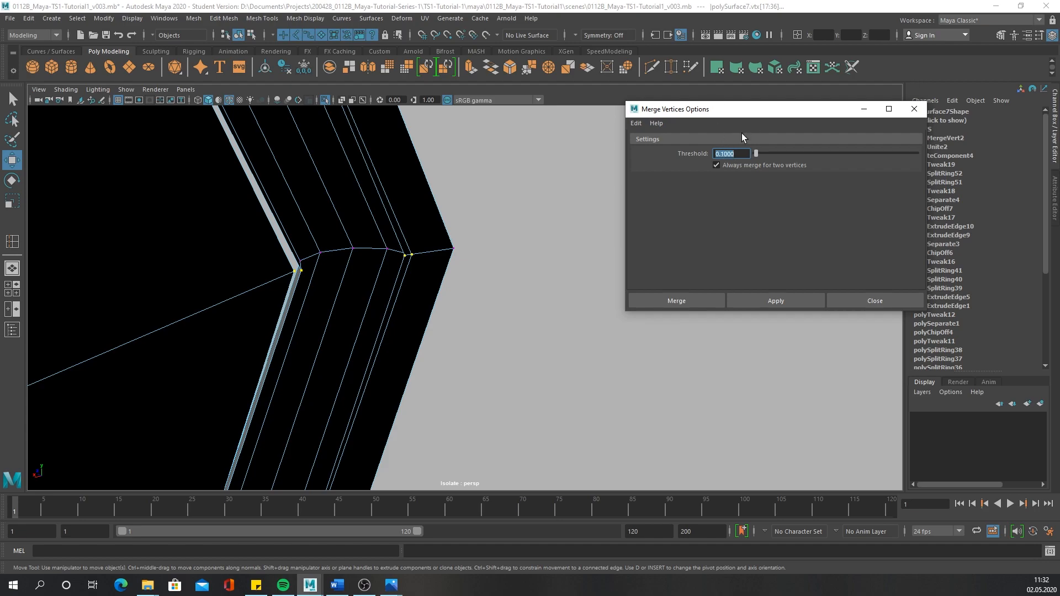
click(775, 301)
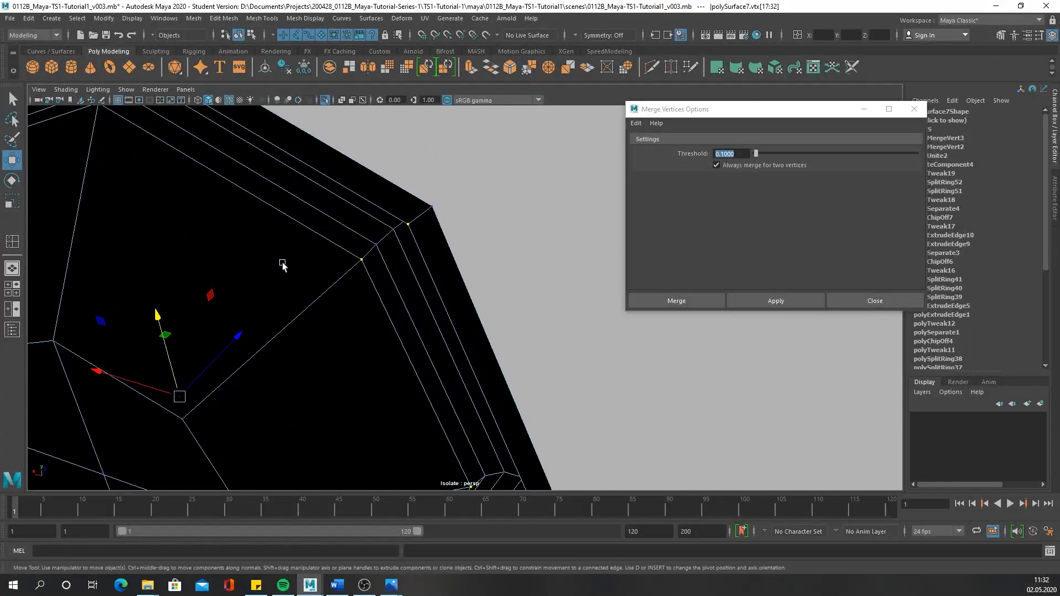
mouse_move(394, 241)
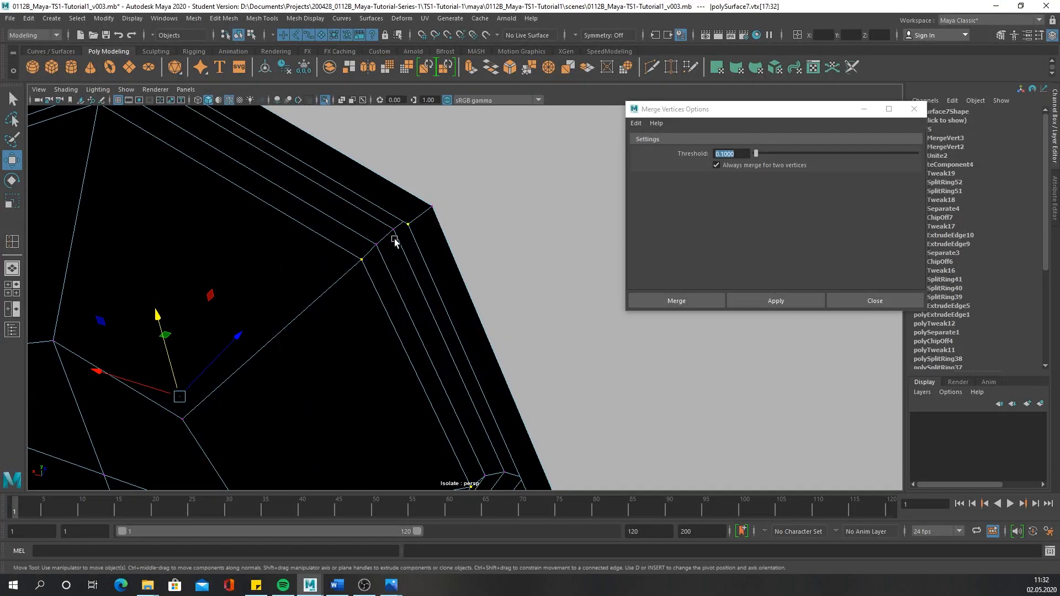